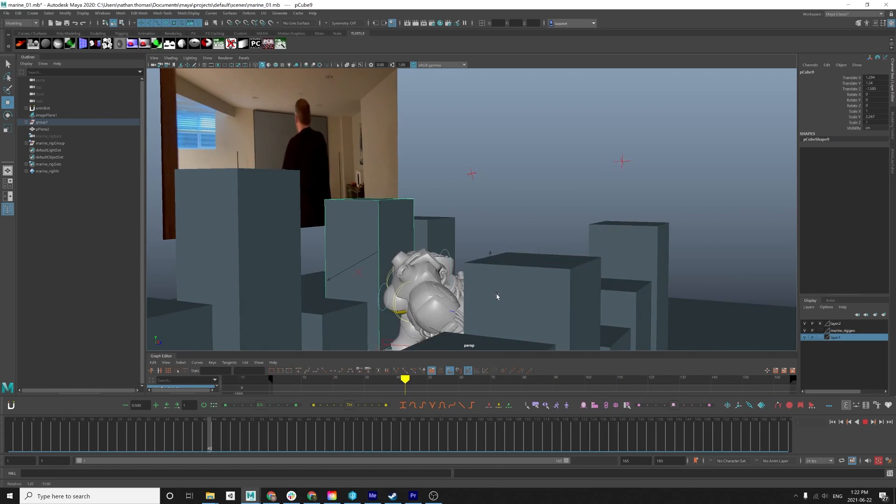
- Scrub the time slider through later frames to preview the marine's animation among the block buildings
{"action": "left_click_drag", "start_coordinate": [405, 379], "coordinate": [606, 379]}
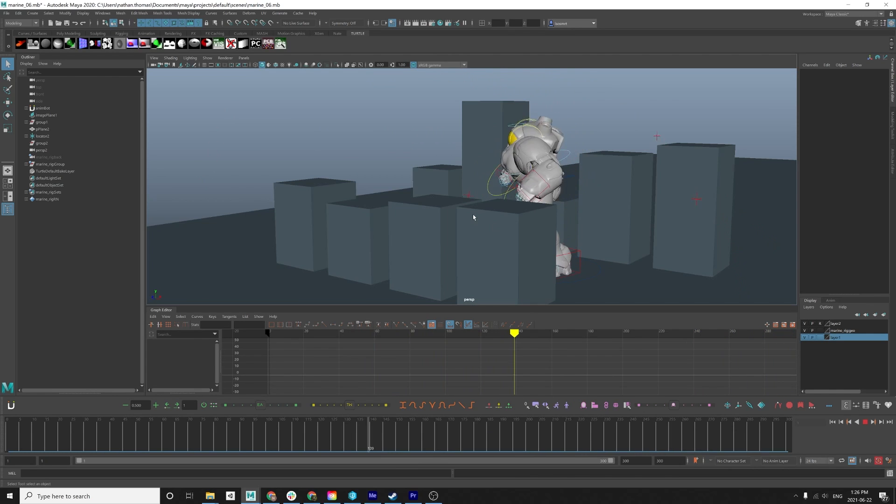
{"action": "left_click", "coordinate": [599, 332]}
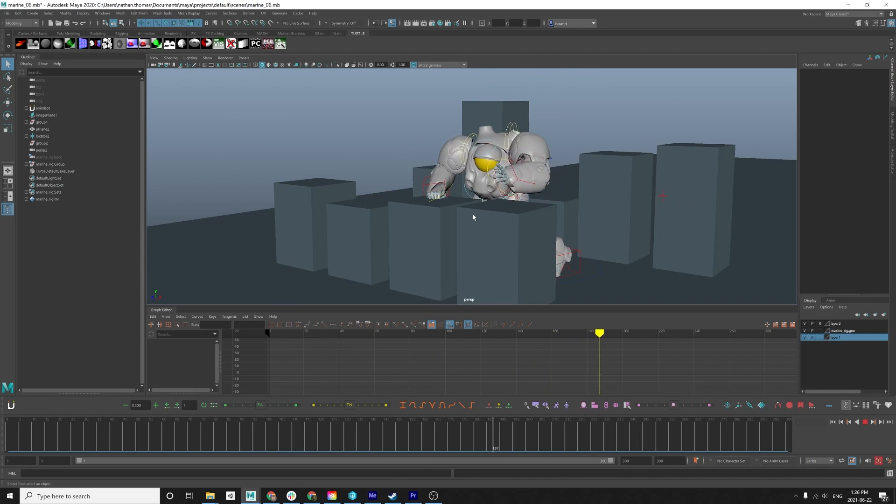
{"action": "left_click", "coordinate": [684, 331]}
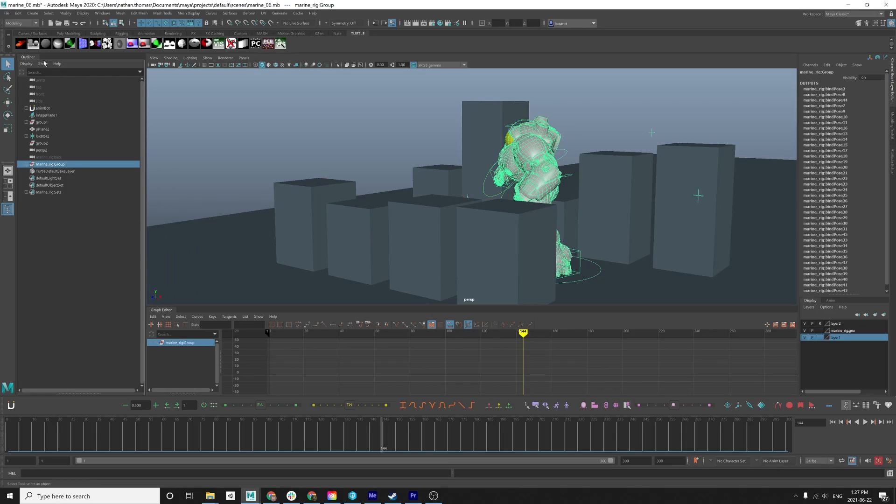
- Delete the marine_rig namespace in the Namespace Editor and close it
{"action": "left_click", "coordinate": [102, 12]}
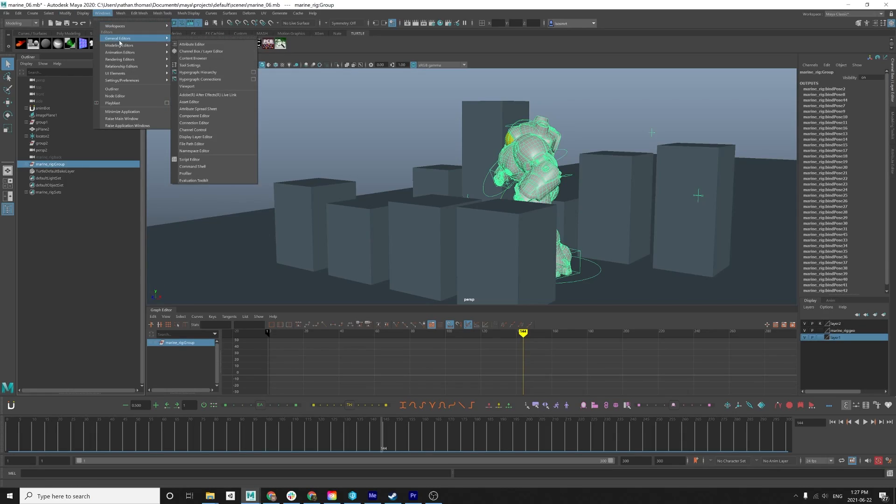
{"action": "left_click", "coordinate": [194, 151]}
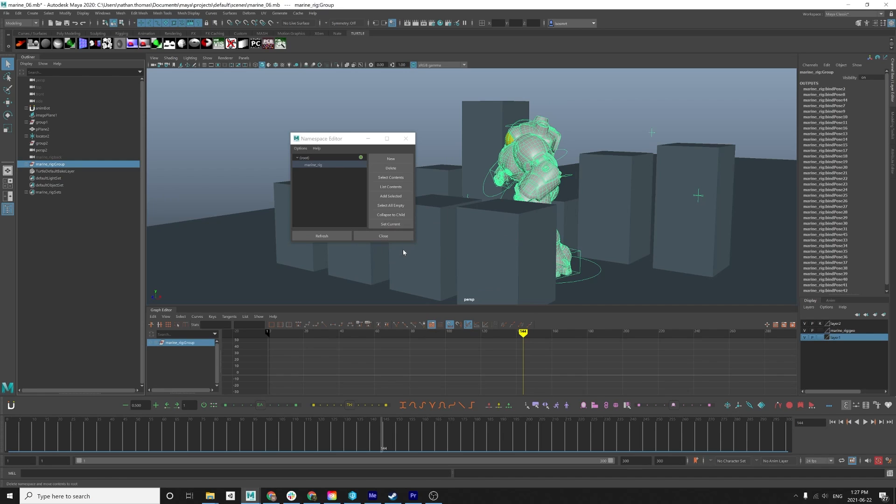
{"action": "left_click", "coordinate": [390, 167]}
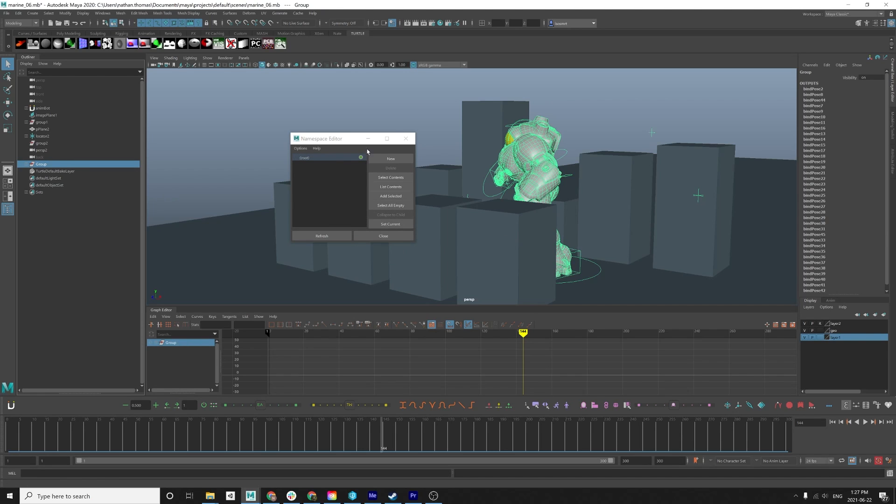
{"action": "left_click", "coordinate": [382, 236]}
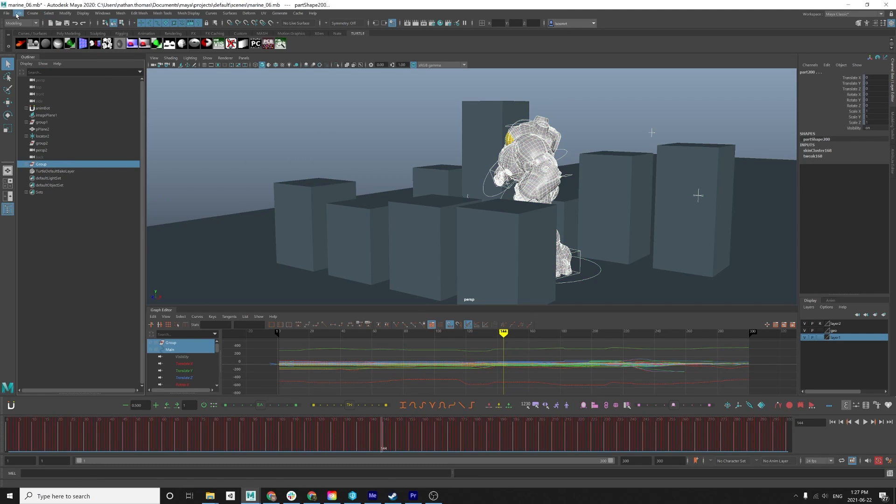
{"action": "left_click", "coordinate": [6, 12]}
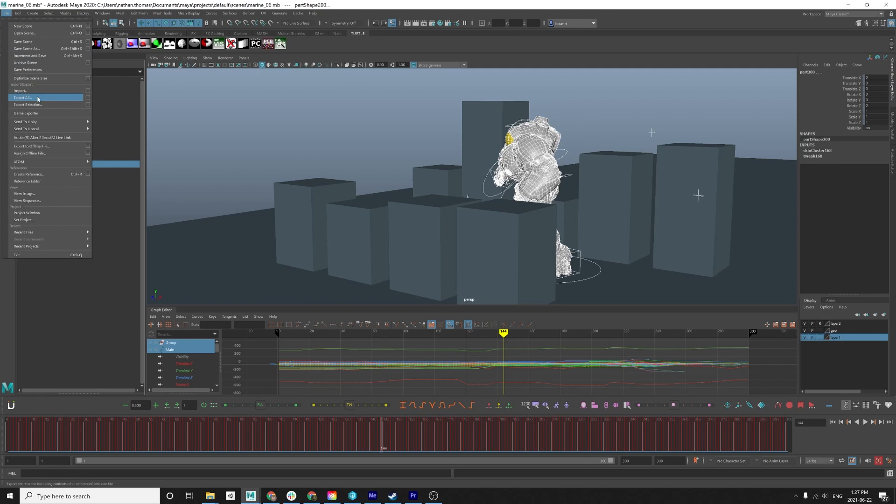
{"action": "left_click", "coordinate": [27, 105]}
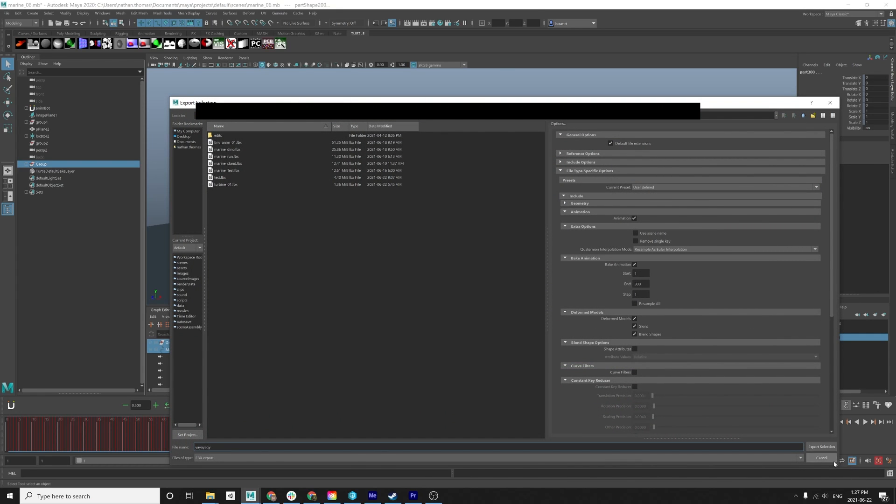
{"action": "left_click", "coordinate": [821, 457]}
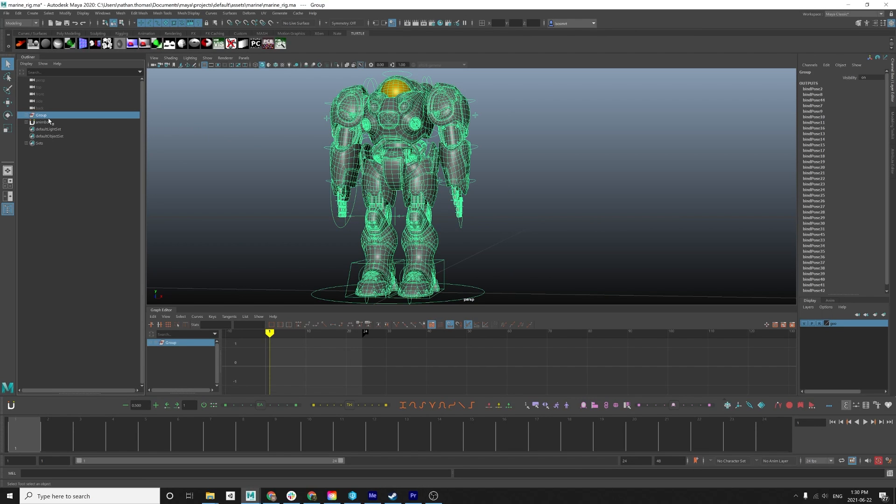
- Check the Namespace Editor in marine_rig.ma and close it with nothing to remove
{"action": "left_click", "coordinate": [103, 12]}
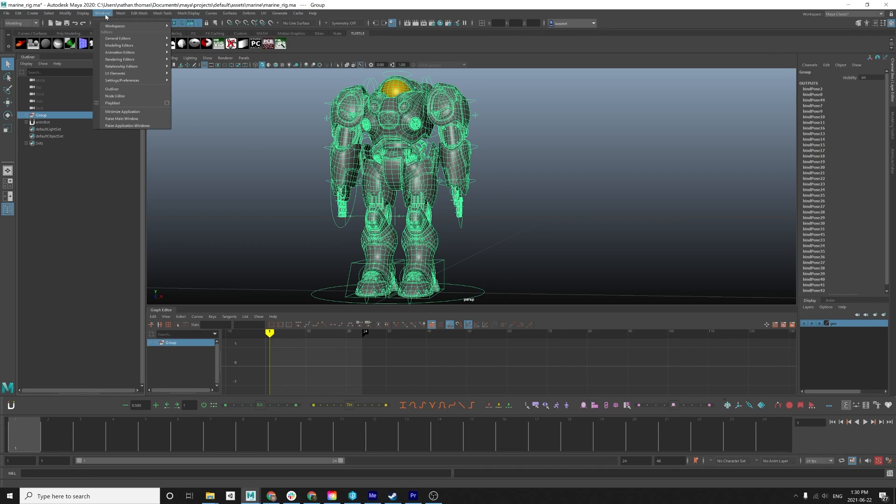
{"action": "mouse_move", "coordinate": [117, 38]}
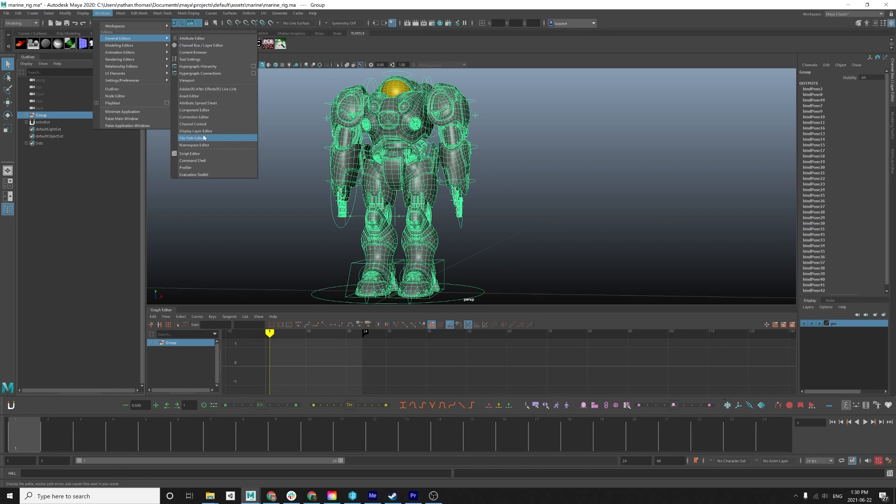
{"action": "left_click", "coordinate": [194, 144]}
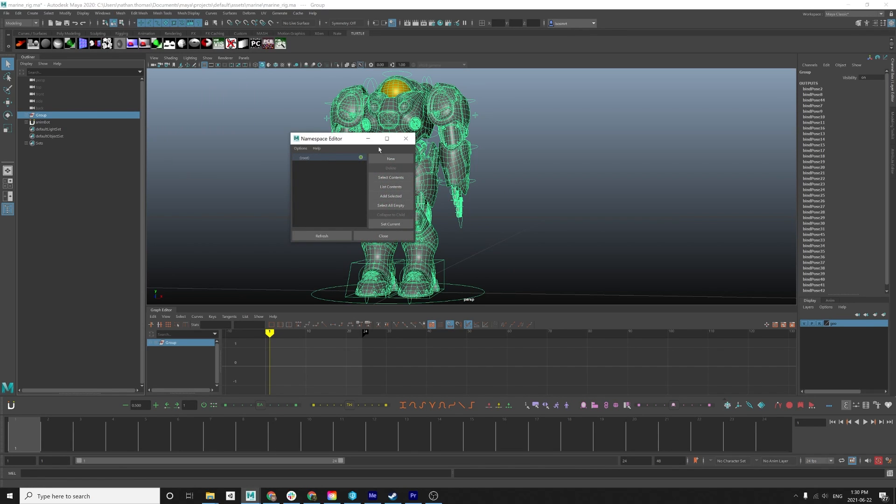
{"action": "left_click", "coordinate": [383, 236]}
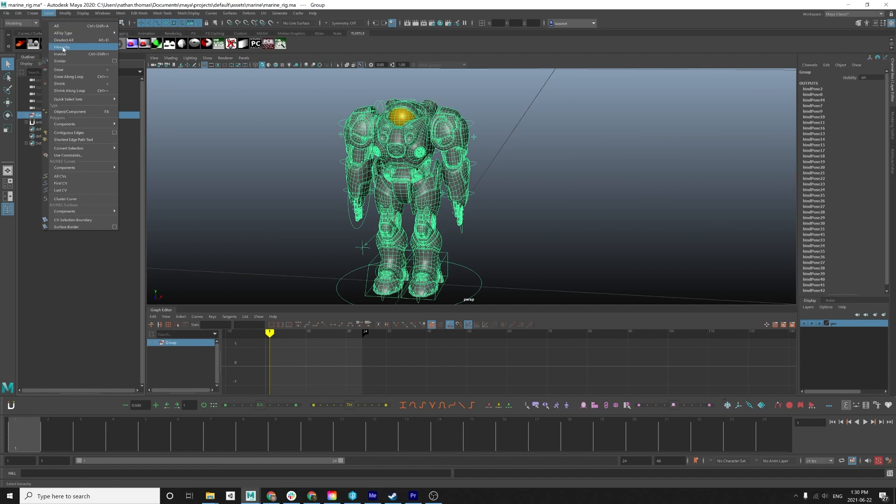
- Select the rig's whole hierarchy and export it as an FBX named marine
{"action": "left_click", "coordinate": [7, 13]}
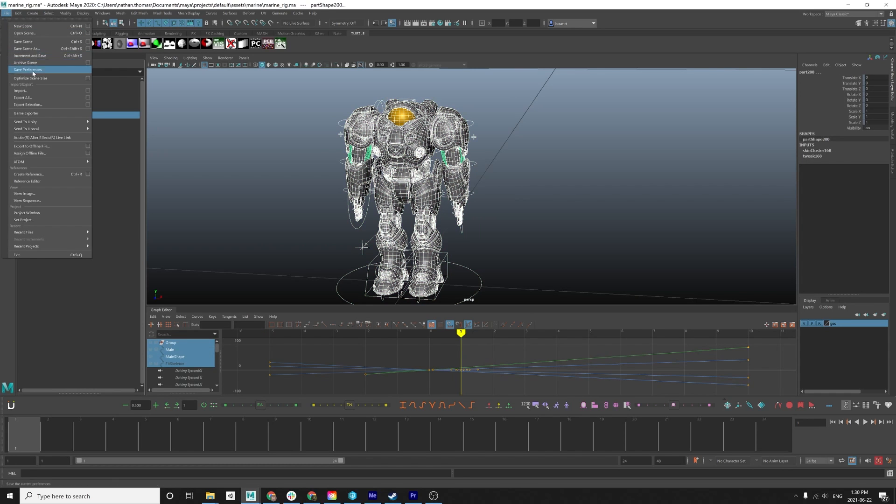
{"action": "left_click", "coordinate": [28, 105]}
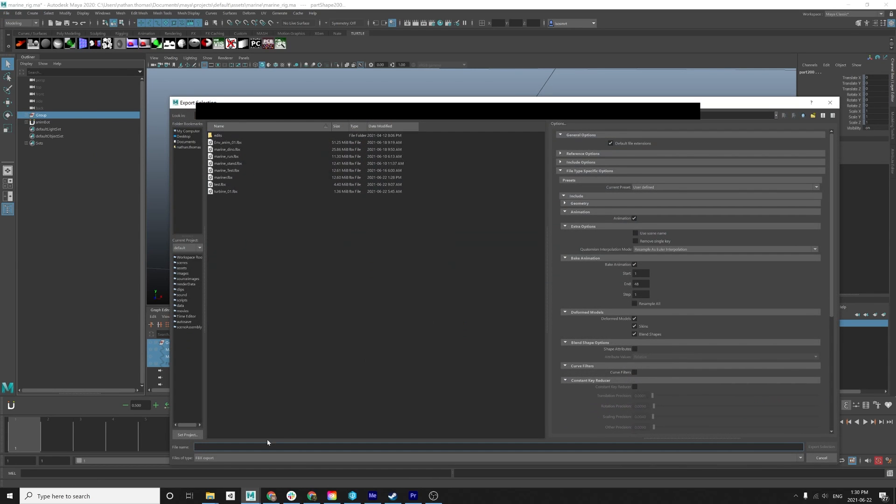
{"action": "type", "text": "marine"}
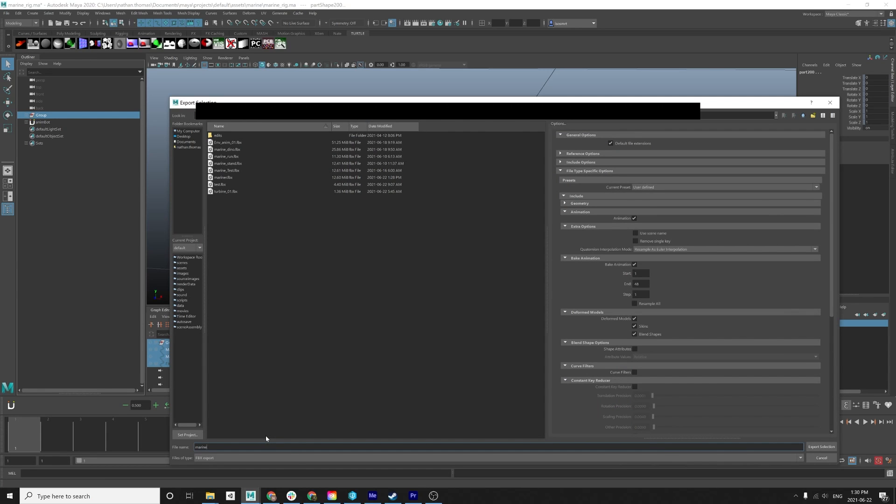
{"action": "left_click", "coordinate": [821, 446]}
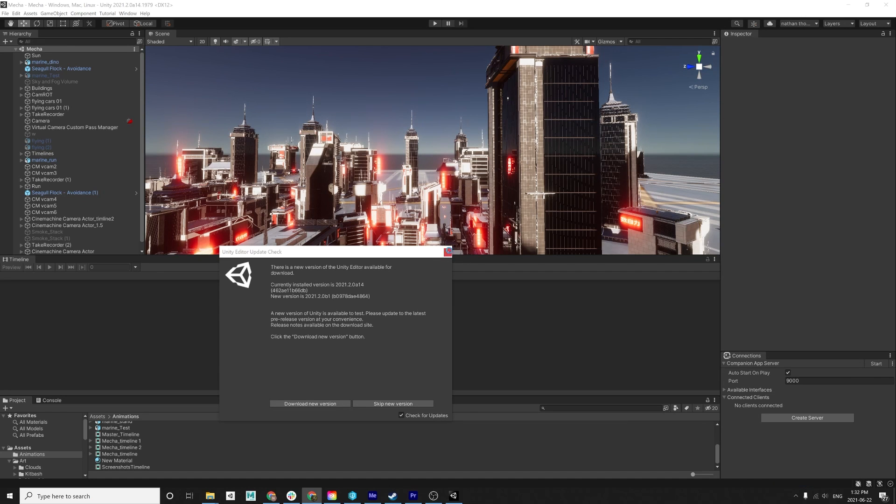
- Create a new scene from the Basic Outdoors DXR (HDRP) template and save it as setup
{"action": "left_click", "coordinate": [393, 403]}
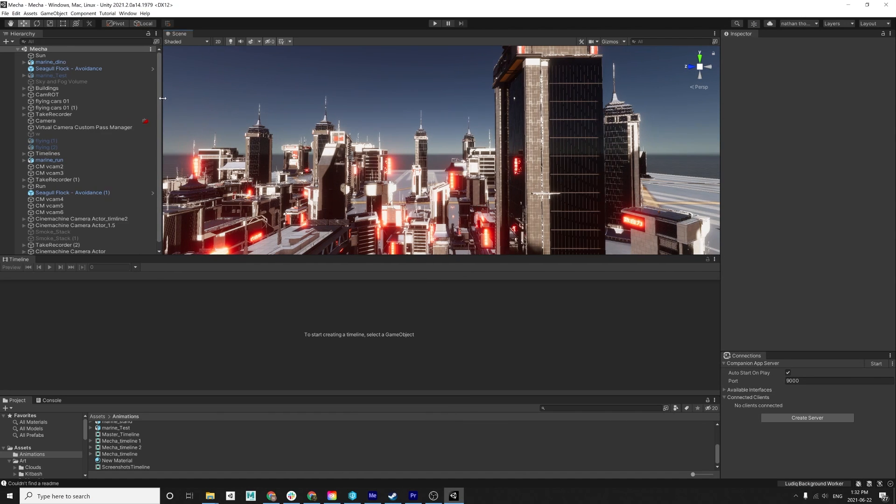
{"action": "left_click", "coordinate": [5, 13]}
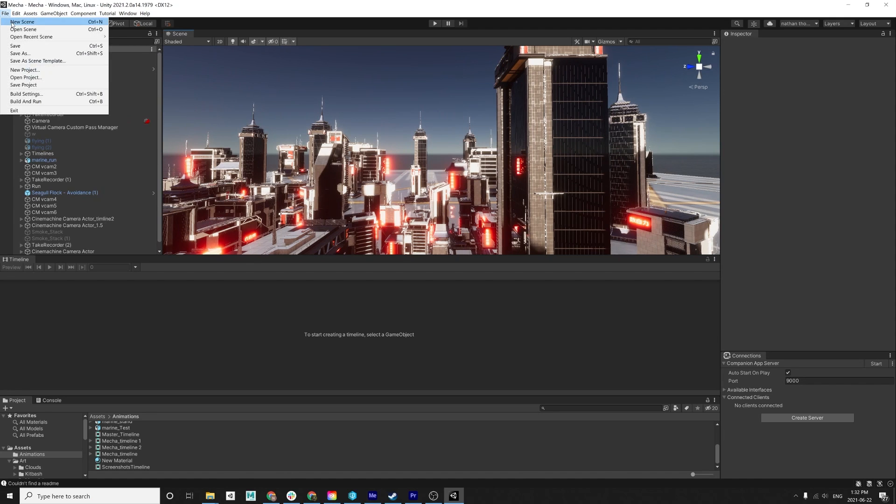
{"action": "left_click", "coordinate": [22, 21]}
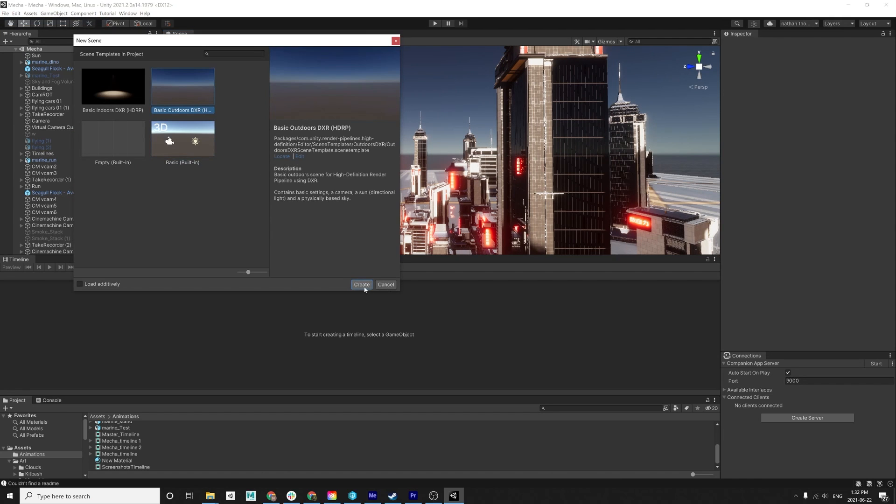
{"action": "left_click", "coordinate": [361, 285]}
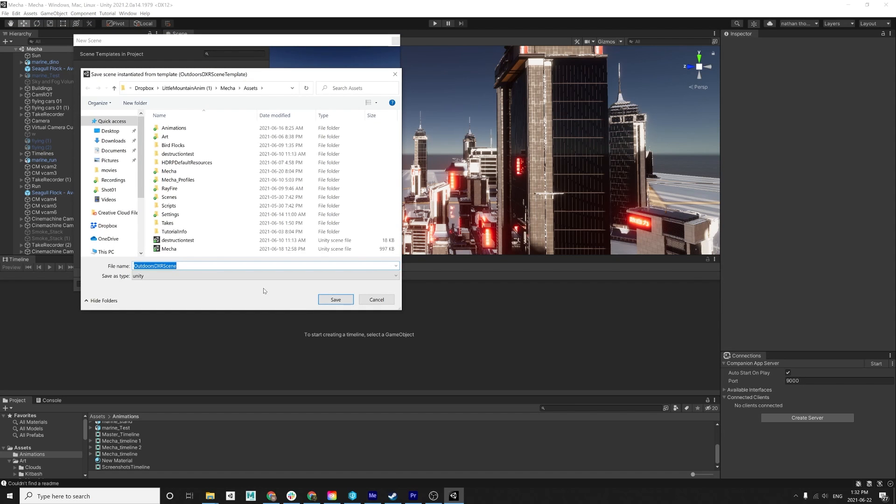
{"action": "type", "text": "setup"}
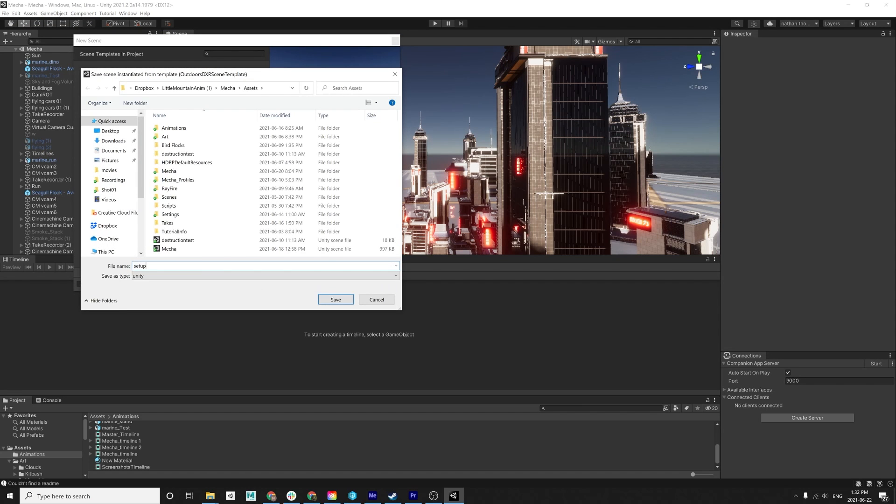
{"action": "left_click", "coordinate": [335, 299]}
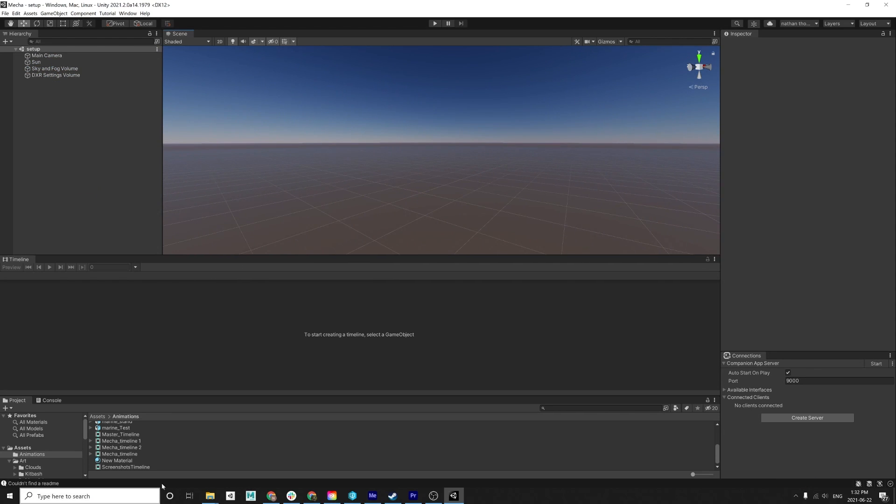
{"action": "mouse_move", "coordinate": [79, 459]}
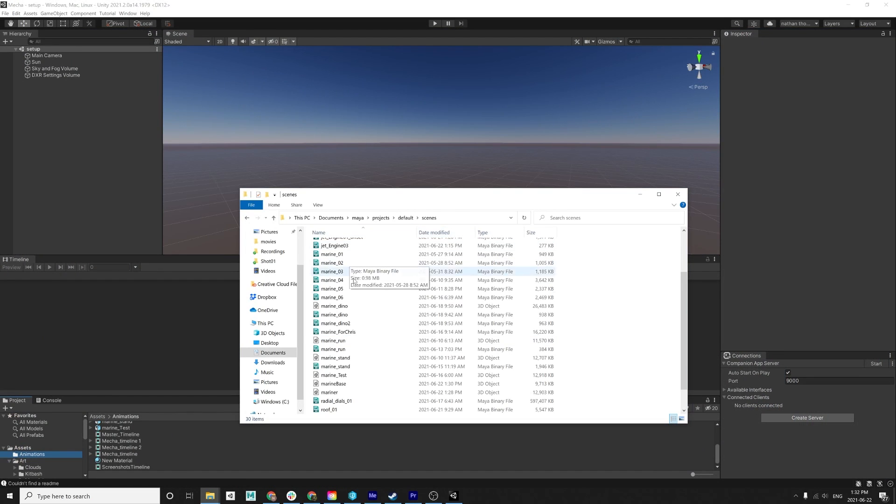
- Bring the exported marineBase.fbx into the project and place it in the scene at the origin
{"action": "left_click", "coordinate": [332, 383]}
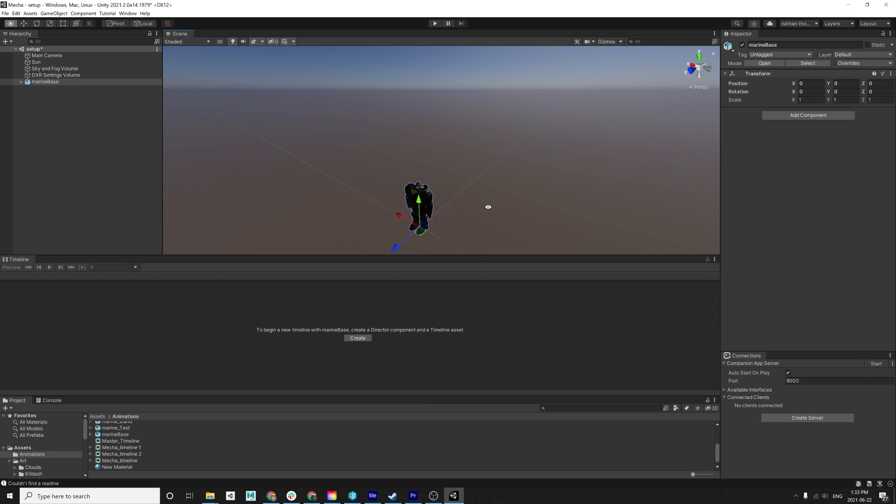
{"action": "left_click_drag", "start_coordinate": [488, 206], "coordinate": [553, 120]}
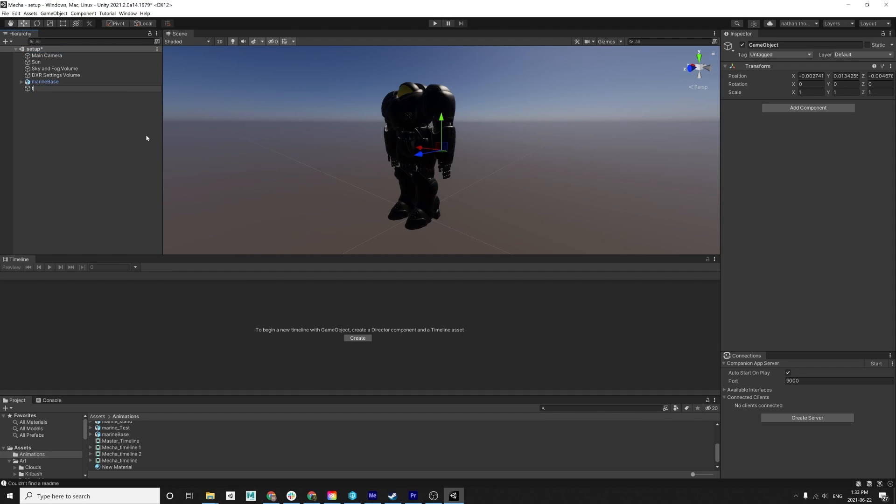
- Rename the empty object timeline_tutorial and create its timeline_tutorialTimeline.playable asset in Assets/Animations
{"action": "type", "text": "timeline"}
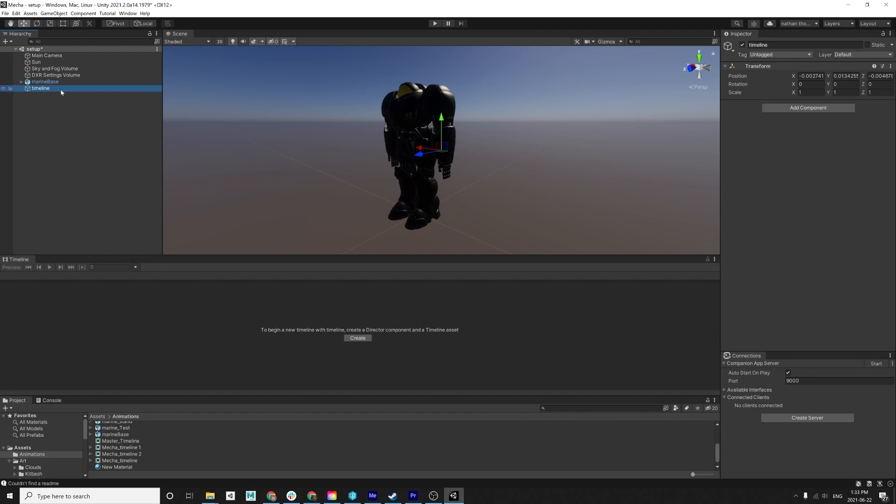
{"action": "double_click", "coordinate": [40, 88]}
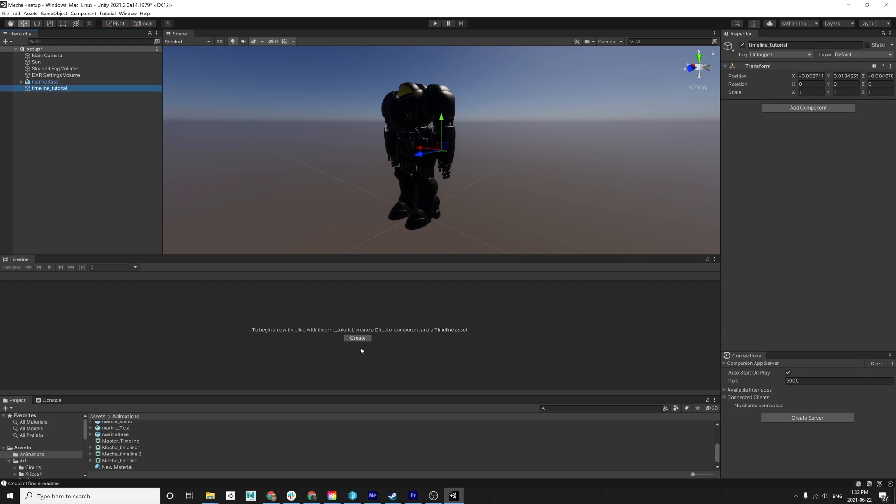
{"action": "left_click", "coordinate": [357, 338]}
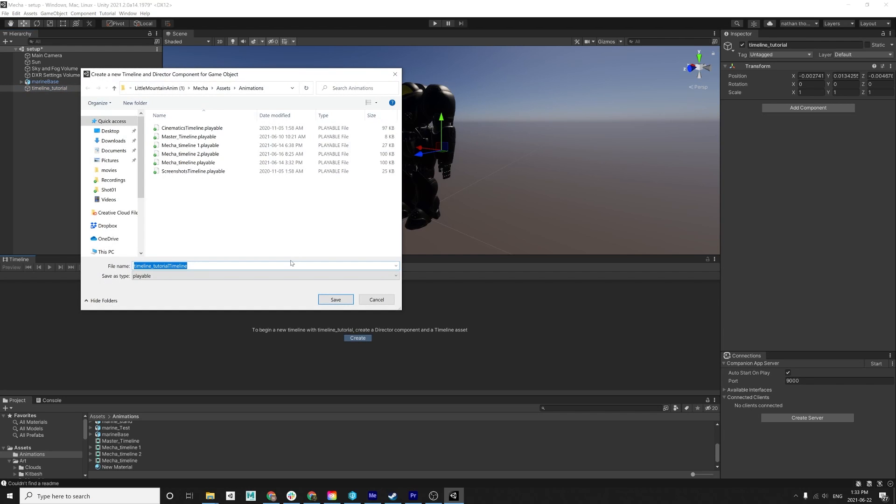
{"action": "left_click", "coordinate": [335, 299]}
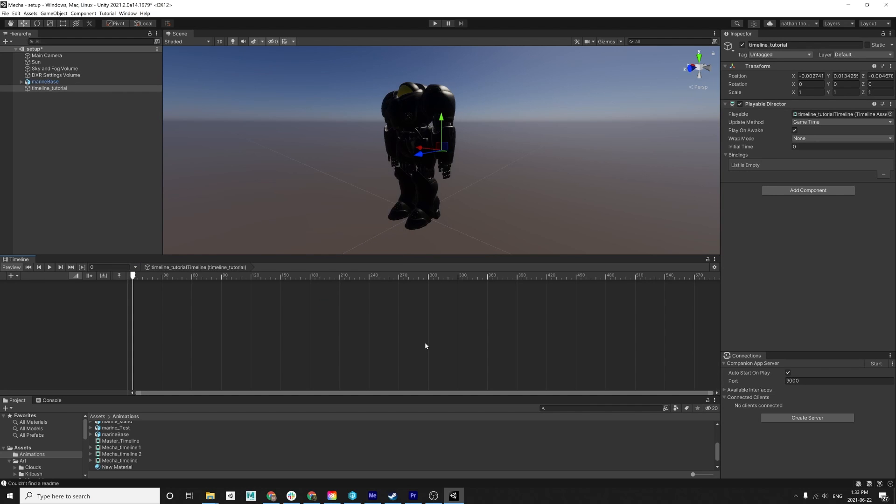
{"action": "left_click", "coordinate": [36, 62]}
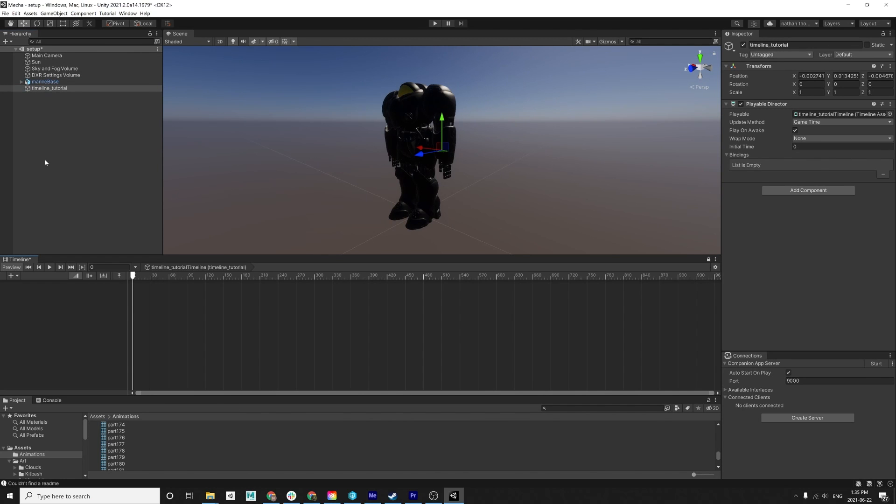
- Add a marineBase Animator track with the Take 001 clip and scrub the playhead to preview the mech
{"action": "left_click", "coordinate": [45, 81]}
{"action": "type", "text": "24"}
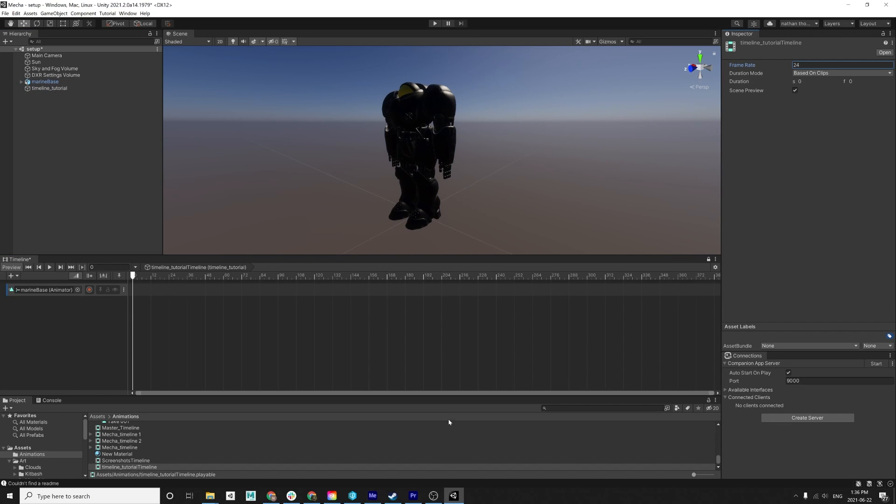
{"action": "left_click", "coordinate": [45, 81]}
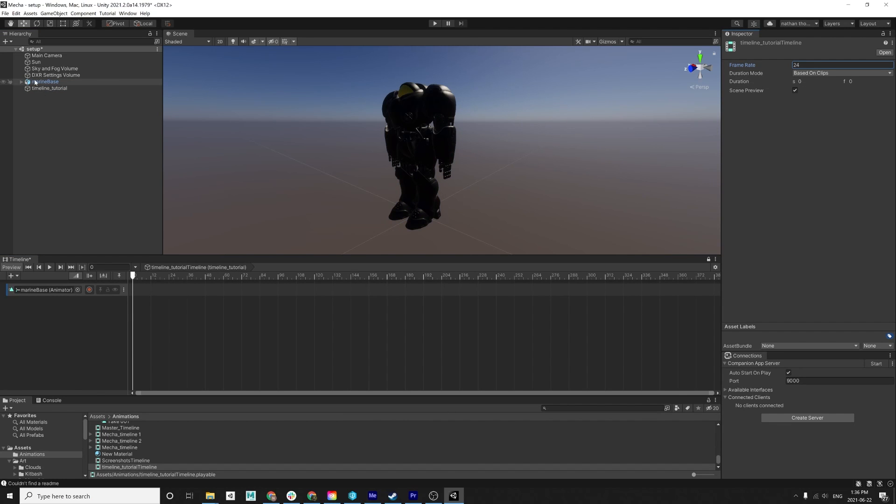
{"action": "left_click", "coordinate": [44, 81]}
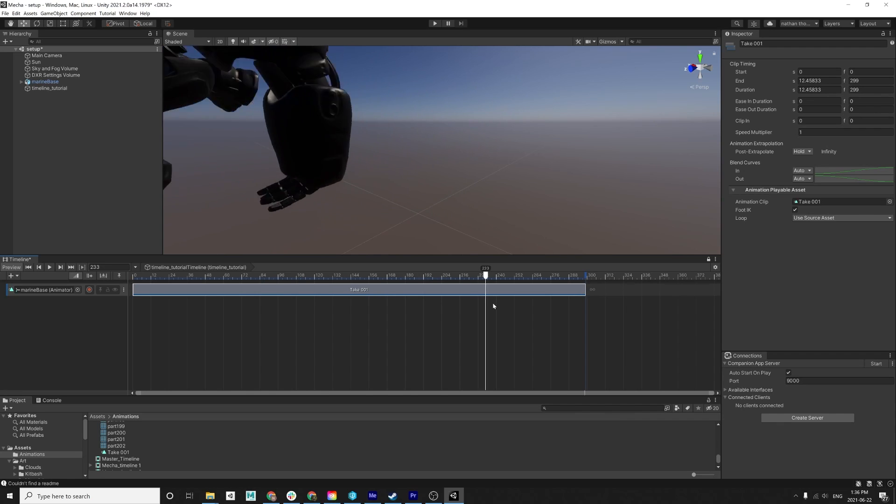
{"action": "left_click_drag", "start_coordinate": [485, 274], "coordinate": [327, 274]}
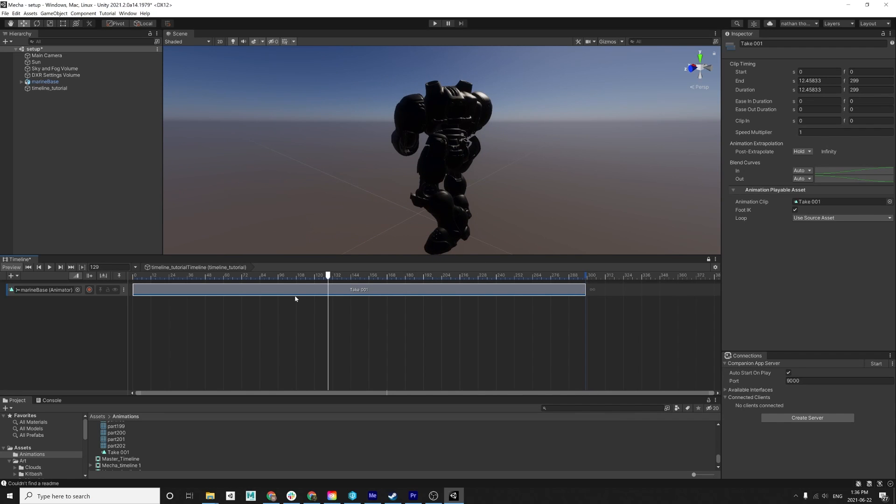
{"action": "mouse_move", "coordinate": [169, 324]}
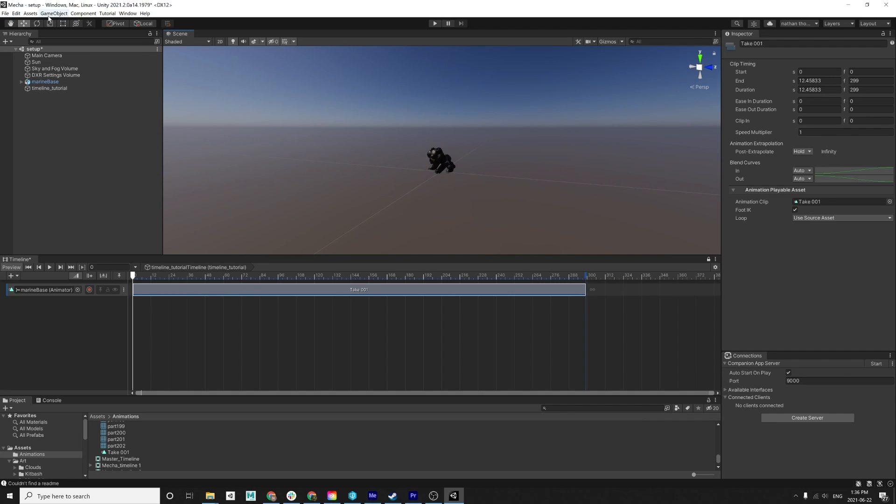
- Add a 3D Plane and reset its Transform so it sits at position 0,0,0
{"action": "left_click", "coordinate": [54, 13]}
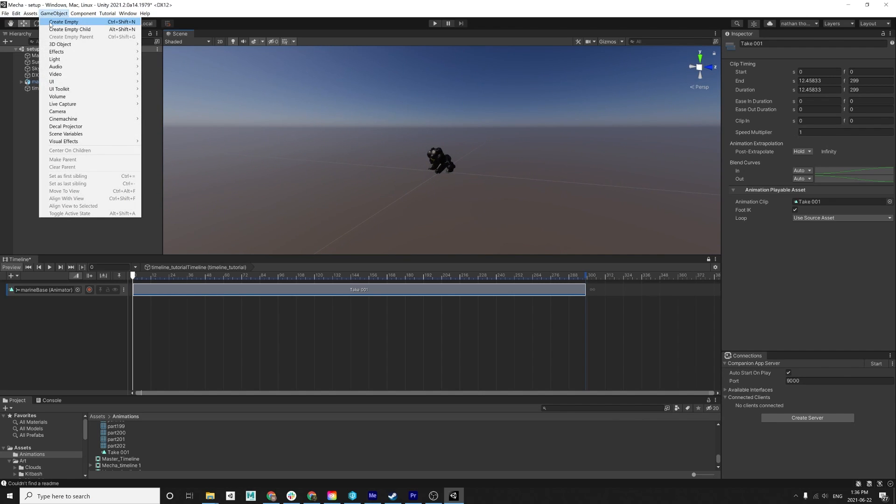
{"action": "mouse_move", "coordinate": [60, 44]}
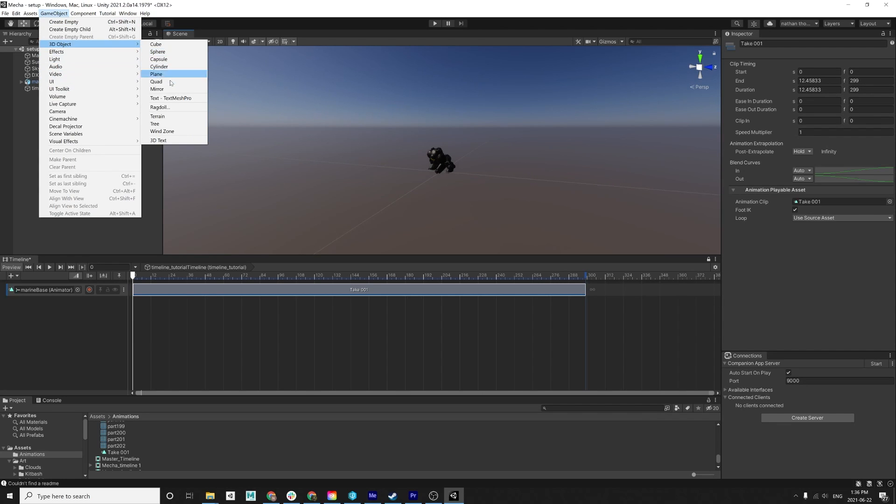
{"action": "left_click", "coordinate": [156, 74]}
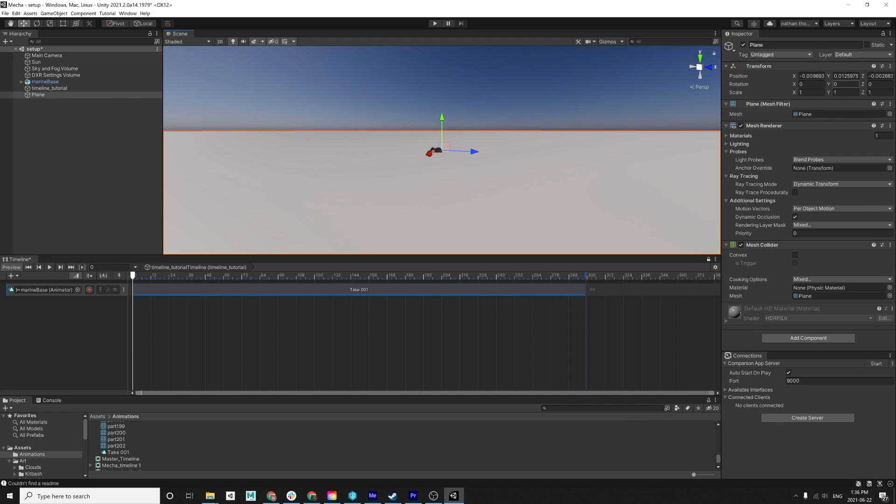
{"action": "left_click", "coordinate": [811, 75]}
{"action": "type", "text": "0"}
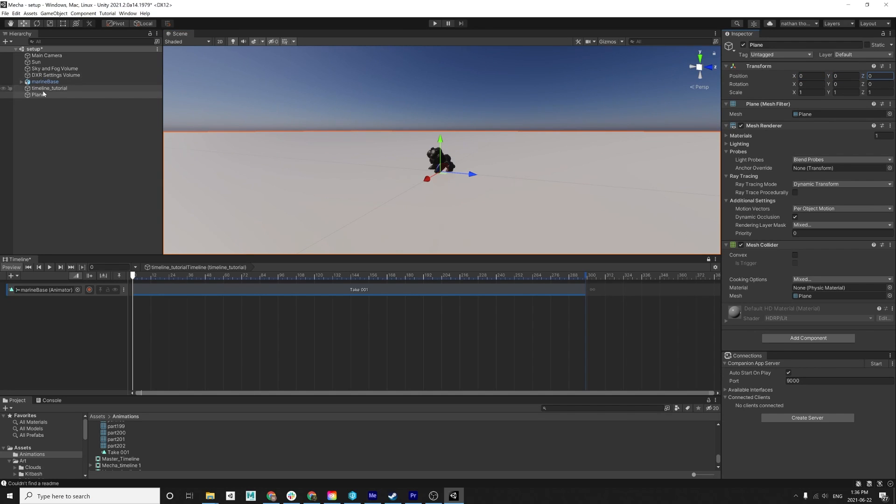
{"action": "left_click", "coordinate": [45, 82]}
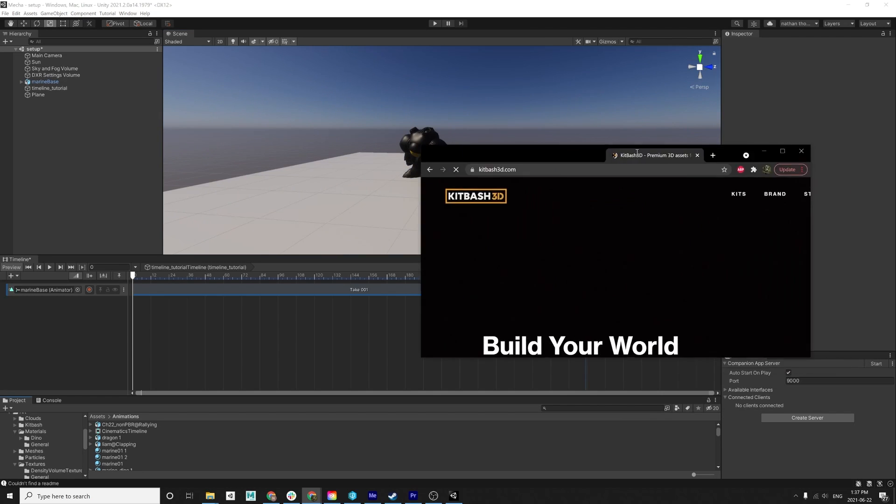
- Open the Goliath kit page, browse its previews and add the Unity HDRP version to the cart
{"action": "left_click", "coordinate": [782, 151]}
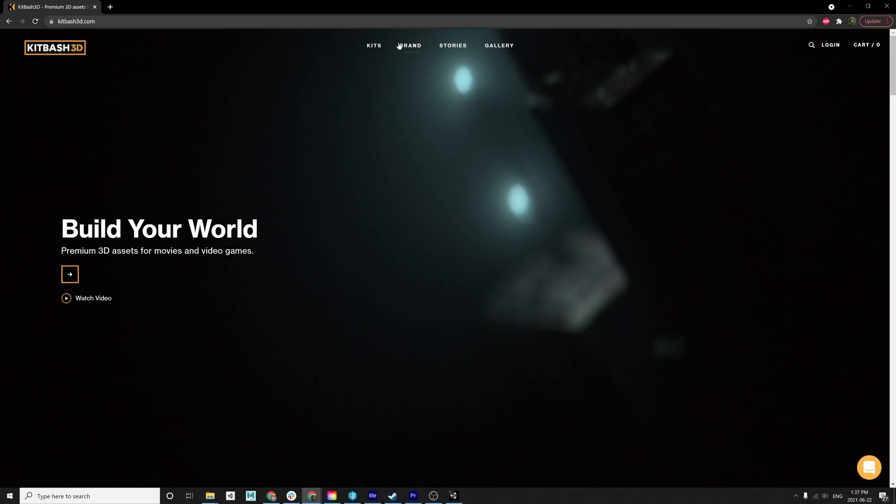
{"action": "left_click", "coordinate": [373, 46]}
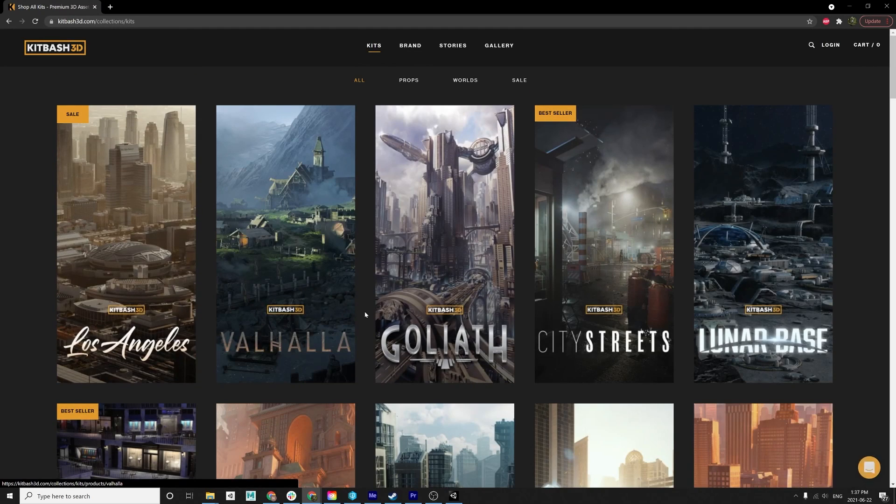
{"action": "mouse_move", "coordinate": [464, 245]}
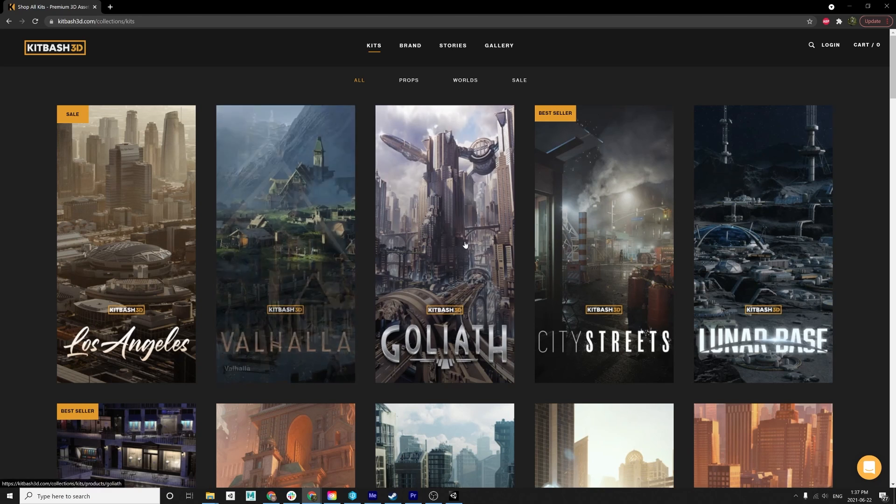
{"action": "left_click", "coordinate": [444, 243]}
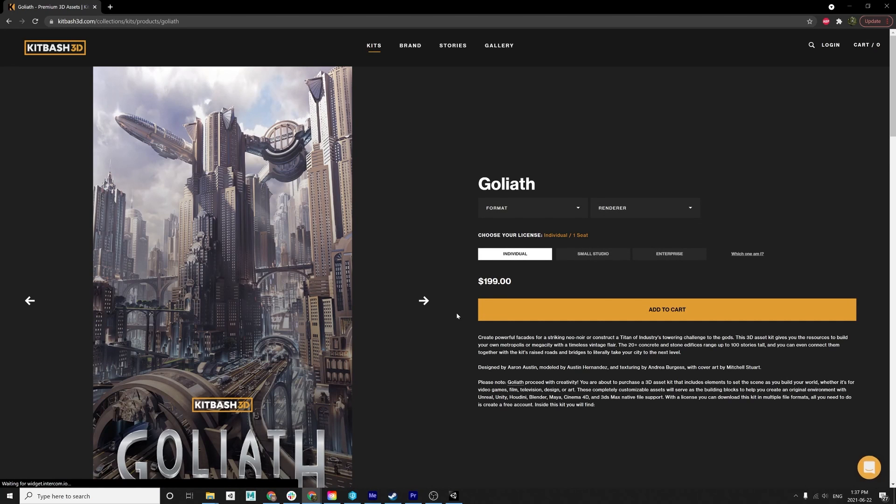
{"action": "left_click", "coordinate": [423, 300]}
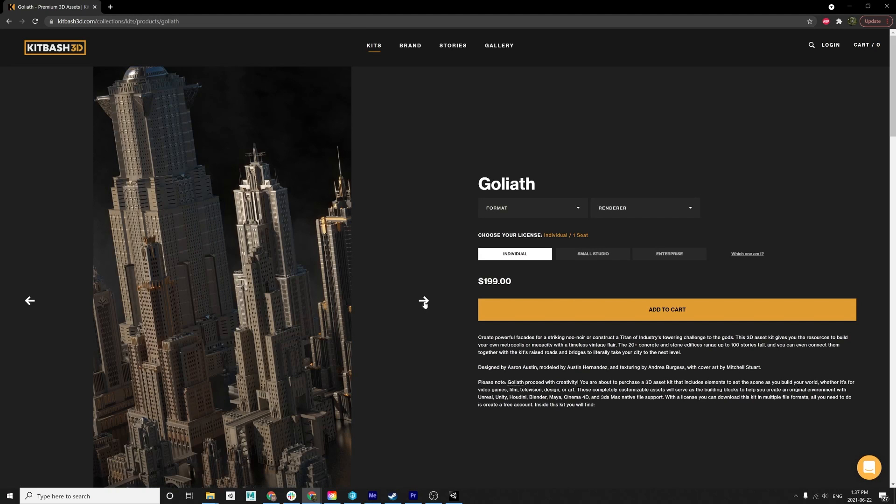
{"action": "left_click", "coordinate": [423, 301]}
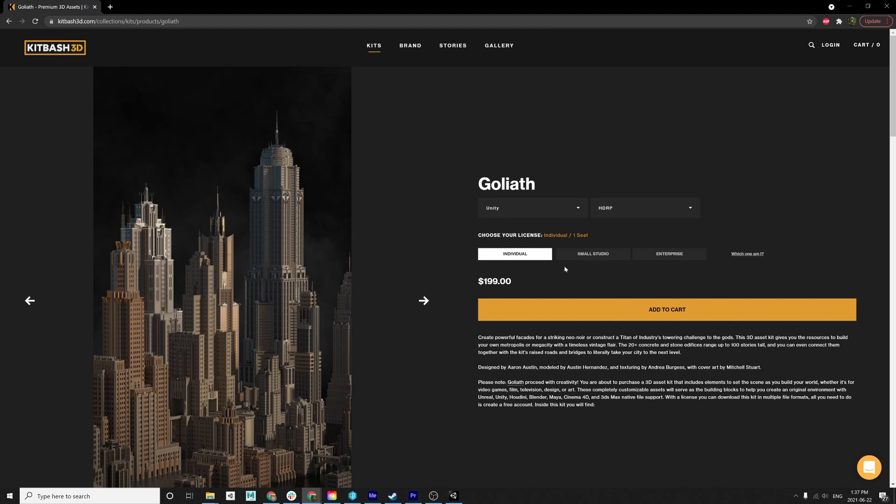
{"action": "left_click", "coordinate": [666, 309]}
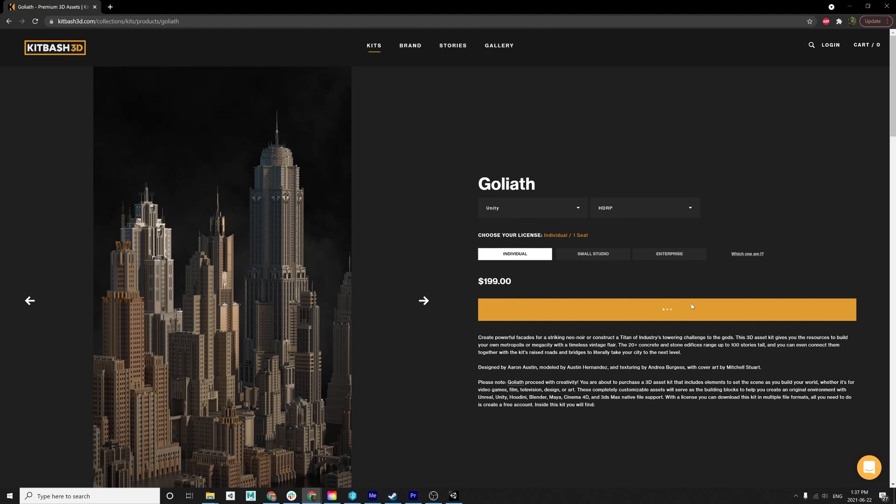
{"action": "left_click", "coordinate": [666, 309]}
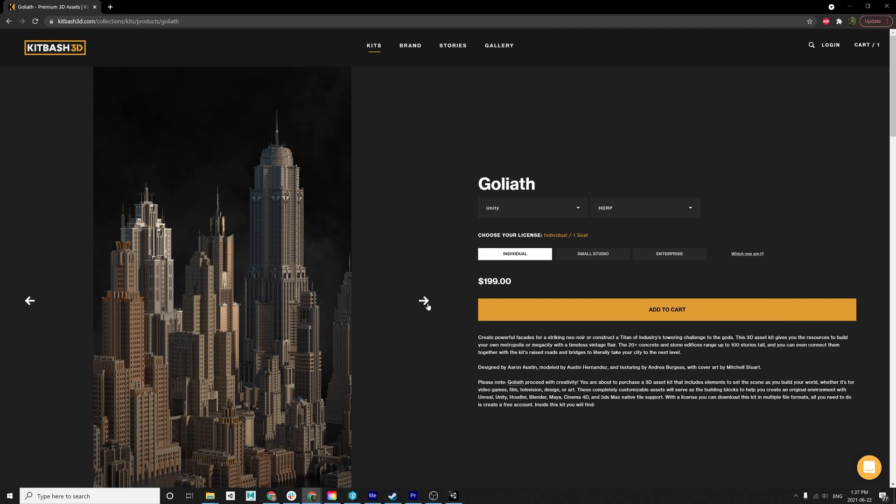
{"action": "left_click", "coordinate": [423, 301]}
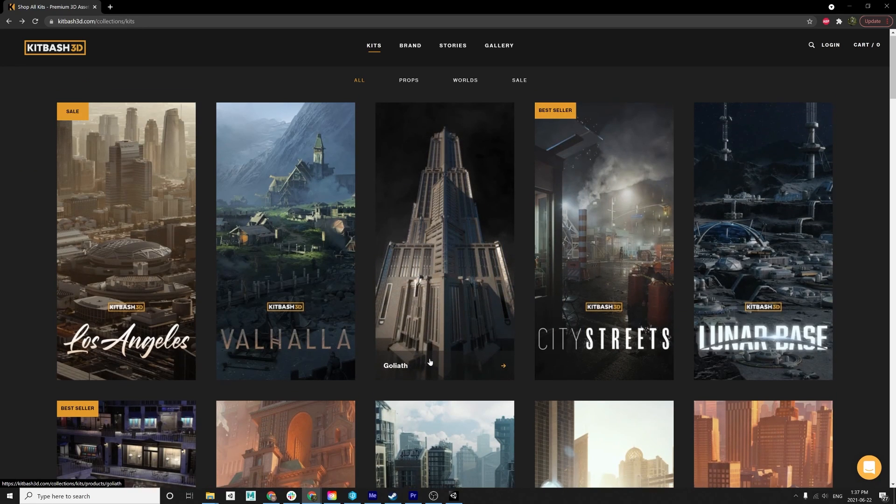
- Scroll to the Neo Tokyo 2 kit and browse through its preview images
{"action": "scroll", "scroll_direction": "down", "scroll_amount": 3}
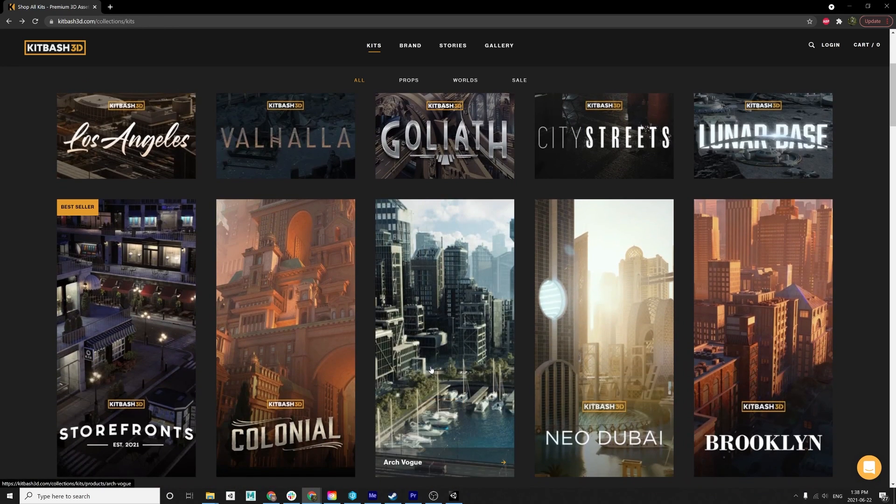
{"action": "scroll", "scroll_direction": "down", "scroll_amount": 3}
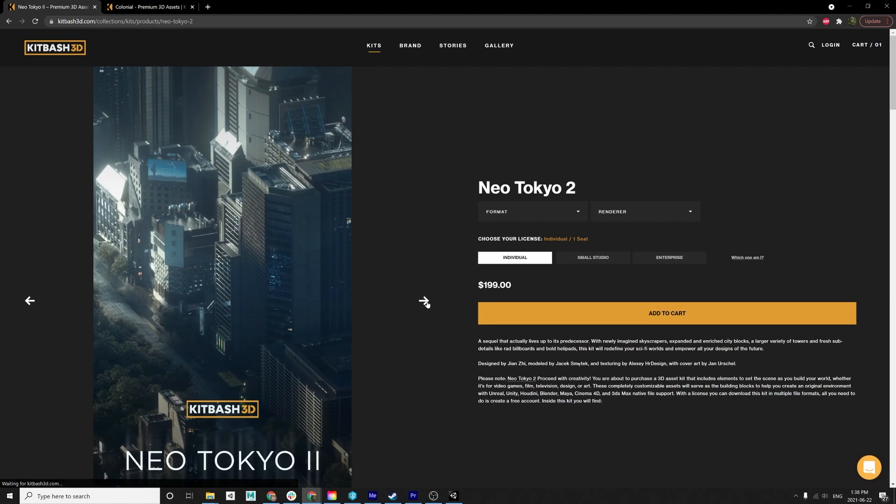
{"action": "left_click", "coordinate": [424, 301]}
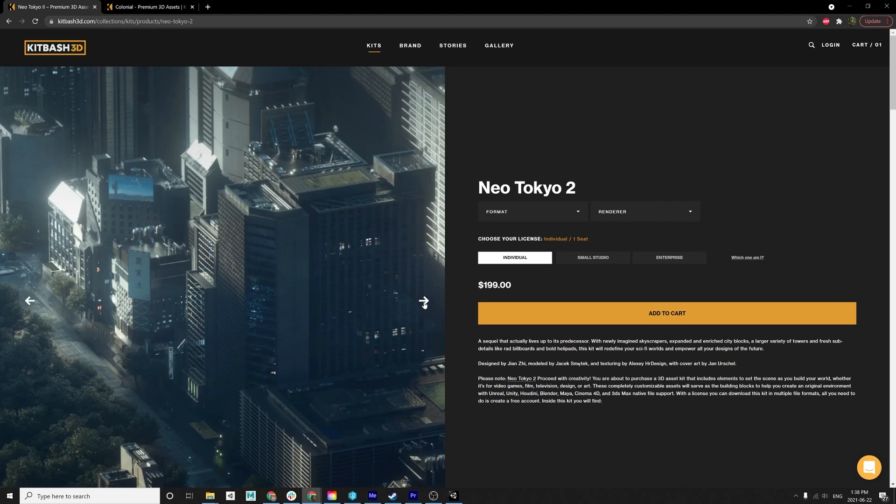
{"action": "left_click", "coordinate": [424, 301]}
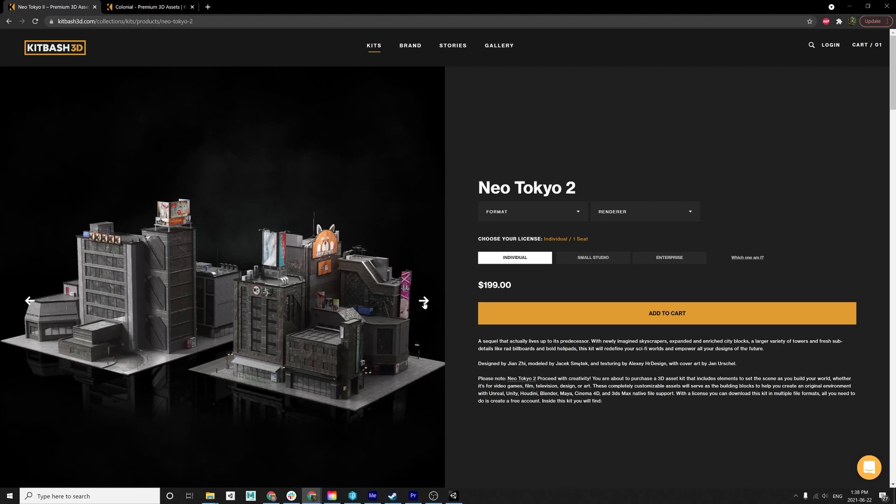
{"action": "left_click", "coordinate": [453, 495]}
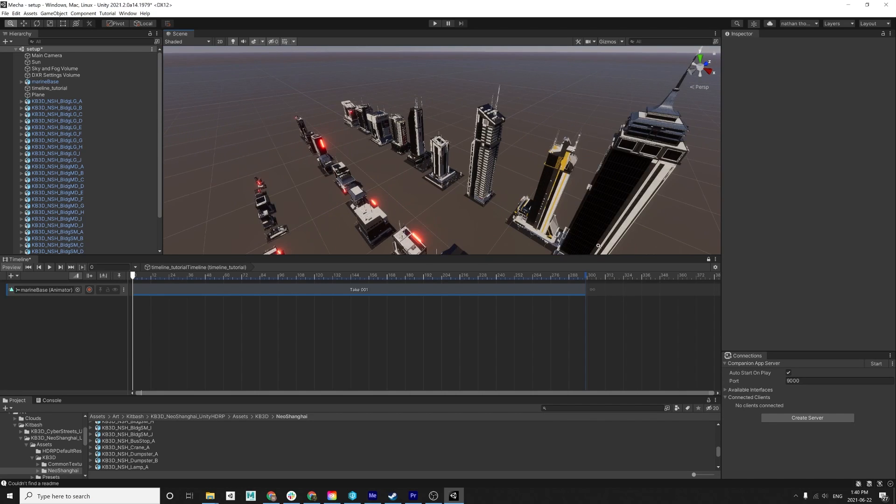
- Drag the KB3D_NeoShanghai prefabs into the scene and move the large building into place near the mech
{"action": "left_click", "coordinate": [45, 81]}
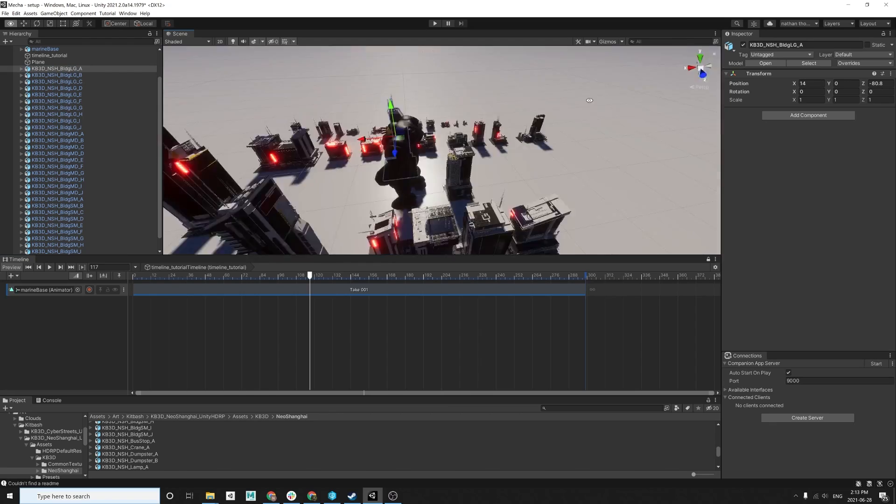
{"action": "left_click_drag", "start_coordinate": [309, 274], "coordinate": [481, 274]}
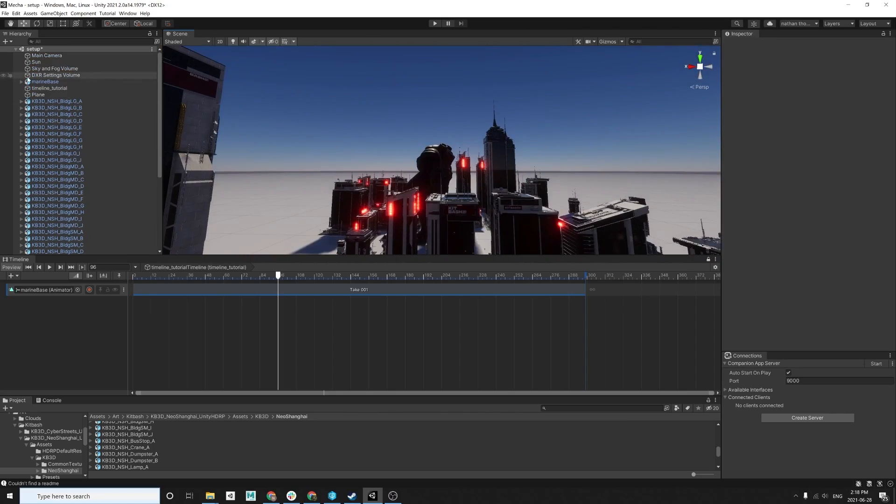
- Rotate the Sun light so the buildings cast long, angled shadows
{"action": "left_click", "coordinate": [35, 62]}
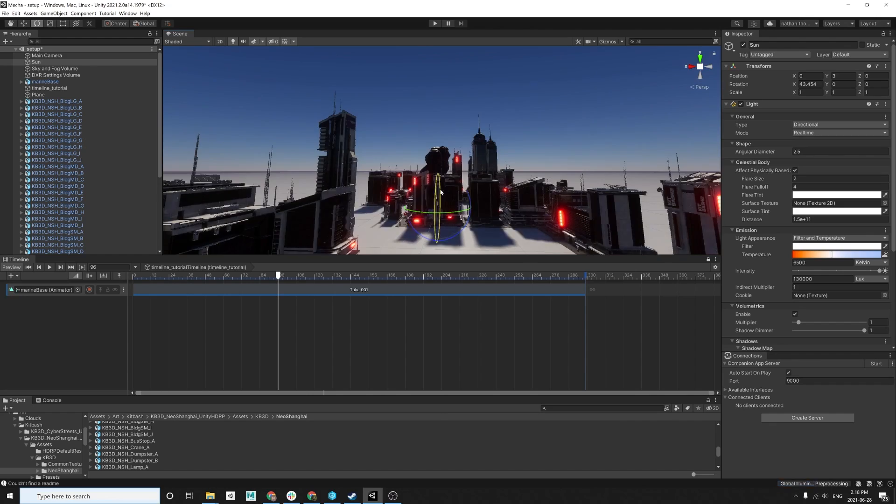
{"action": "left_click_drag", "start_coordinate": [440, 192], "coordinate": [433, 184]}
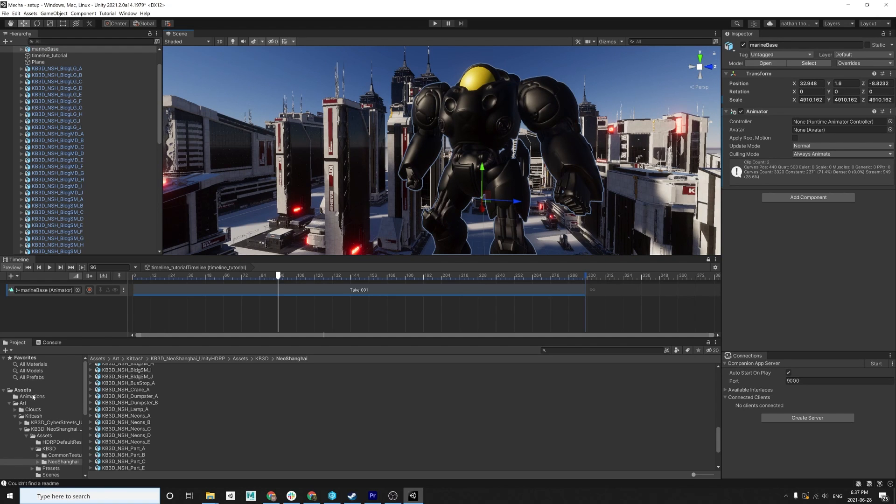
- Apply the Mecha materials, scrub the animation through frames 164, 226 and 42, then return to frame 0
{"action": "left_click", "coordinate": [34, 365]}
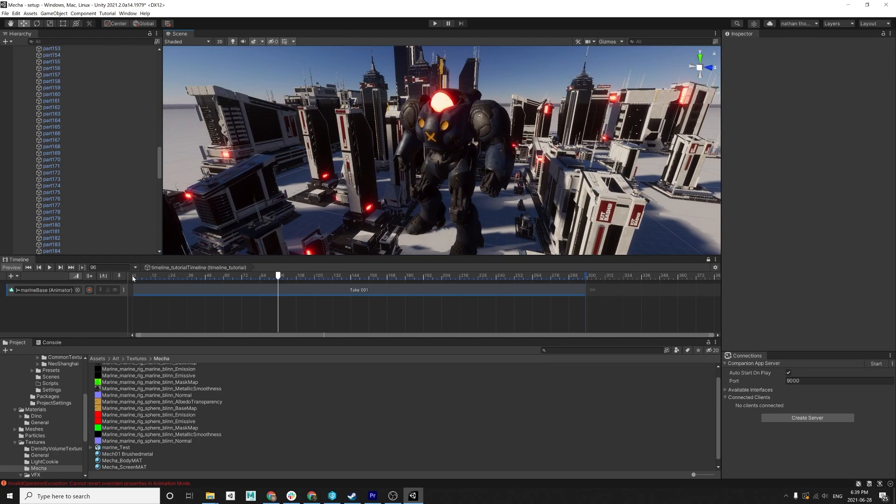
{"action": "left_click_drag", "start_coordinate": [278, 274], "coordinate": [381, 275]}
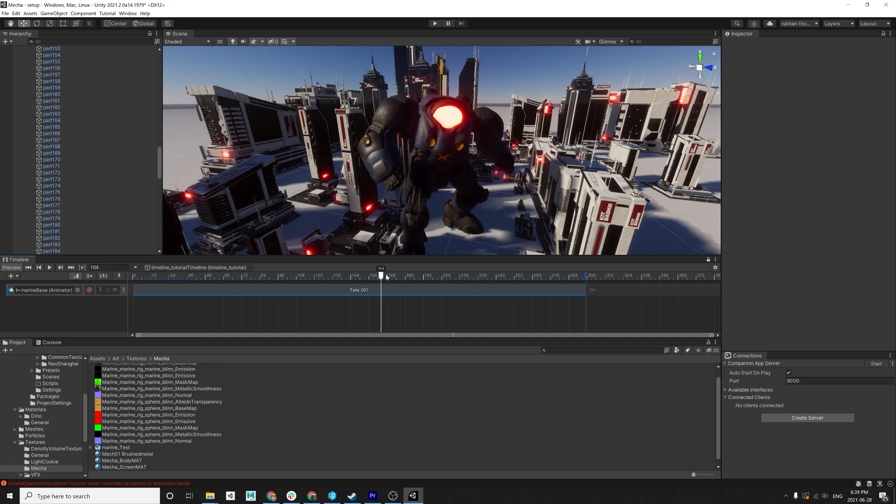
{"action": "left_click_drag", "start_coordinate": [380, 276], "coordinate": [474, 275]}
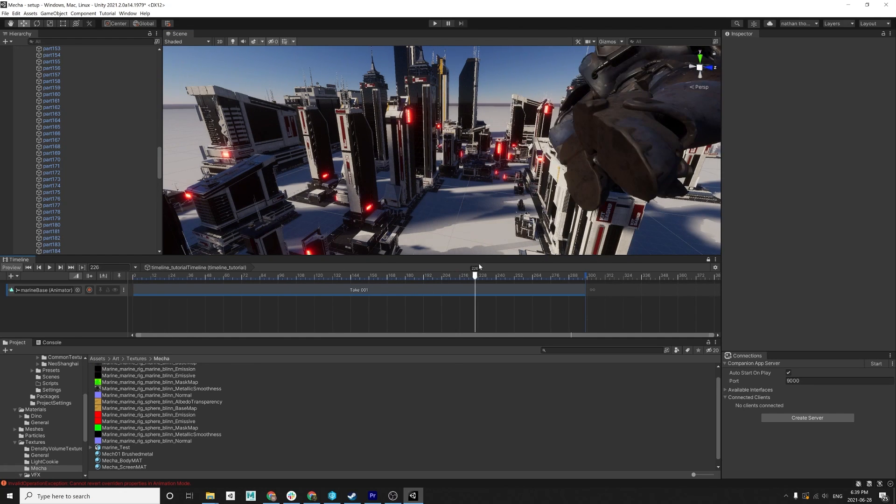
{"action": "left_click_drag", "start_coordinate": [474, 276], "coordinate": [196, 276]}
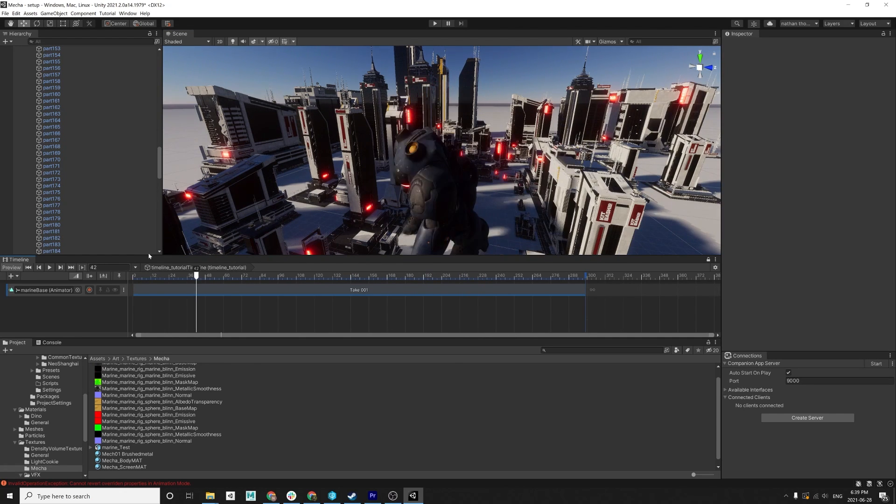
{"action": "left_click", "coordinate": [29, 266]}
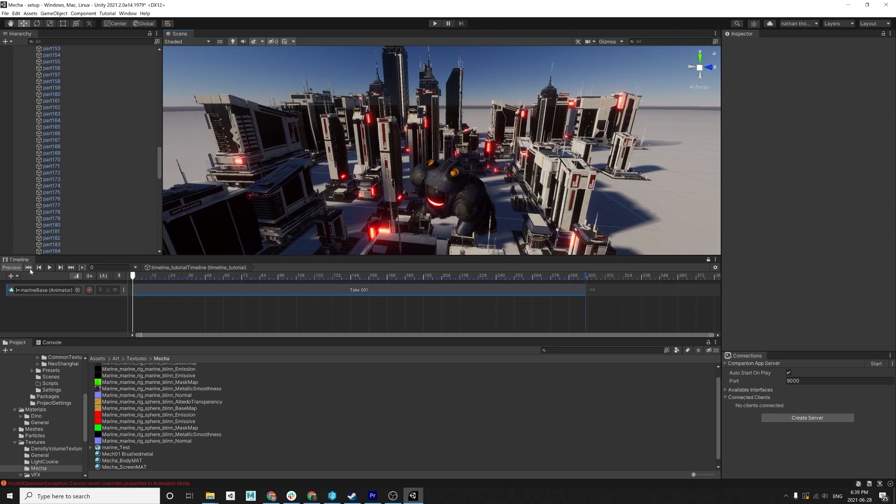
- Bring up the Package Manager and scroll the Unity Registry list to Cinemachine
{"action": "left_click", "coordinate": [127, 13]}
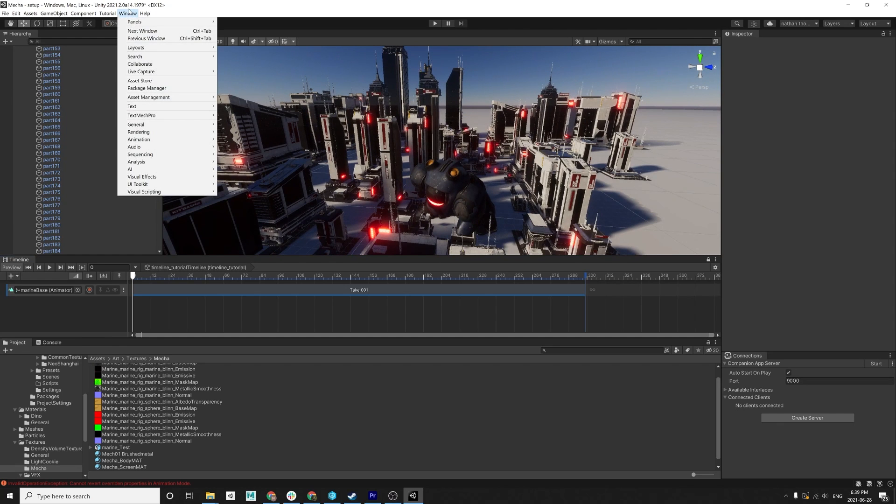
{"action": "mouse_move", "coordinate": [137, 124]}
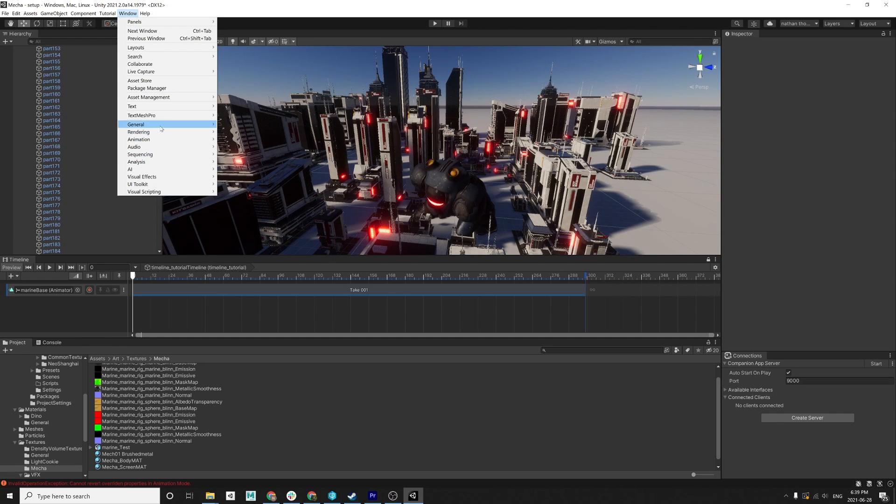
{"action": "left_click", "coordinate": [249, 111]}
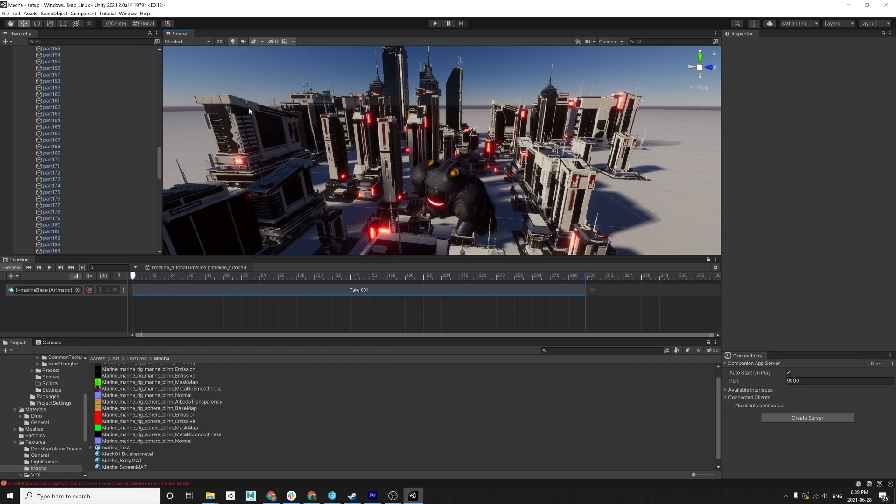
{"action": "left_click", "coordinate": [127, 13]}
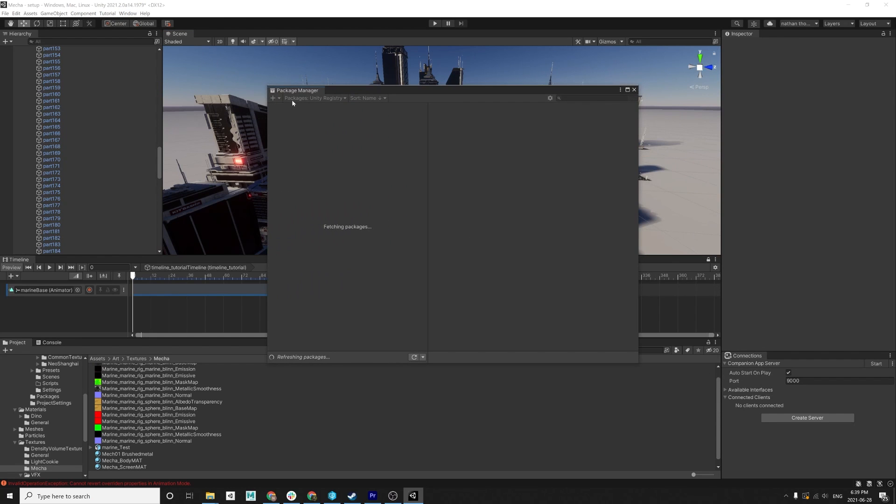
{"action": "mouse_move", "coordinate": [305, 106]}
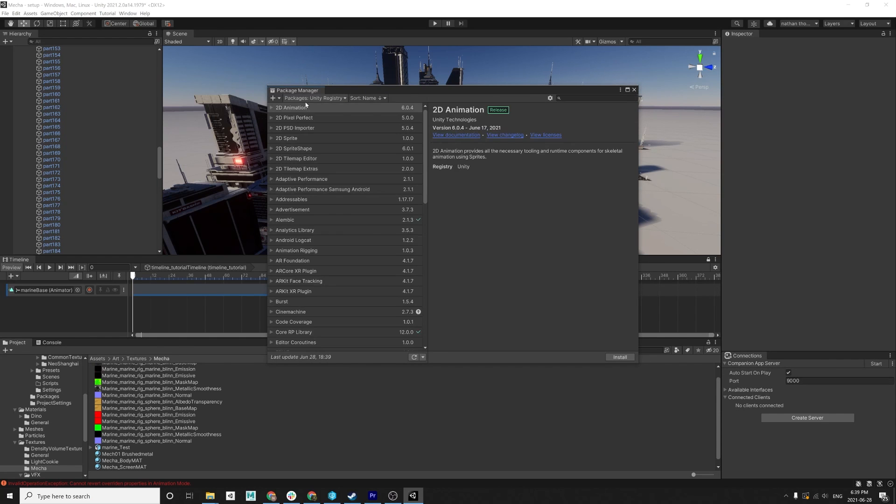
{"action": "scroll", "scroll_direction": "down", "scroll_amount": 3}
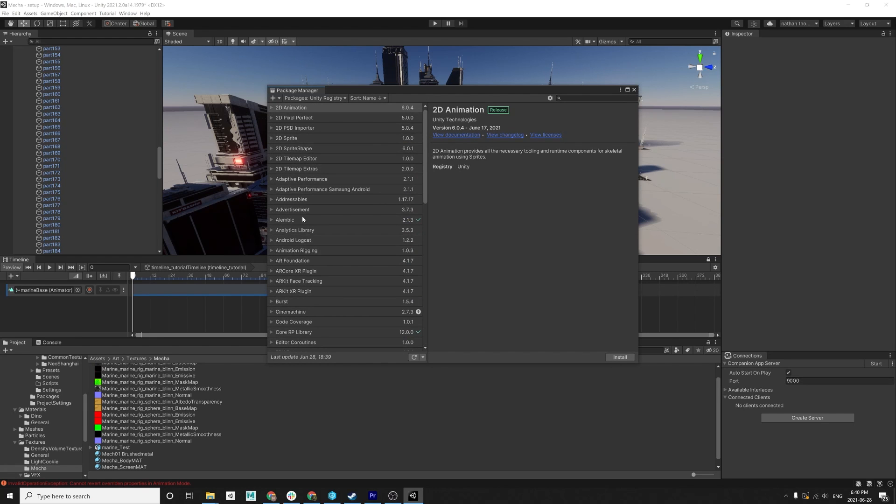
{"action": "scroll", "scroll_direction": "down", "scroll_amount": 3}
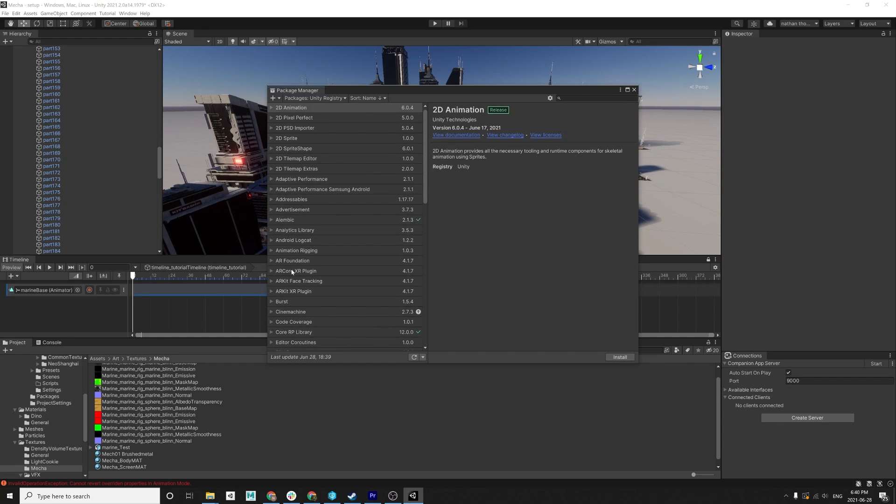
- Confirm Cinemachine 2.7.3 is installed, check the add-package menu, and close the Package Manager
{"action": "left_click", "coordinate": [290, 312]}
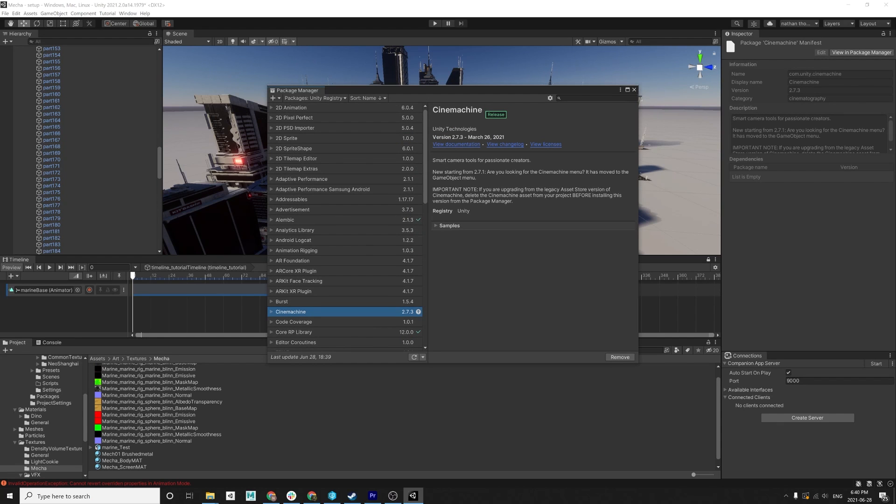
{"action": "left_click", "coordinate": [273, 98]}
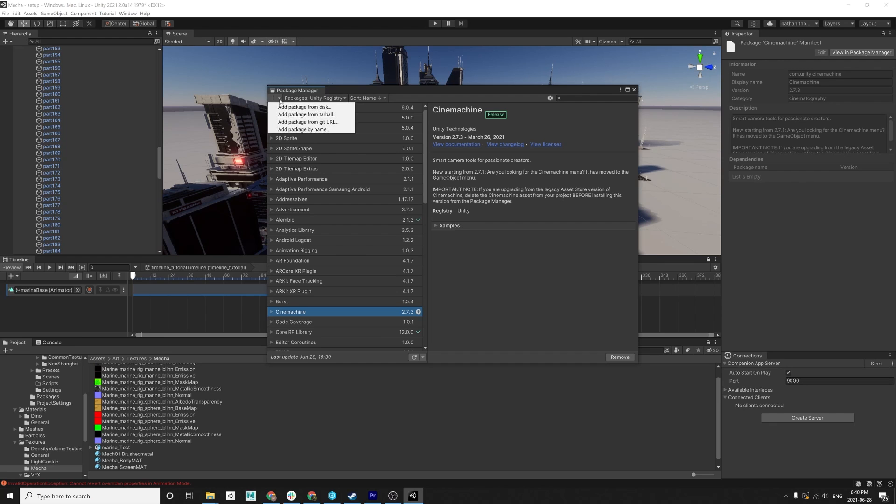
{"action": "mouse_move", "coordinate": [387, 105]}
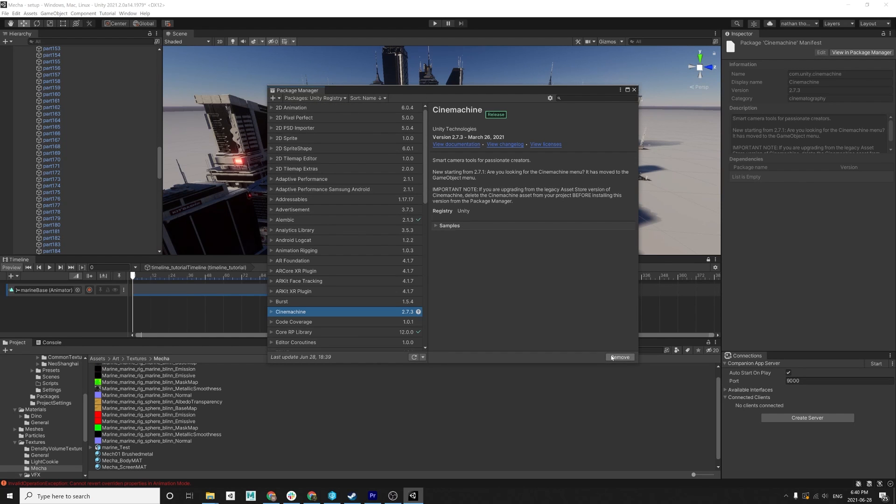
{"action": "left_click", "coordinate": [633, 90]}
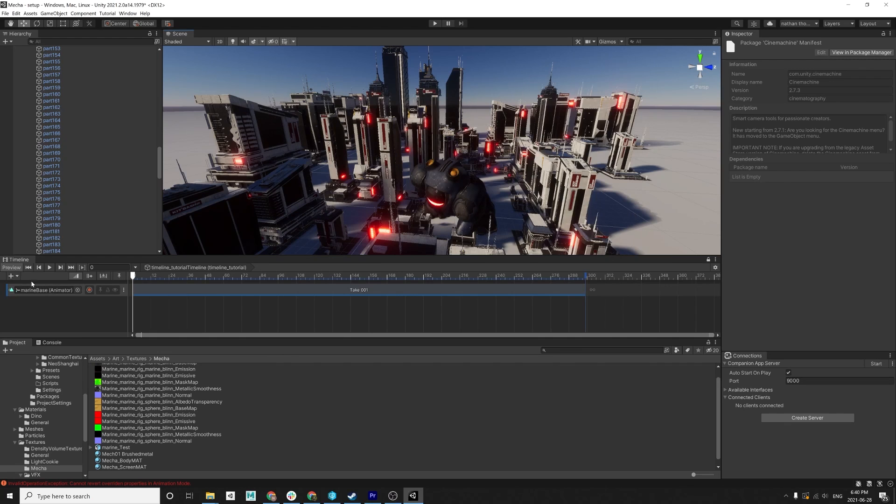
- Add a Cinemachine track to the Timeline and collapse the mech hierarchy
{"action": "left_click", "coordinate": [11, 276]}
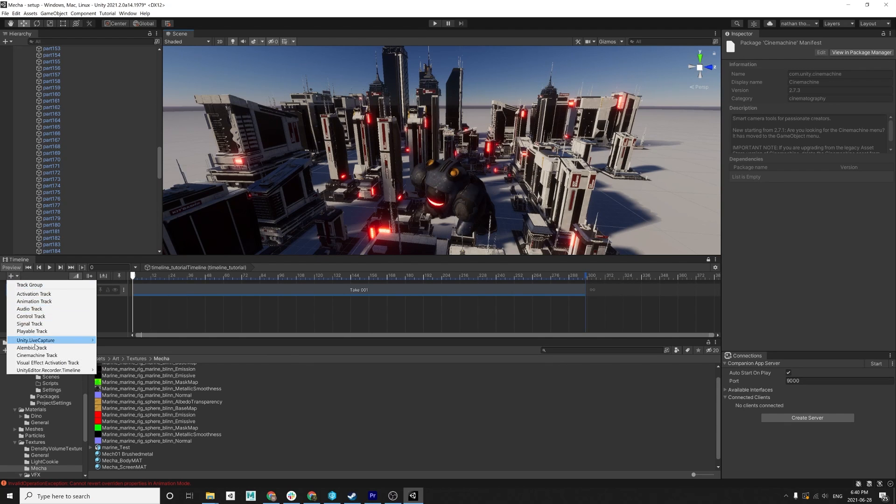
{"action": "left_click", "coordinate": [37, 355]}
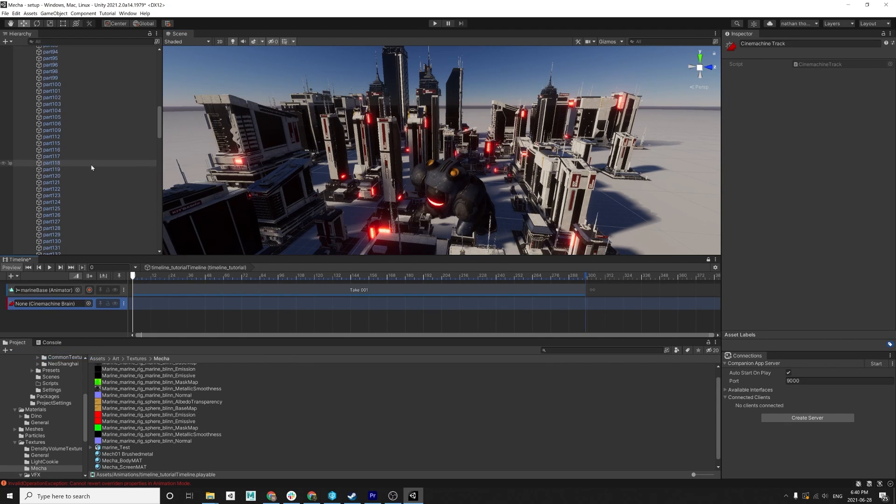
{"action": "scroll", "scroll_direction": "up", "scroll_amount": 3}
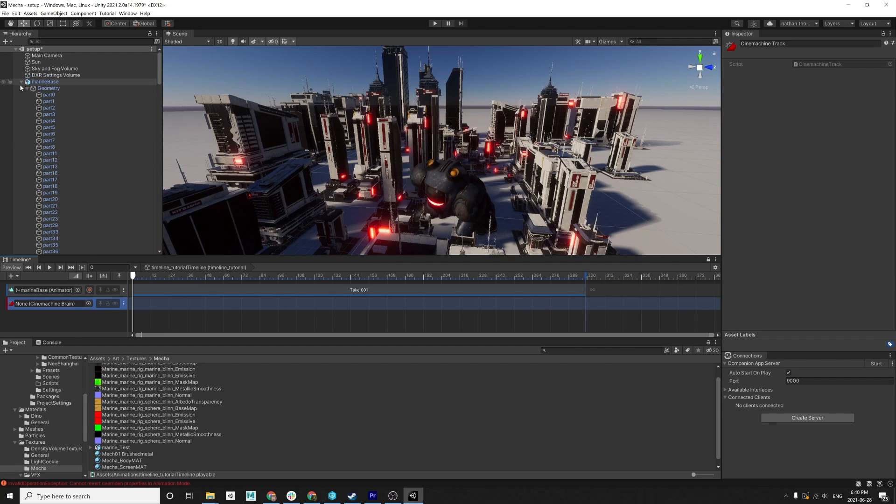
{"action": "left_click", "coordinate": [45, 55]}
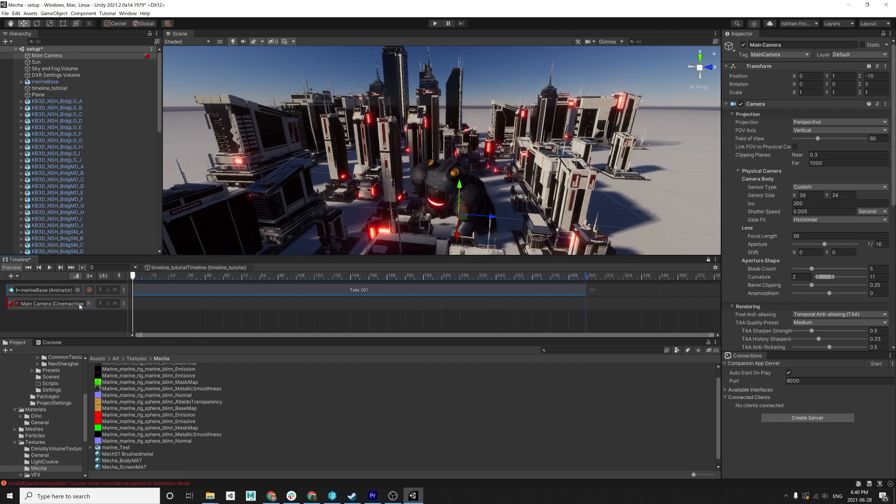
- Add a Cinemachine shot stretched to frame 299 and create a virtual camera for it
{"action": "right_click", "coordinate": [52, 303]}
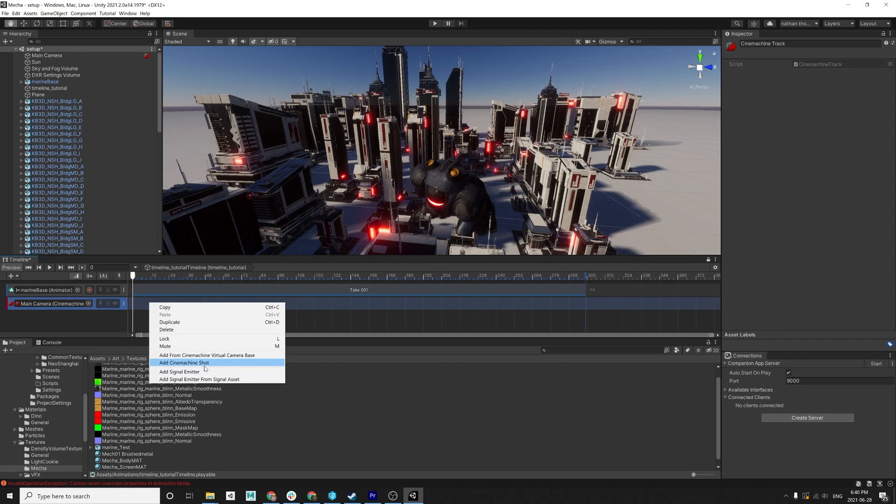
{"action": "left_click", "coordinate": [184, 362]}
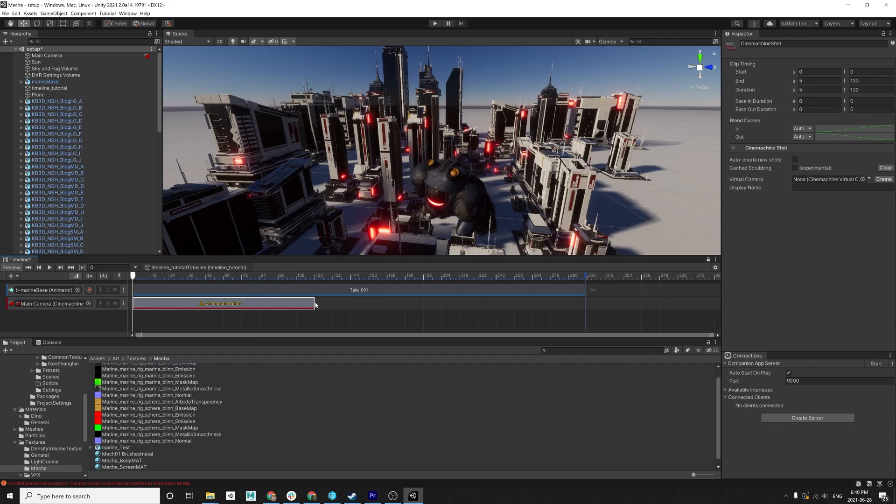
{"action": "left_click_drag", "start_coordinate": [314, 303], "coordinate": [582, 303]}
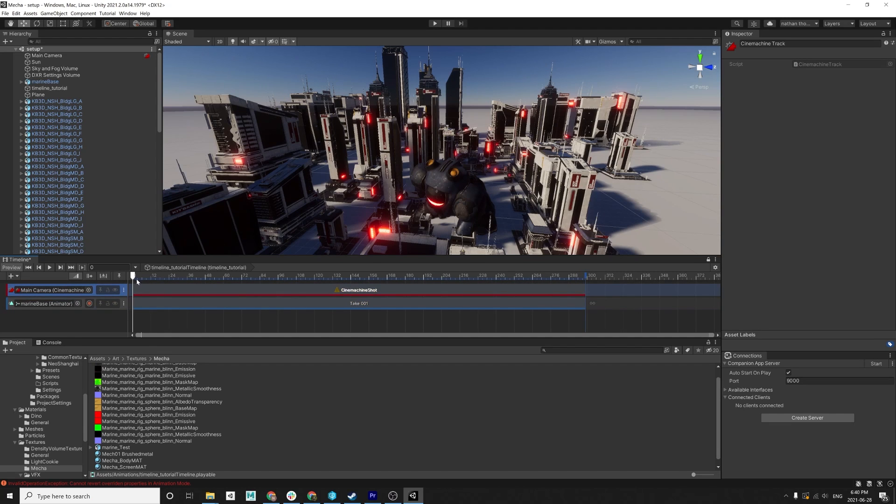
{"action": "left_click", "coordinate": [358, 289]}
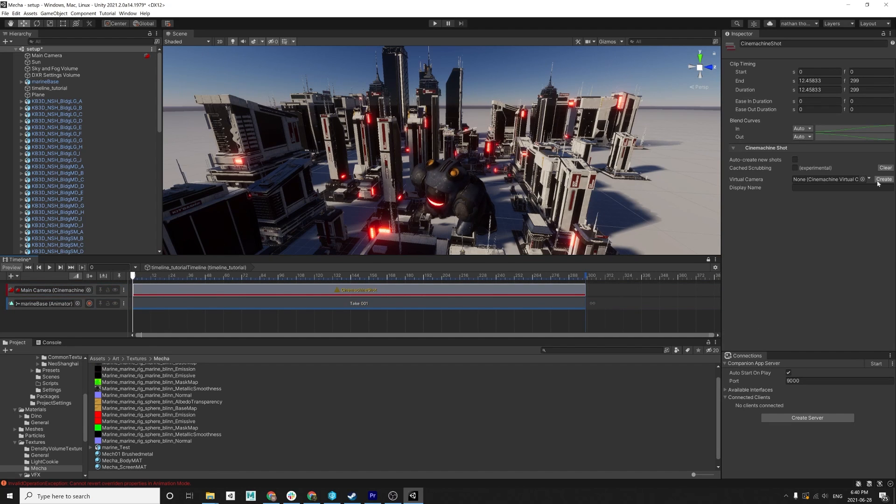
{"action": "left_click", "coordinate": [883, 179]}
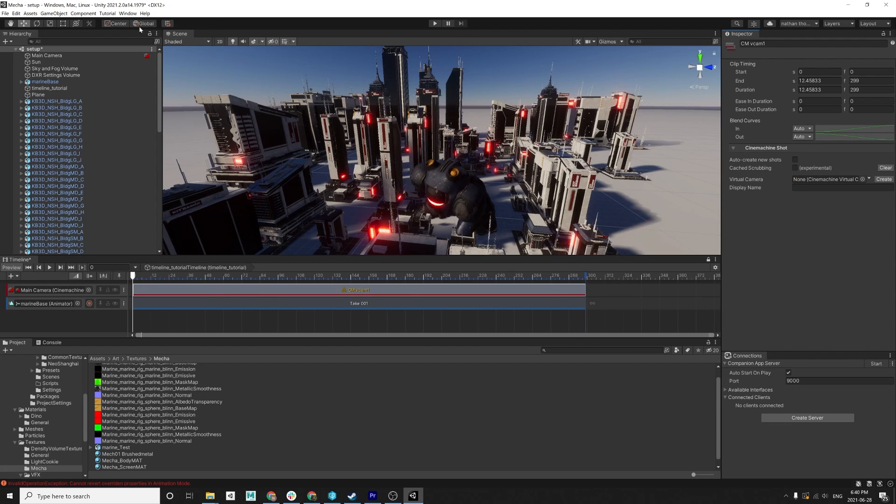
- Dock a Game view beside the Scene view and select Main Camera to show its settings
{"action": "left_click", "coordinate": [127, 13]}
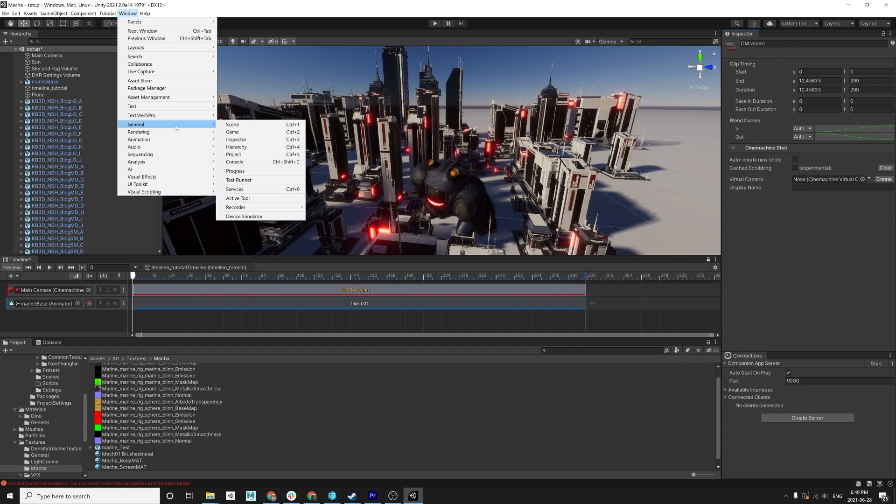
{"action": "mouse_move", "coordinate": [254, 127]}
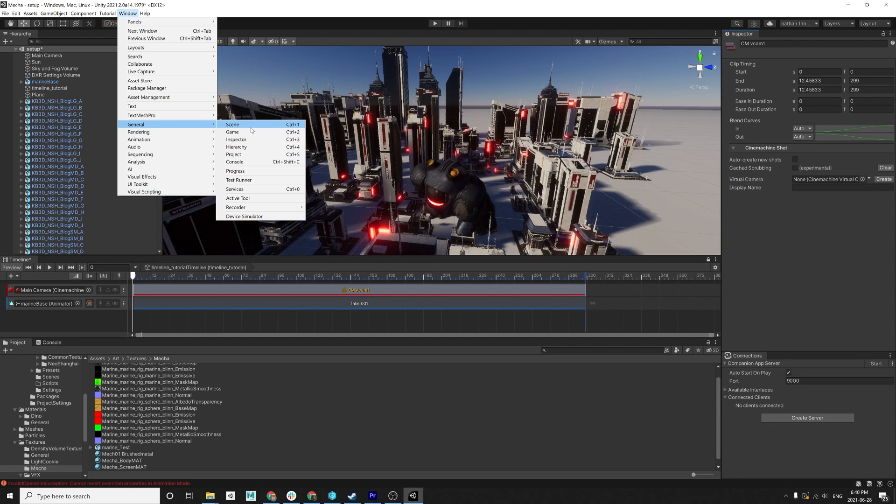
{"action": "mouse_move", "coordinate": [244, 154]}
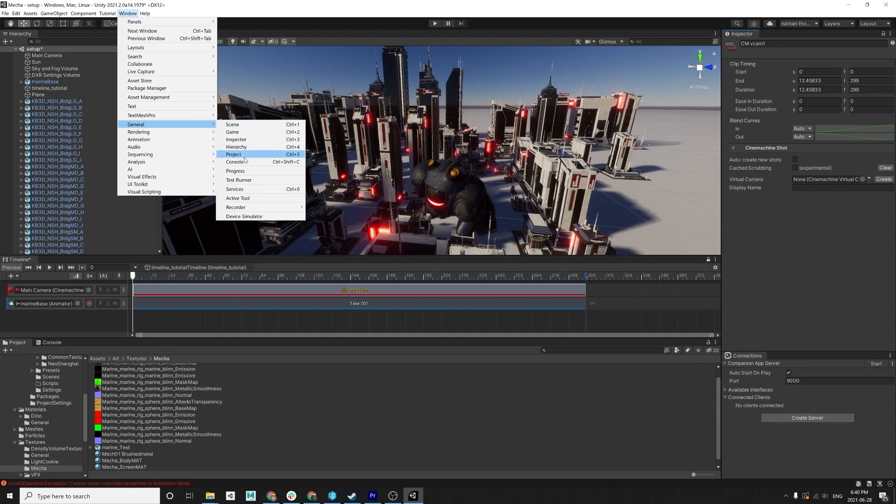
{"action": "left_click", "coordinate": [232, 131]}
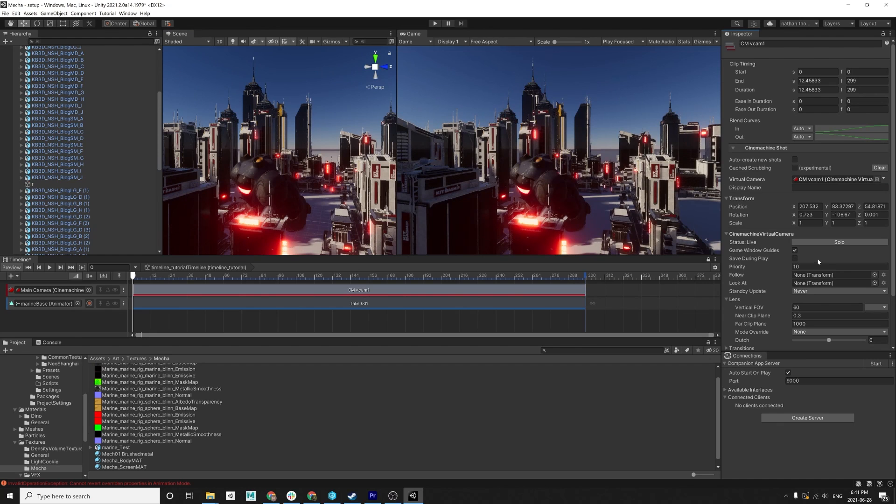
{"action": "scroll", "scroll_direction": "down", "scroll_amount": 3}
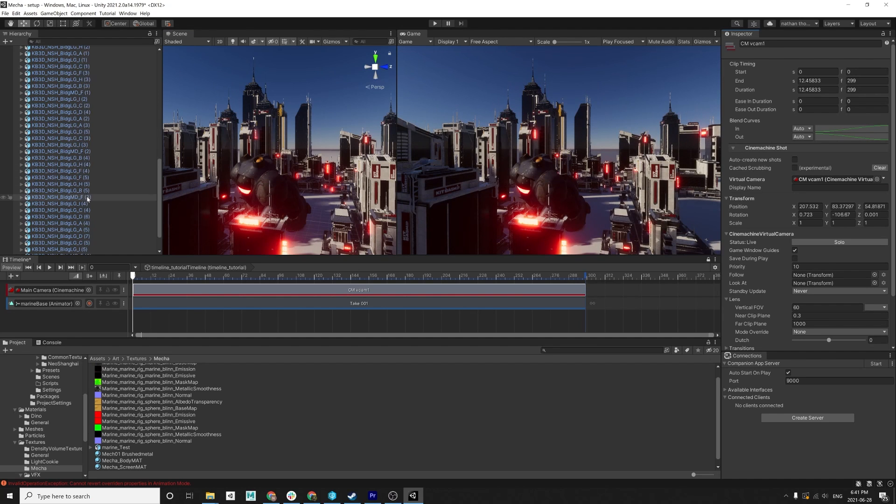
{"action": "left_click", "coordinate": [43, 250]}
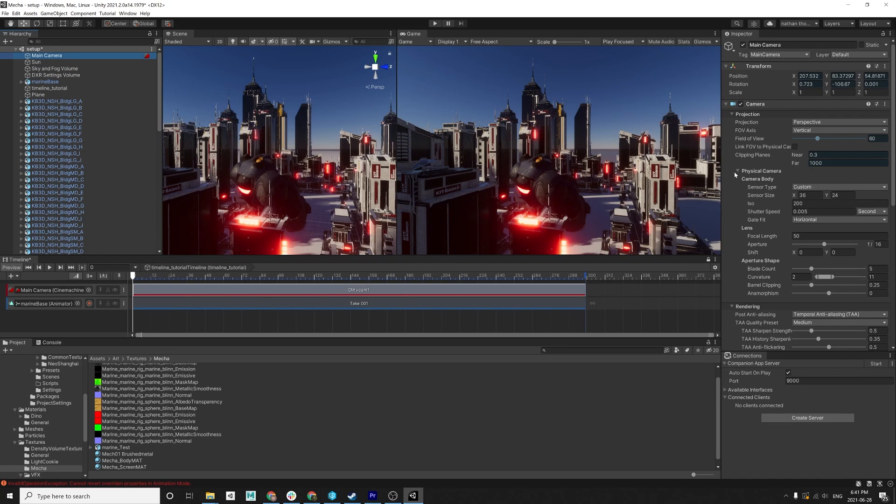
- Review the projection and FOV axis options, keeping the vertical field-of-view axis
{"action": "left_click", "coordinate": [737, 170]}
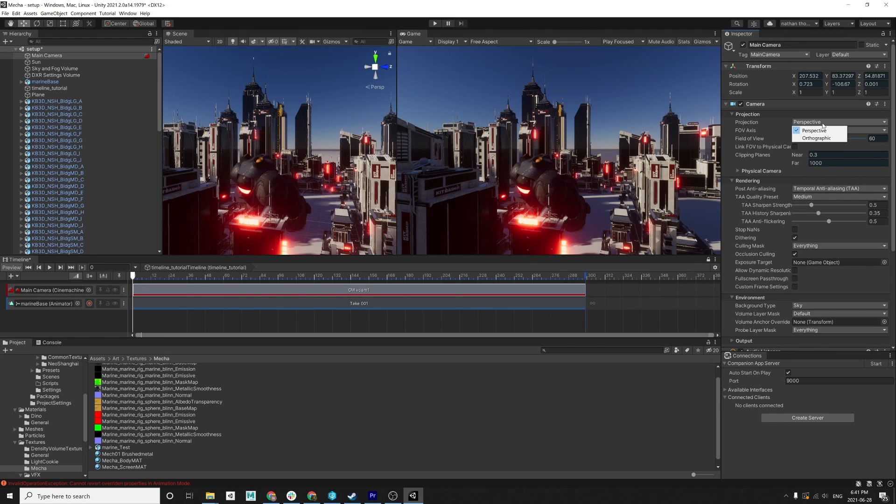
{"action": "left_click", "coordinate": [837, 129]}
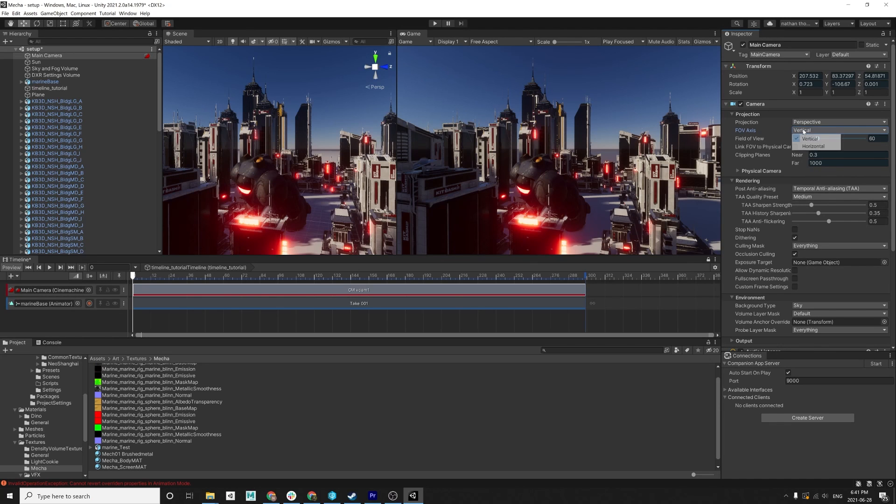
{"action": "left_click", "coordinate": [808, 138]}
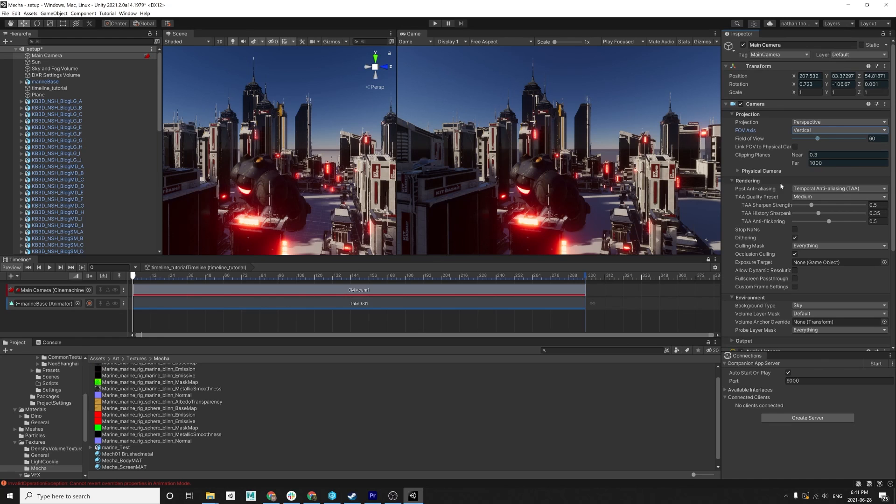
- Expand Physical Camera and set the sensor type to Super 16mm after trying 70mm
{"action": "left_click", "coordinate": [732, 171]}
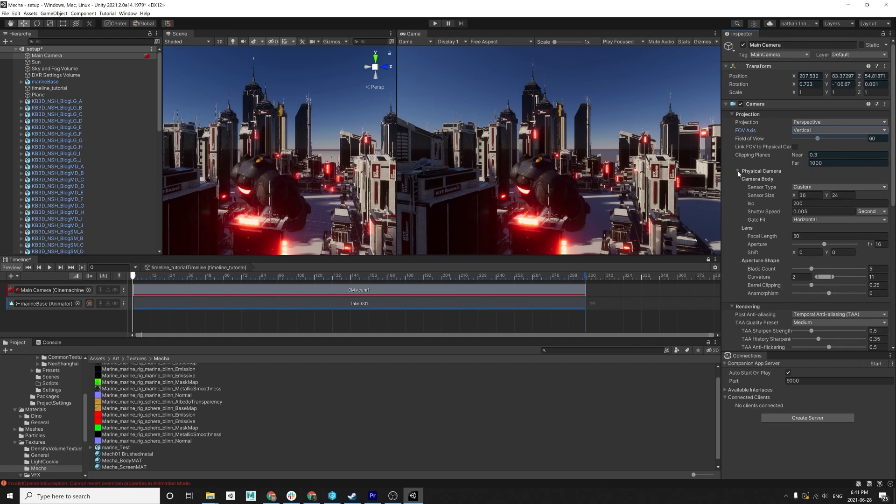
{"action": "left_click", "coordinate": [837, 186]}
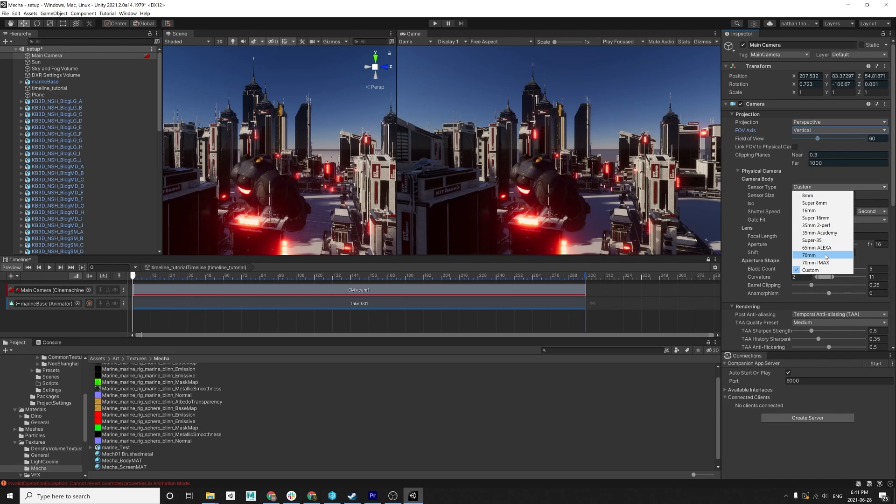
{"action": "left_click", "coordinate": [810, 254]}
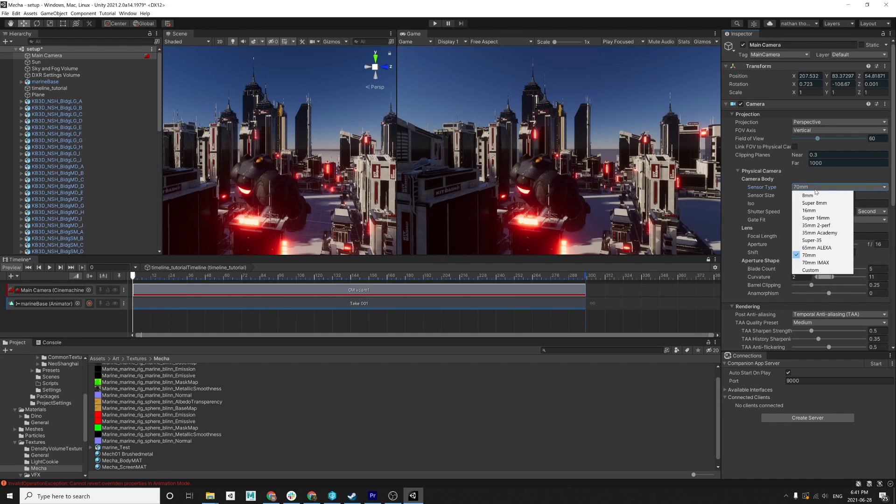
{"action": "left_click", "coordinate": [815, 217]}
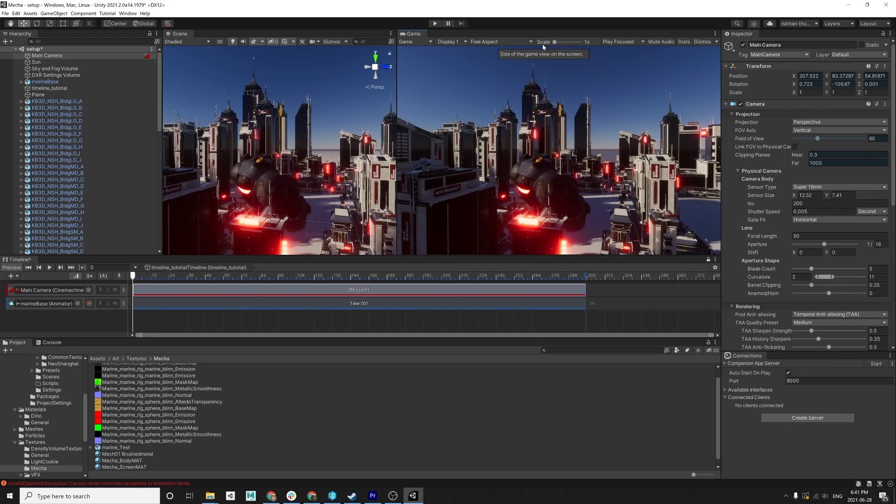
{"action": "mouse_move", "coordinate": [538, 86]}
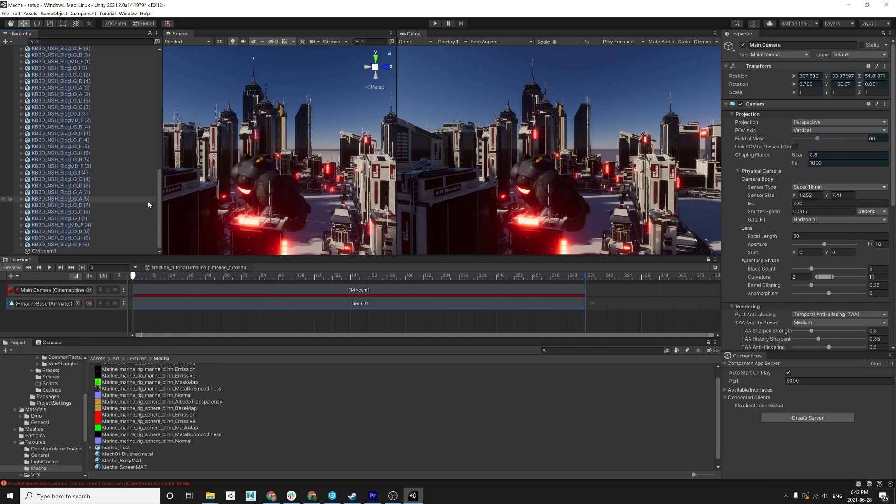
- Create an empty Camera_rotate, parent CM vcam1 under it, and add its Animation Track to the Timeline
{"action": "left_click", "coordinate": [45, 250]}
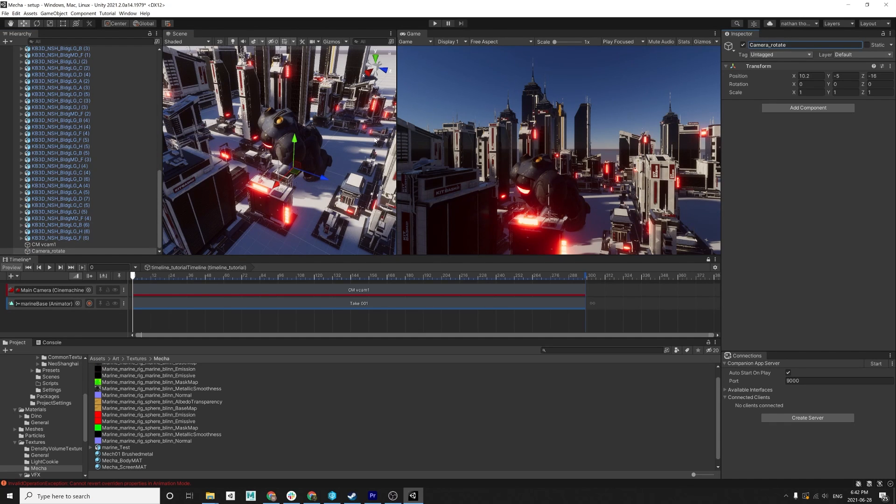
{"action": "left_click", "coordinate": [44, 244]}
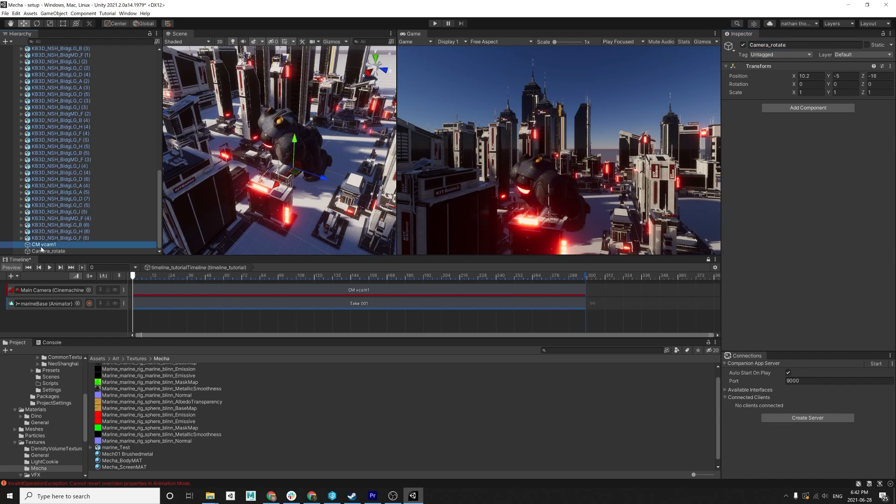
{"action": "left_click", "coordinate": [45, 251]}
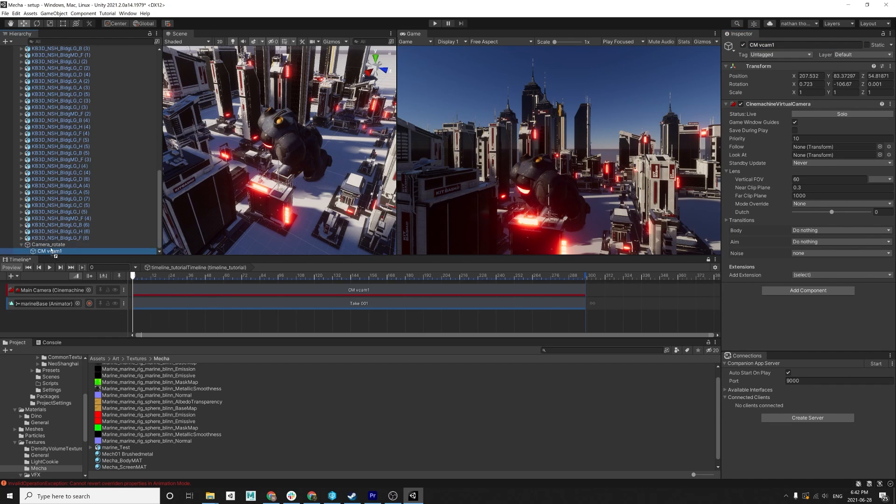
{"action": "left_click", "coordinate": [49, 243]}
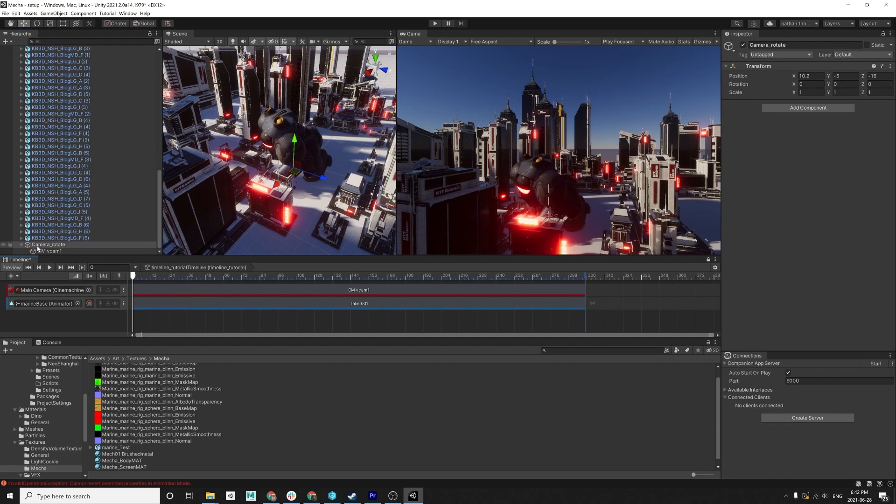
{"action": "right_click", "coordinate": [63, 303]}
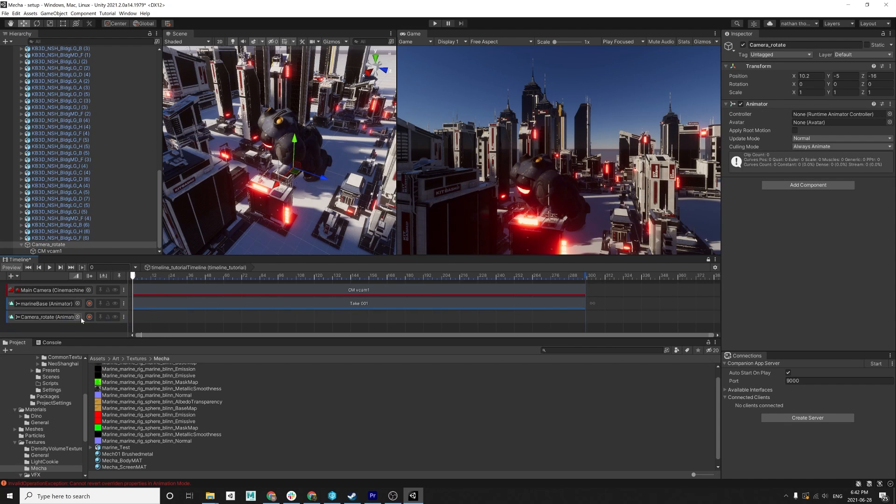
- Record Camera_rotate's Y rotation to about -90° at a later frame with linear keys
{"action": "left_click", "coordinate": [89, 316]}
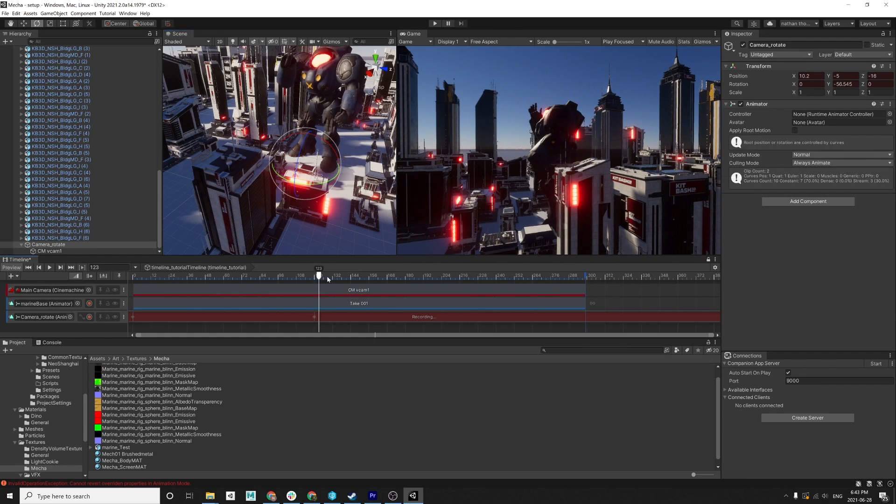
{"action": "left_click_drag", "start_coordinate": [319, 276], "coordinate": [352, 275]}
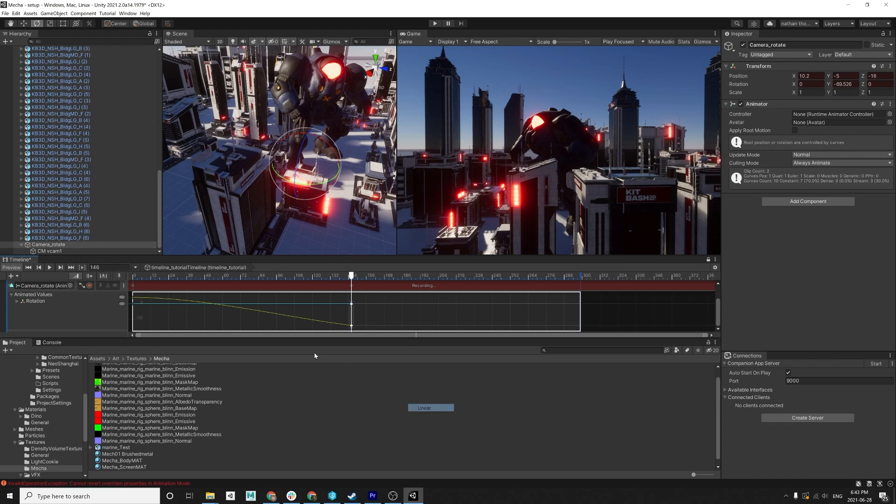
{"action": "right_click", "coordinate": [133, 302]}
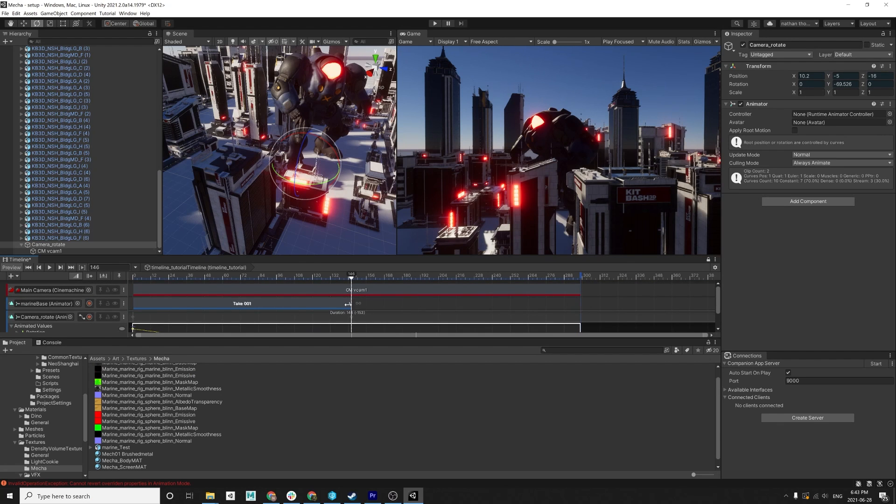
- Scrub the Timeline to preview the camera rotation across the animation
{"action": "left_click_drag", "start_coordinate": [352, 276], "coordinate": [134, 276]}
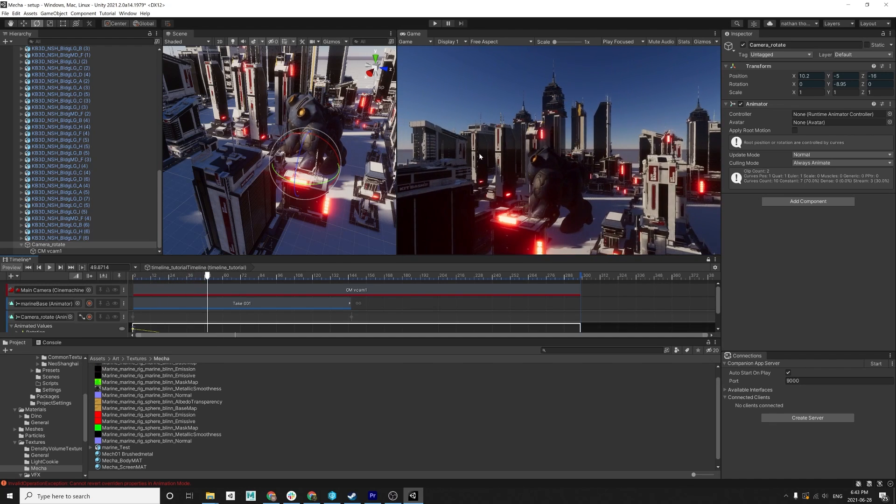
{"action": "left_click_drag", "start_coordinate": [207, 274], "coordinate": [274, 274]}
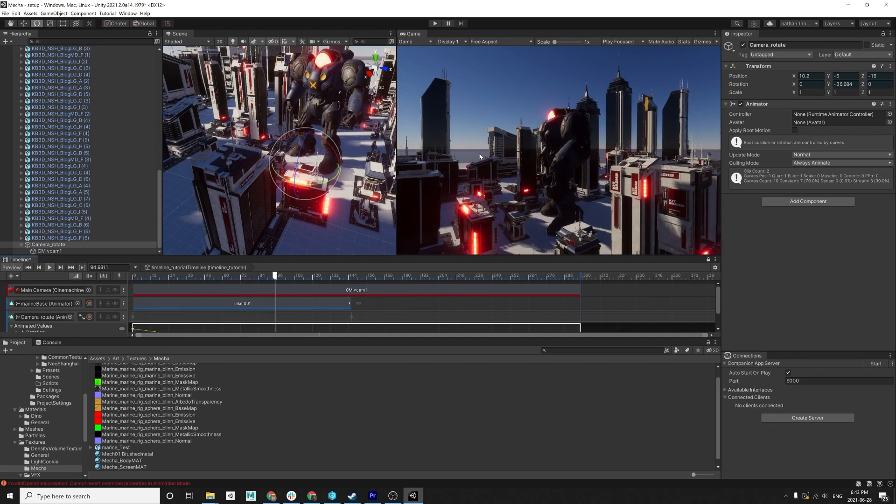
{"action": "left_click_drag", "start_coordinate": [275, 275], "coordinate": [342, 275]}
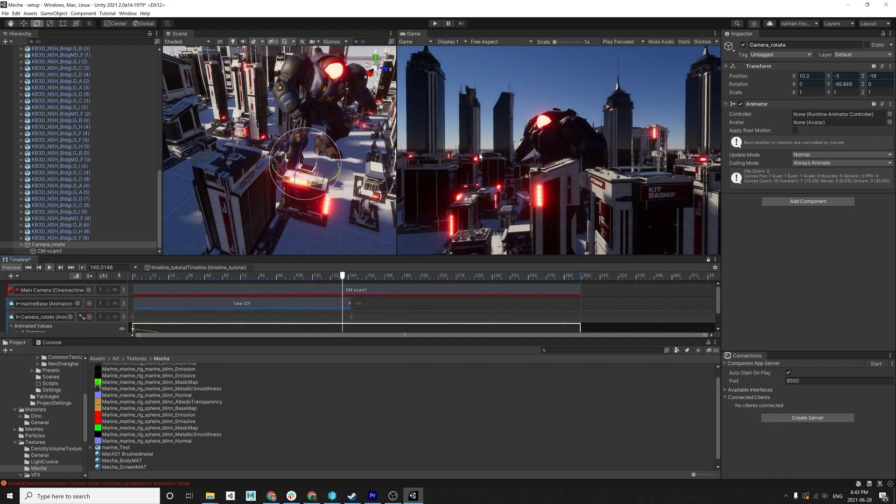
{"action": "left_click_drag", "start_coordinate": [343, 274], "coordinate": [393, 274]}
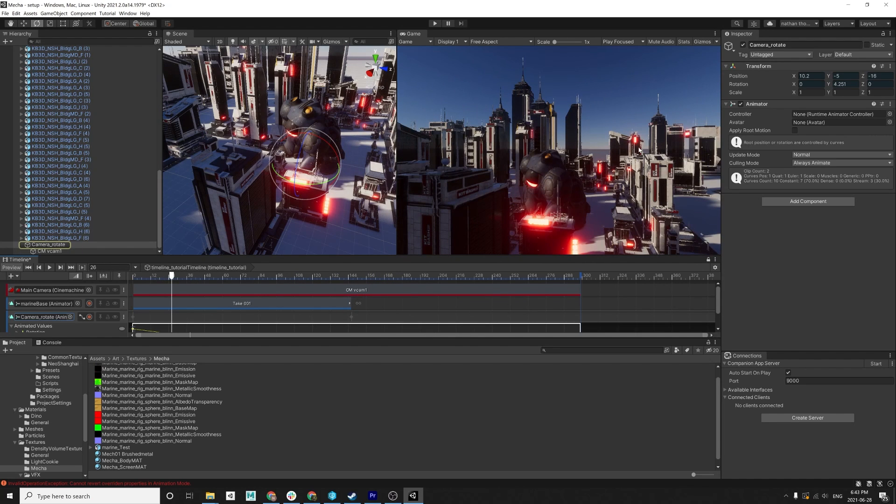
- Set CM vcam1's Vertical FOV to 20 and preview the tighter framing
{"action": "left_click", "coordinate": [50, 251]}
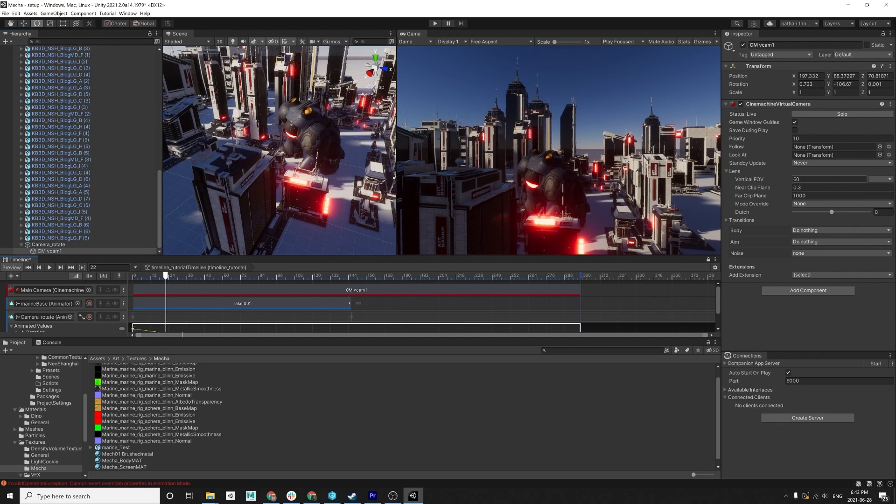
{"action": "type", "text": "20"}
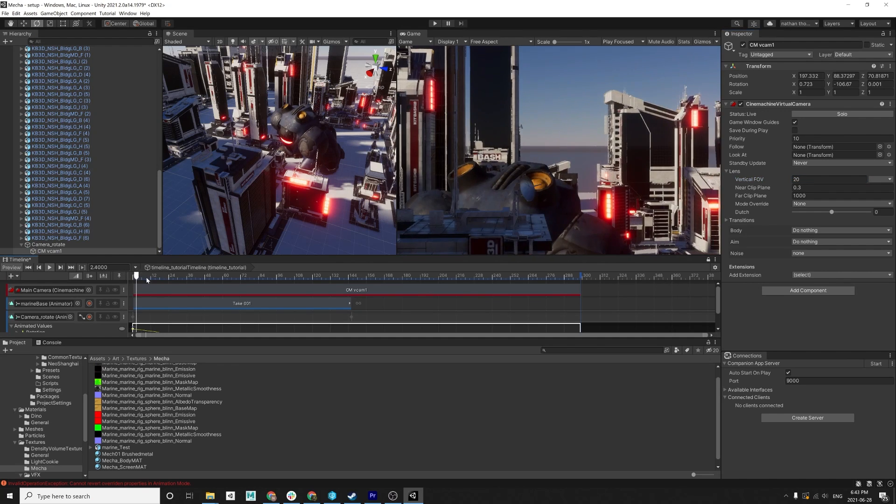
{"action": "left_click_drag", "start_coordinate": [135, 276], "coordinate": [206, 275]}
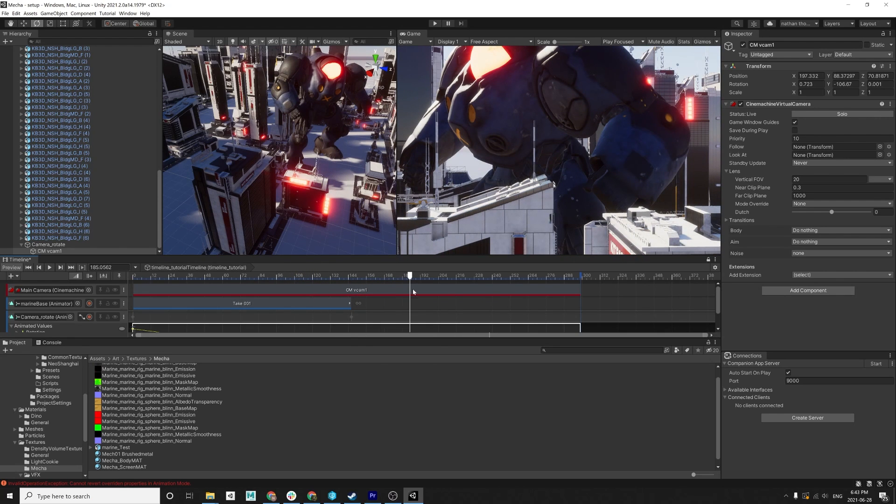
{"action": "mouse_move", "coordinate": [358, 312]}
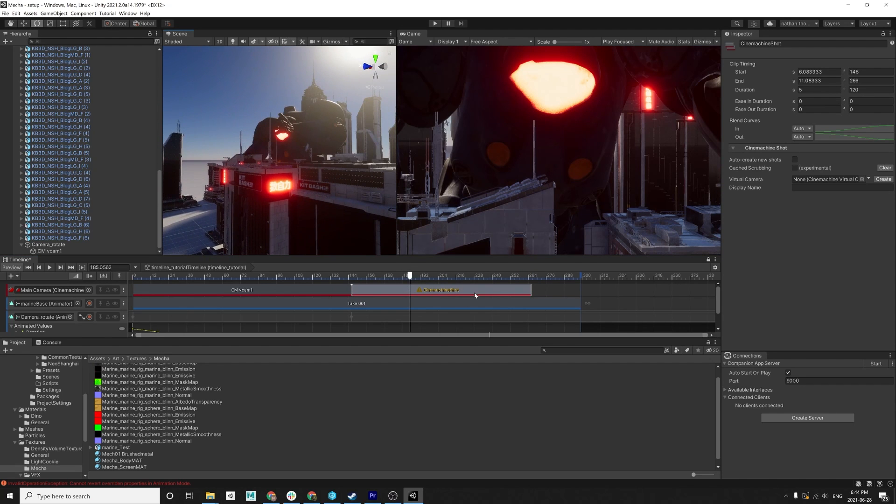
- Create CM vcam2 for the second Cinemachine shot and scrub to preview it
{"action": "left_click_drag", "start_coordinate": [530, 290], "coordinate": [457, 289]}
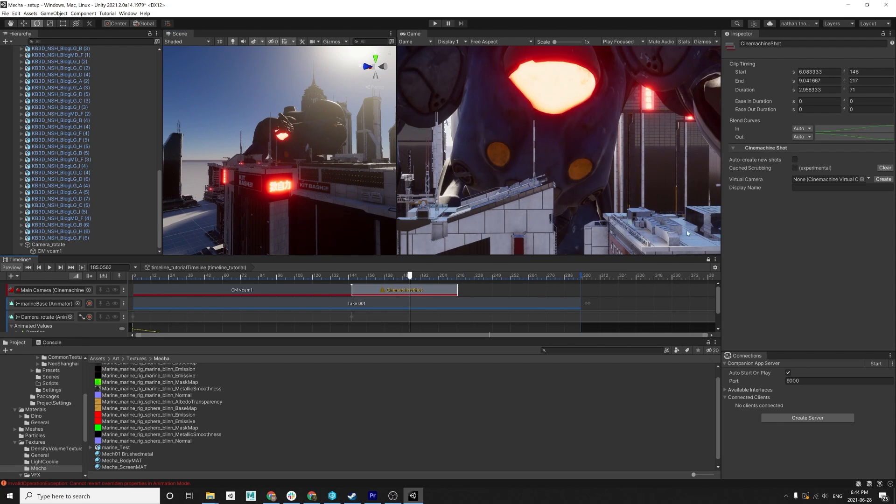
{"action": "left_click", "coordinate": [404, 289]}
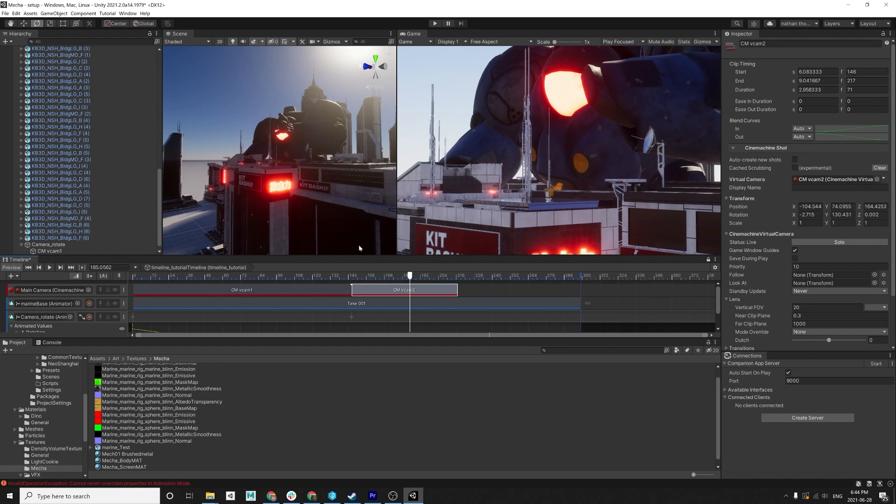
{"action": "left_click_drag", "start_coordinate": [409, 274], "coordinate": [395, 274]}
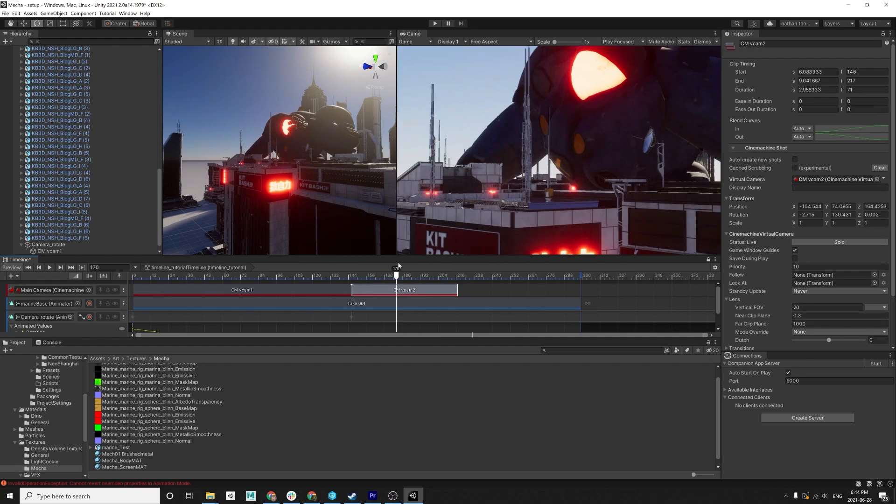
{"action": "left_click_drag", "start_coordinate": [395, 274], "coordinate": [419, 274]}
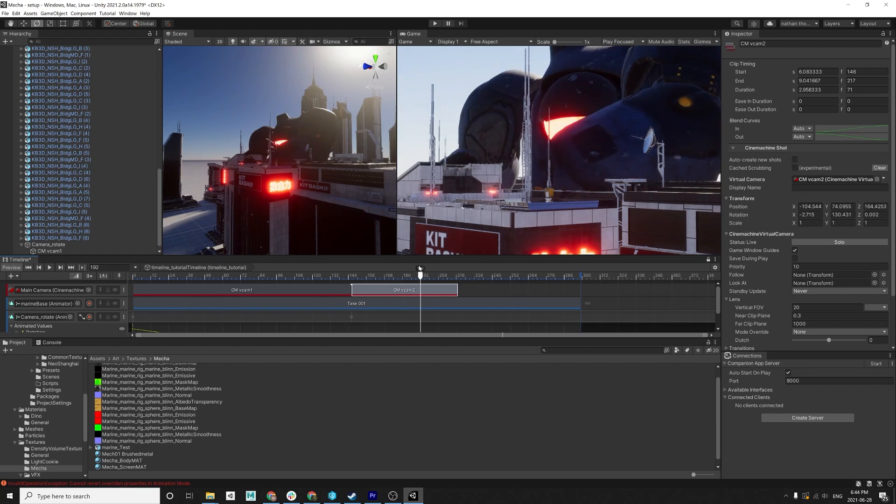
{"action": "left_click_drag", "start_coordinate": [420, 275], "coordinate": [412, 275]}
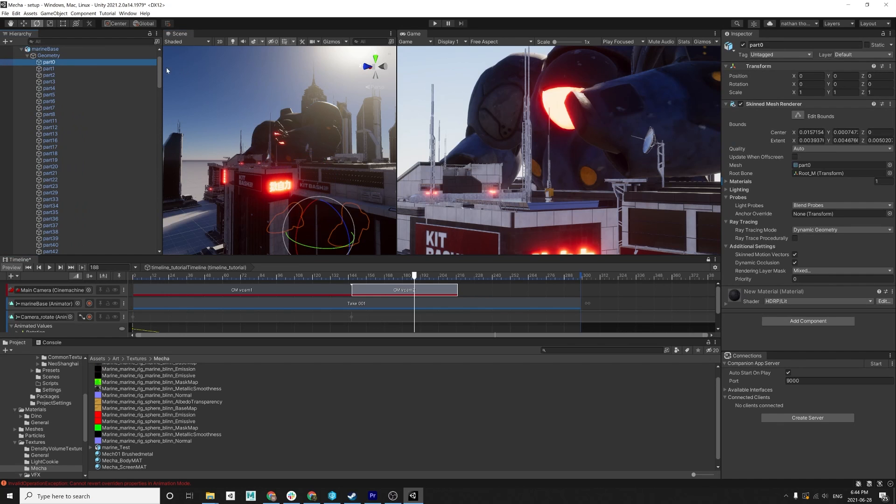
- Clear the mecha part selection and trim the CM vcam2 clip's right edge to frame 203
{"action": "scroll", "scroll_direction": "down", "scroll_amount": 3}
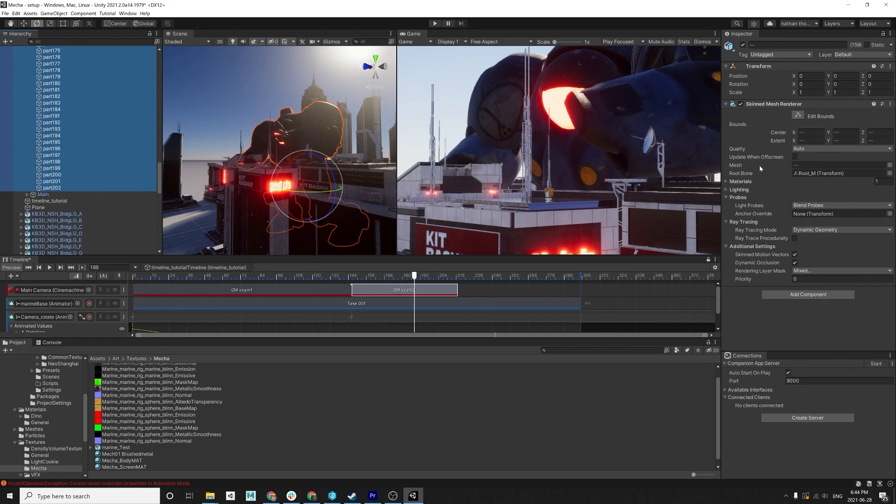
{"action": "left_click", "coordinate": [793, 157]}
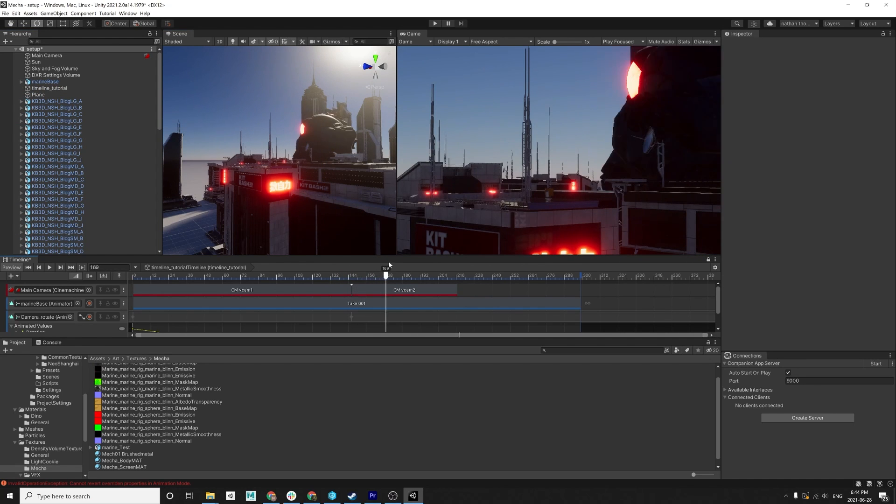
{"action": "left_click_drag", "start_coordinate": [386, 274], "coordinate": [420, 274]}
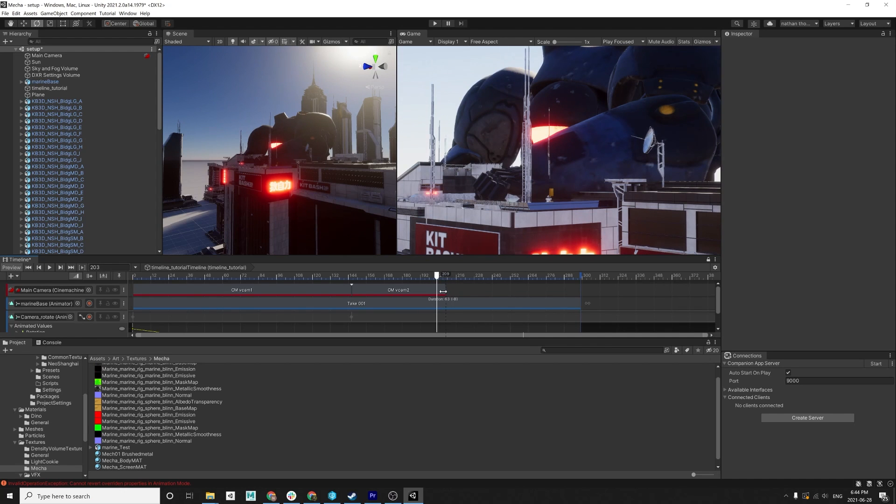
- Add a Cinemachine shot on the Main Camera track from frame 203 to 323 with a newly created CM vcam3
{"action": "right_click", "coordinate": [51, 290]}
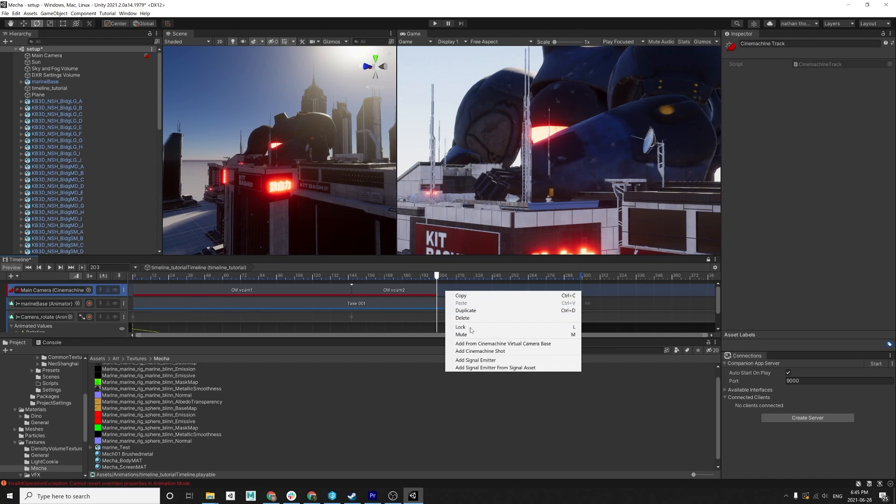
{"action": "left_click", "coordinate": [480, 351]}
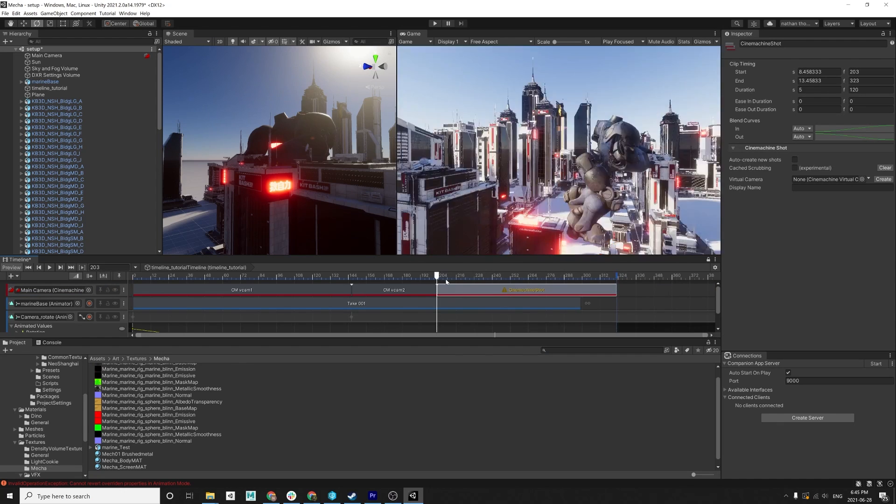
{"action": "left_click_drag", "start_coordinate": [437, 276], "coordinate": [464, 276]}
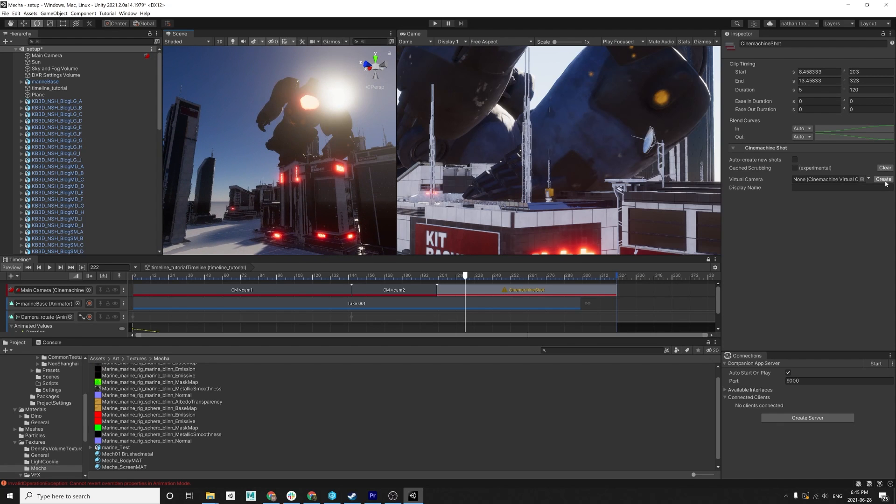
{"action": "left_click", "coordinate": [884, 179]}
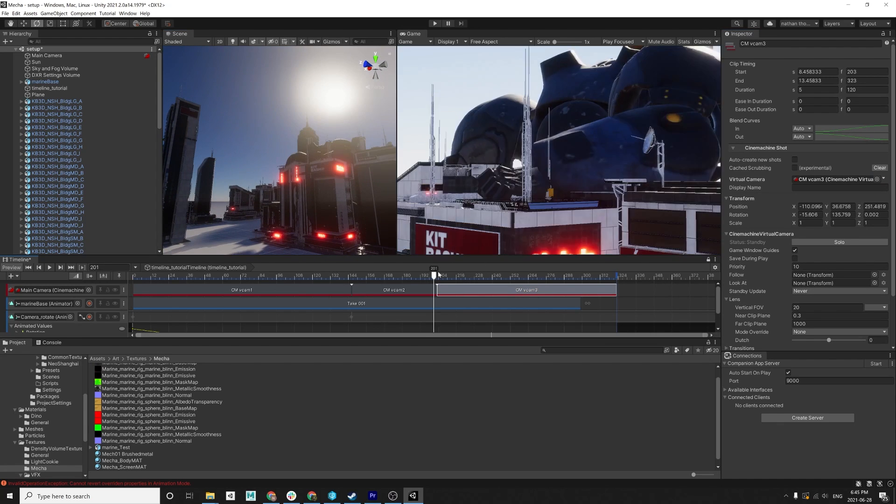
{"action": "left_click_drag", "start_coordinate": [434, 274], "coordinate": [509, 275]}
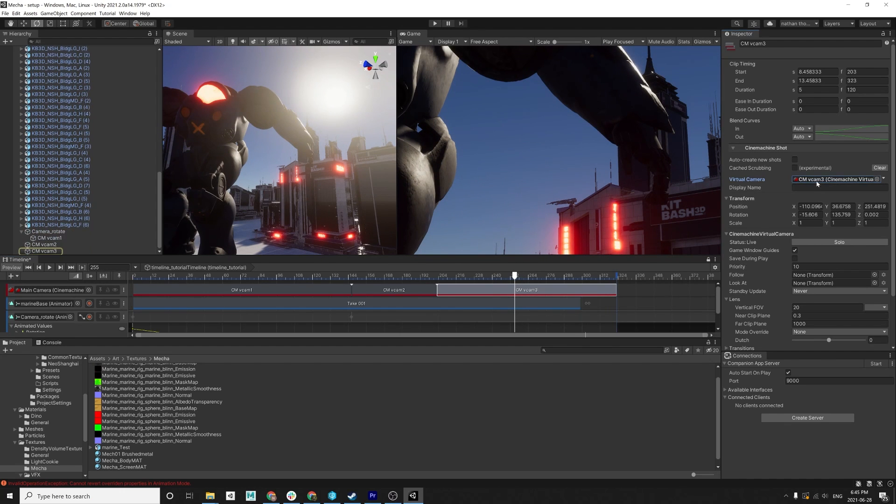
{"action": "left_click", "coordinate": [44, 251]}
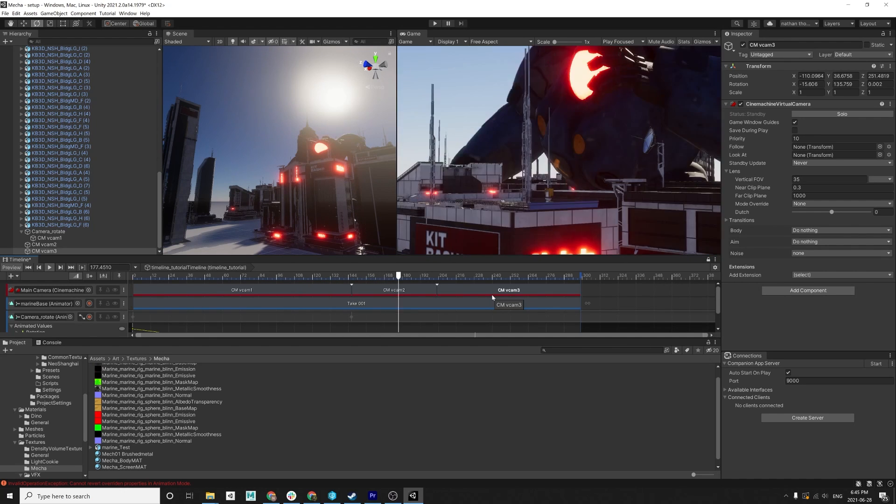
- Trim the CM vcam3 clip to frame 300 and pick a KB3D building to duplicate
{"action": "left_click_drag", "start_coordinate": [399, 278], "coordinate": [471, 277]}
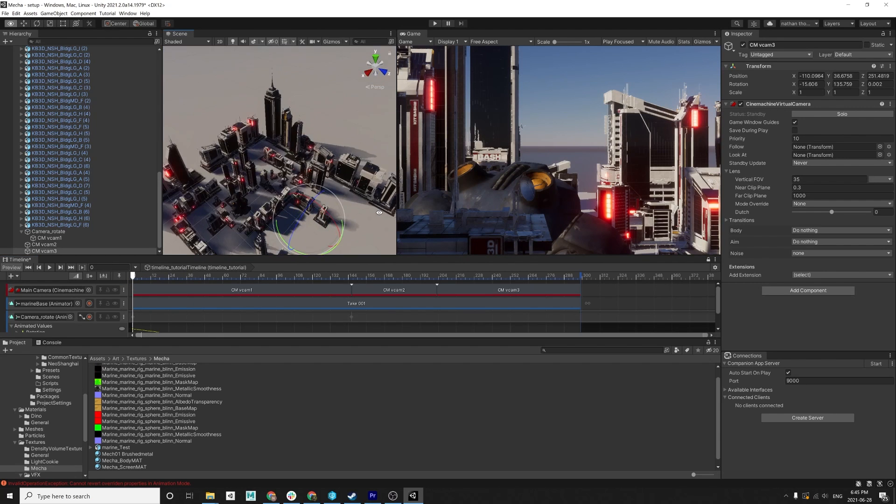
{"action": "left_click", "coordinate": [61, 198]}
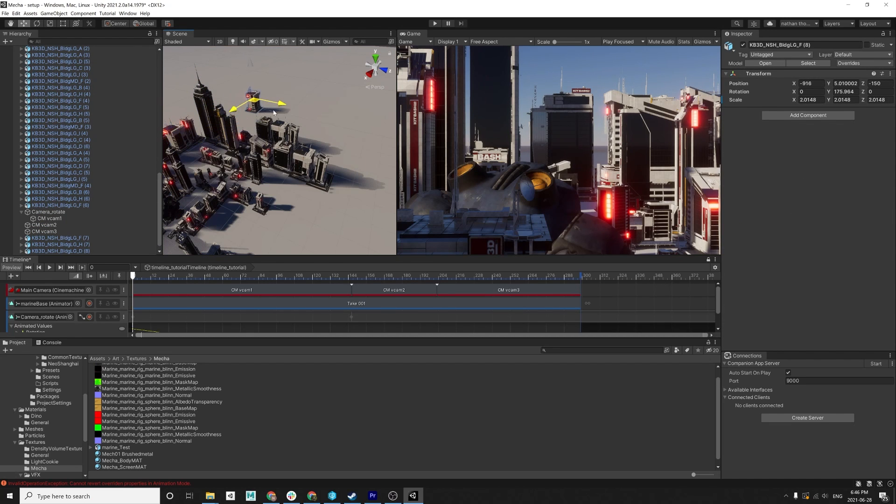
- Move and rotate a duplicated KB3D building into place among the city blocks
{"action": "left_click_drag", "start_coordinate": [274, 103], "coordinate": [258, 123]}
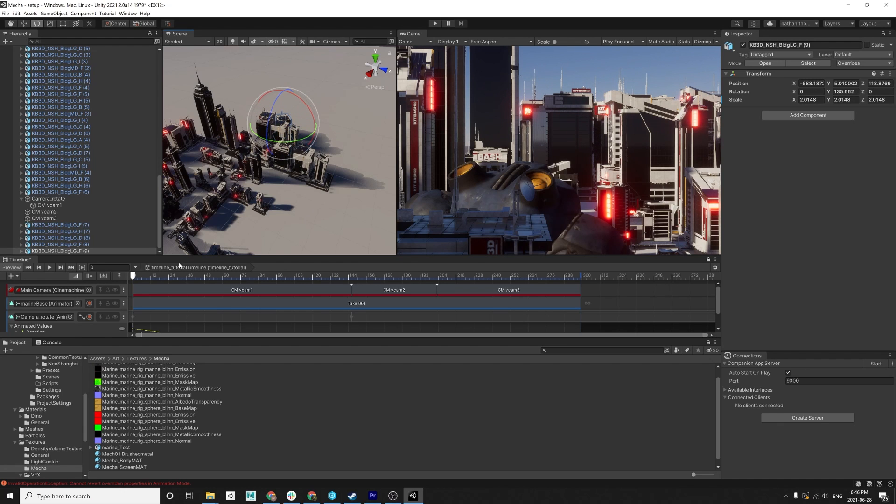
{"action": "left_click_drag", "start_coordinate": [131, 275], "coordinate": [215, 274]}
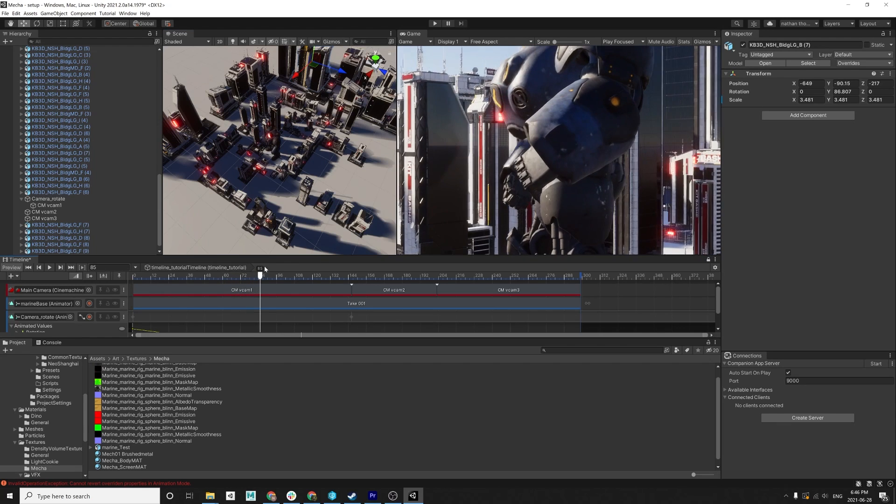
{"action": "left_click_drag", "start_coordinate": [261, 274], "coordinate": [336, 274]}
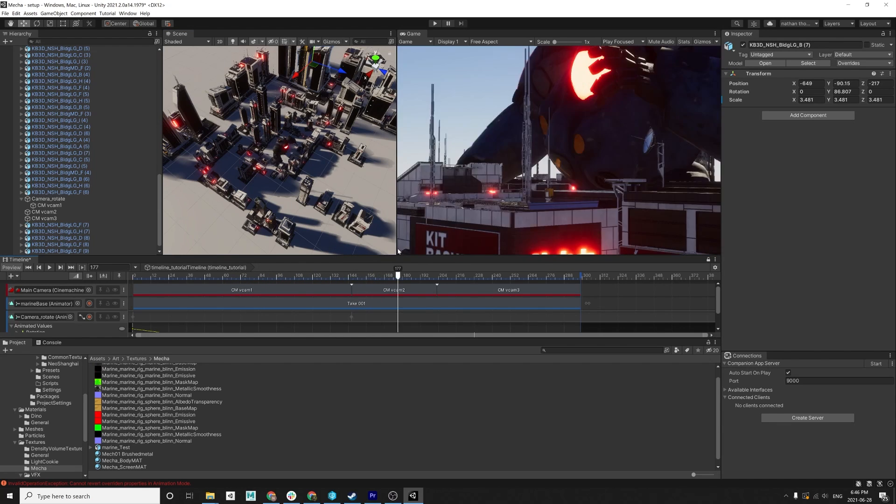
{"action": "left_click_drag", "start_coordinate": [397, 276], "coordinate": [474, 275]}
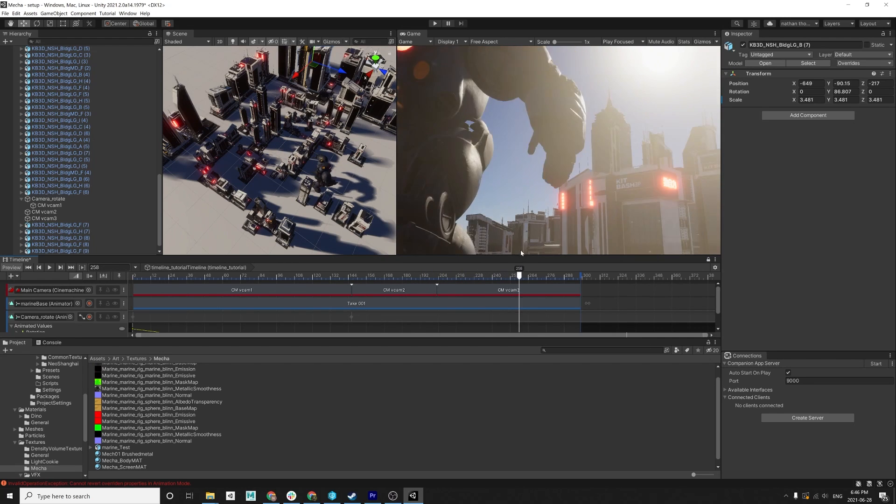
{"action": "left_click_drag", "start_coordinate": [518, 276], "coordinate": [256, 275]}
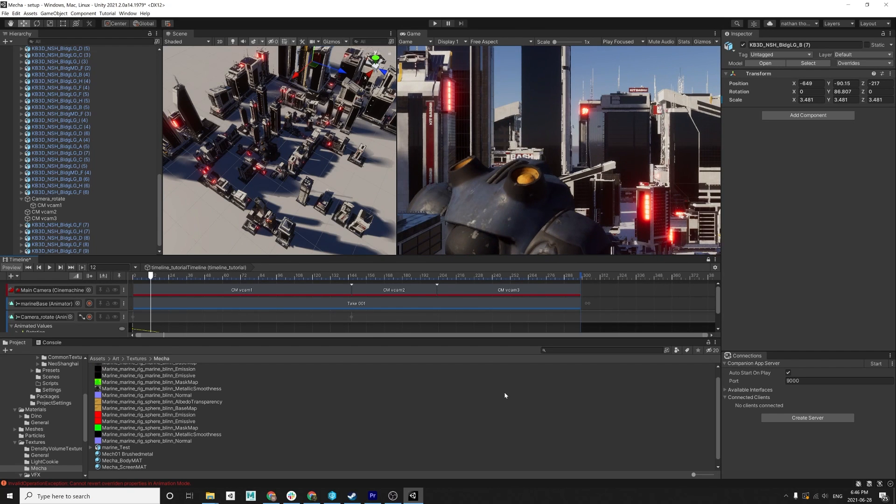
{"action": "left_click_drag", "start_coordinate": [151, 274], "coordinate": [212, 274]}
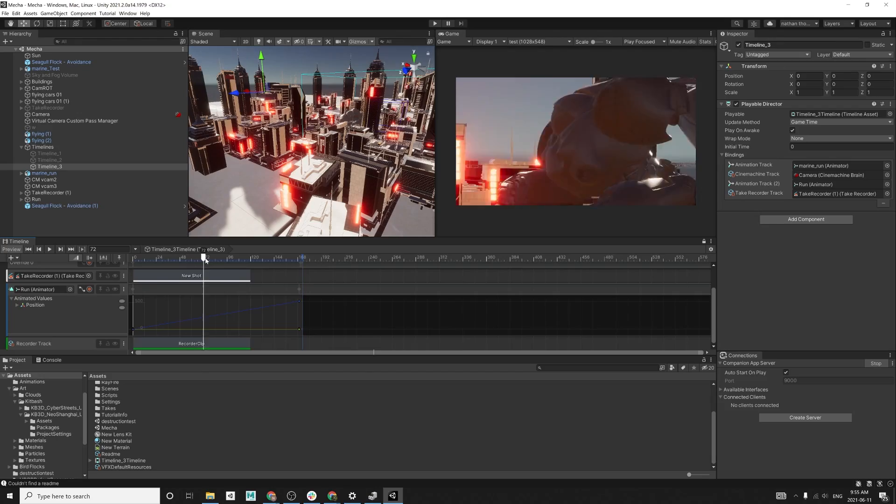
- Rewind the Timeline_3 playhead to frame 0
{"action": "left_click", "coordinate": [197, 258]}
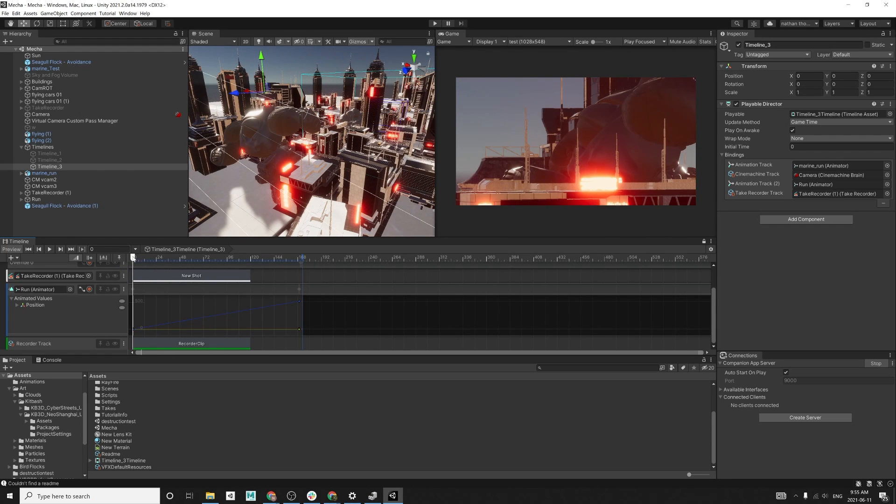
{"action": "mouse_move", "coordinate": [118, 257]}
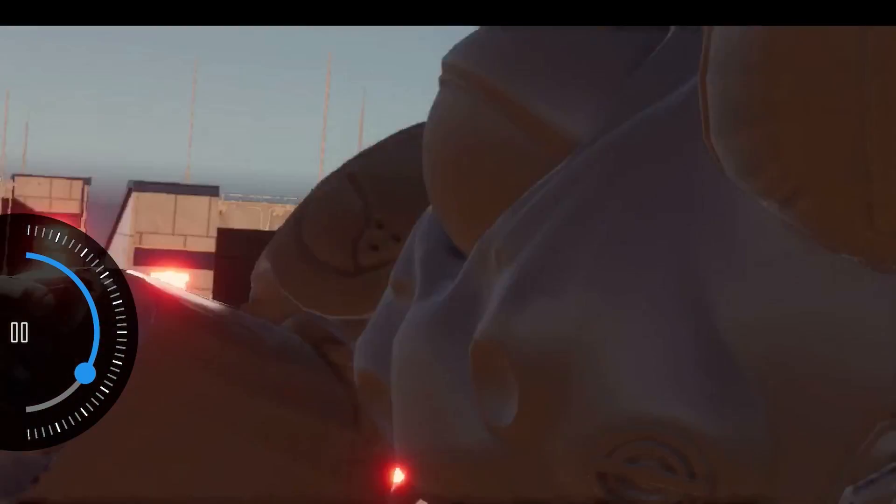
- Leave full-screen playback and scrub the recorded sequence in the Timeline
{"action": "left_click", "coordinate": [18, 333]}
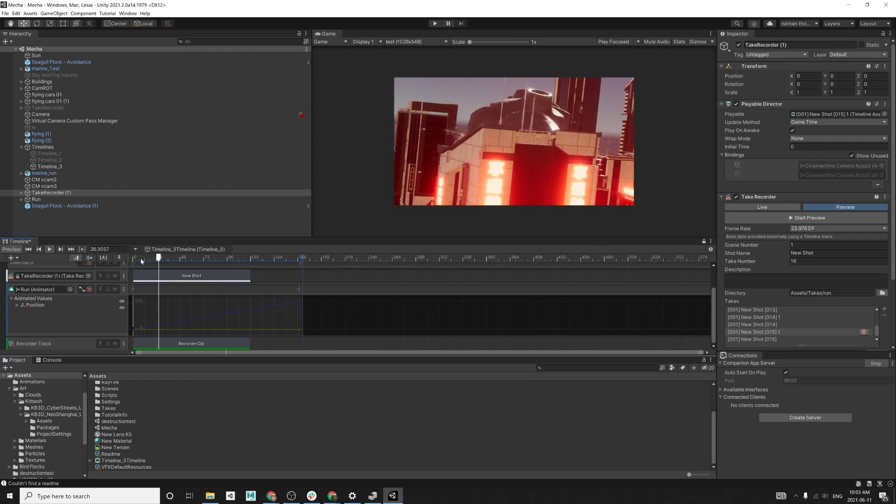
{"action": "left_click_drag", "start_coordinate": [159, 257], "coordinate": [206, 258]}
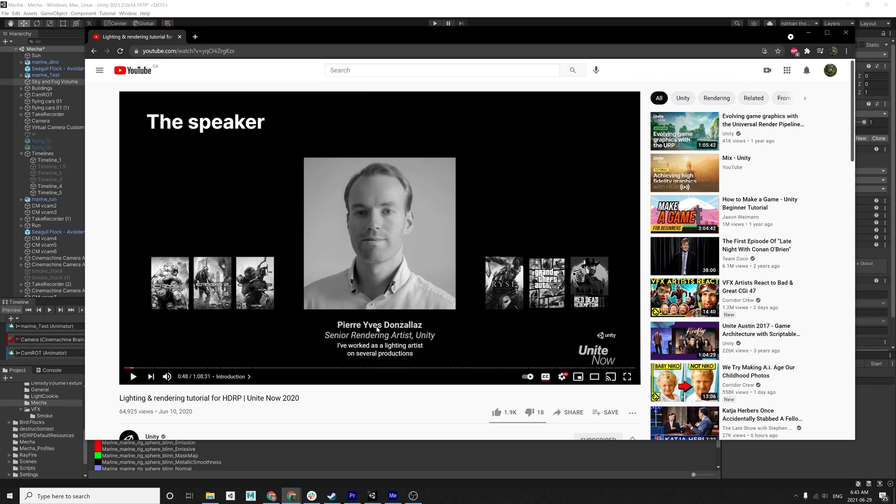
{"action": "mouse_move", "coordinate": [594, 4]}
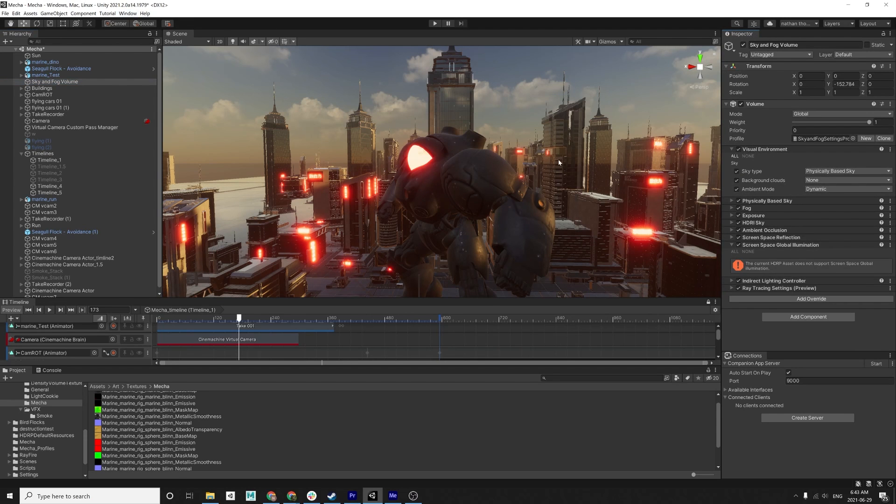
- Expand the Sky and Fog Volume's HDRI Sky override and nudge its Scroll Direction slider
{"action": "left_click", "coordinate": [732, 201]}
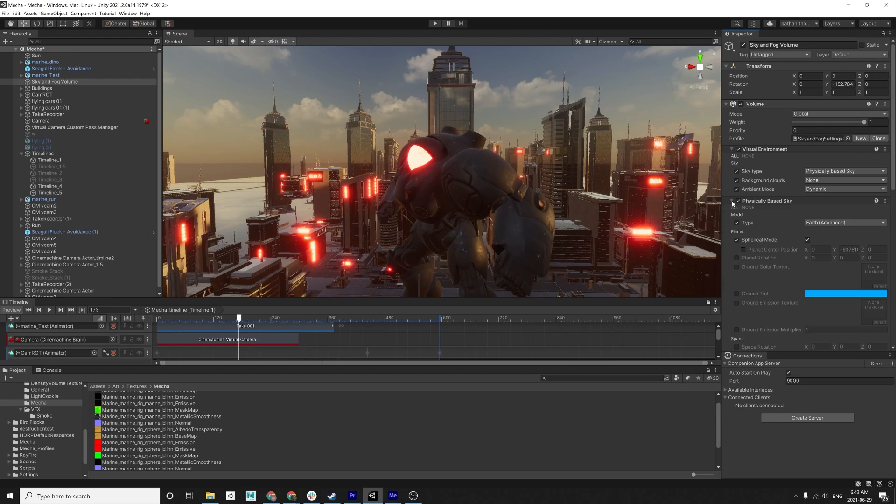
{"action": "scroll", "scroll_direction": "down", "scroll_amount": 3}
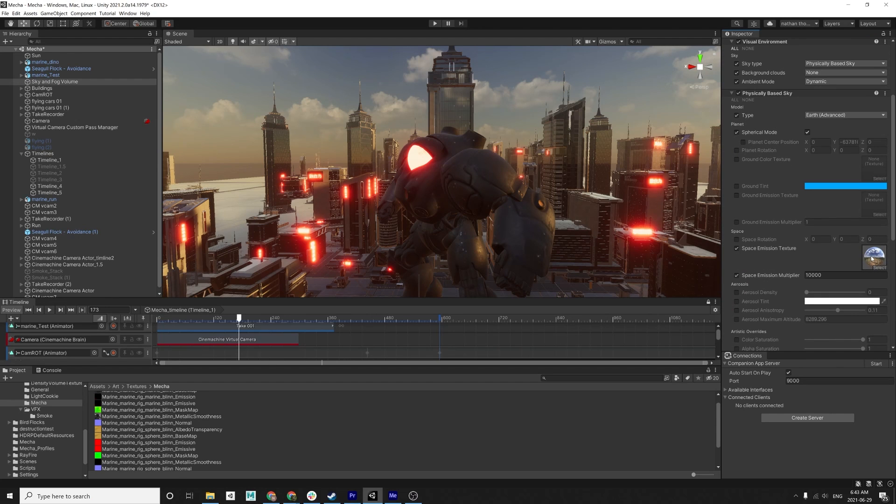
{"action": "mouse_move", "coordinate": [872, 270]}
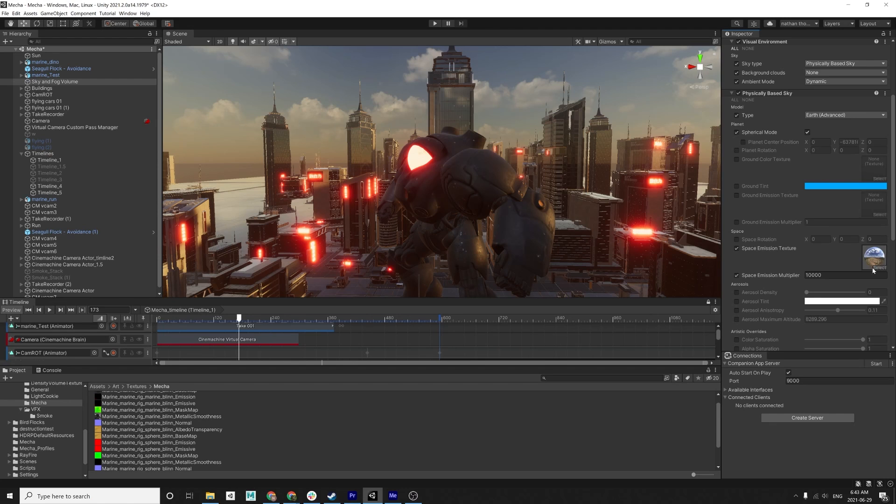
{"action": "scroll", "scroll_direction": "down", "scroll_amount": 3}
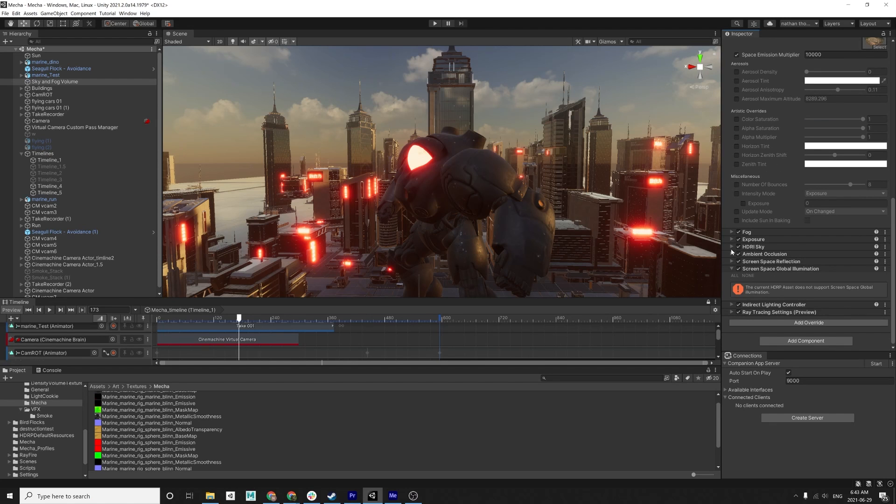
{"action": "left_click", "coordinate": [731, 247]}
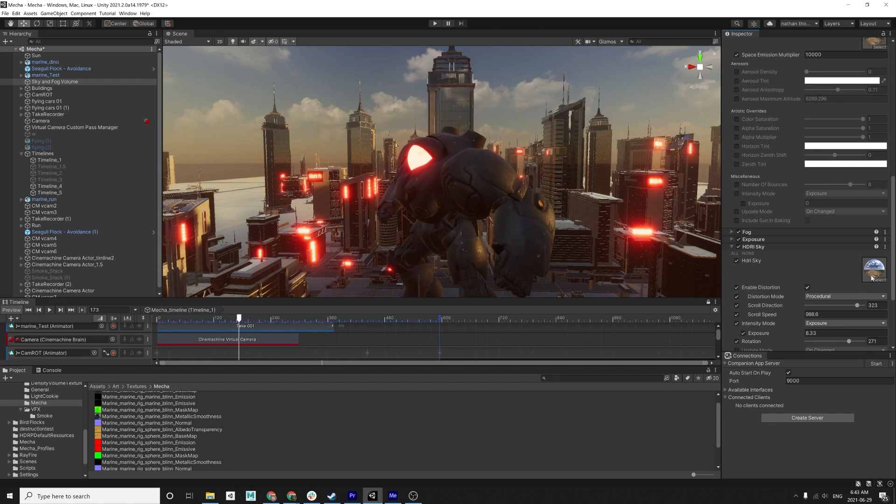
{"action": "scroll", "scroll_direction": "down", "scroll_amount": 3}
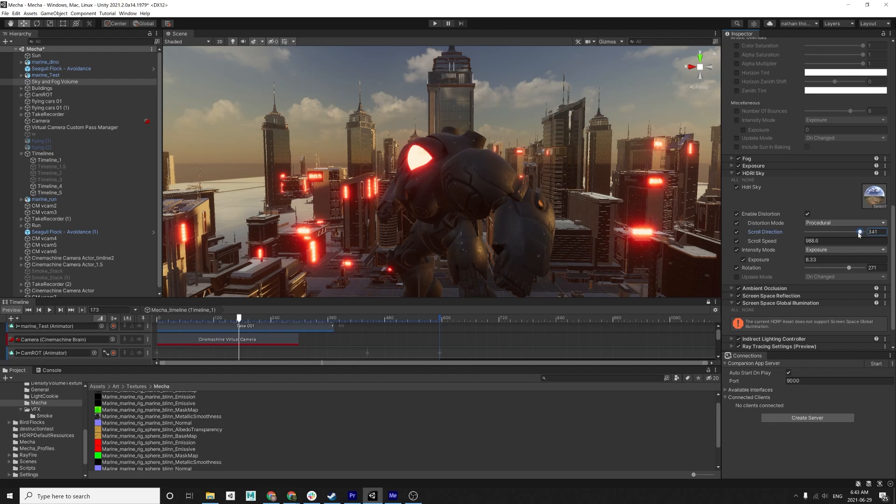
{"action": "left_click_drag", "start_coordinate": [859, 231], "coordinate": [855, 231]}
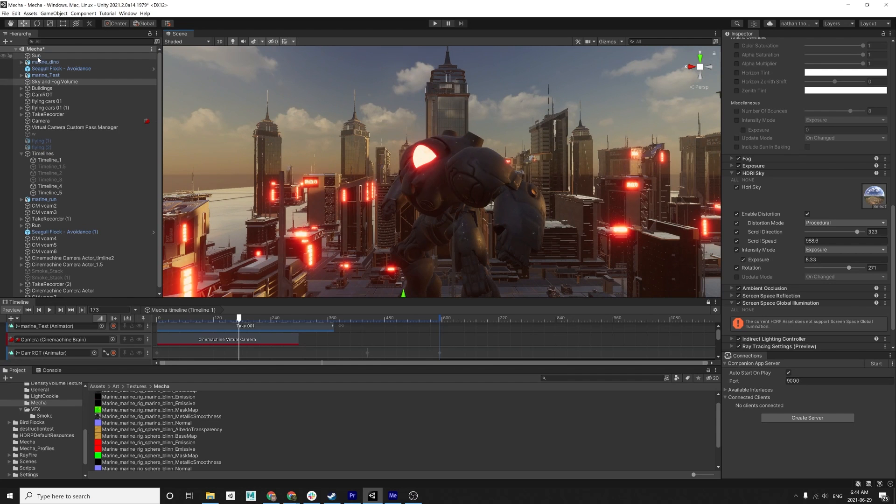
{"action": "left_click", "coordinate": [36, 55]}
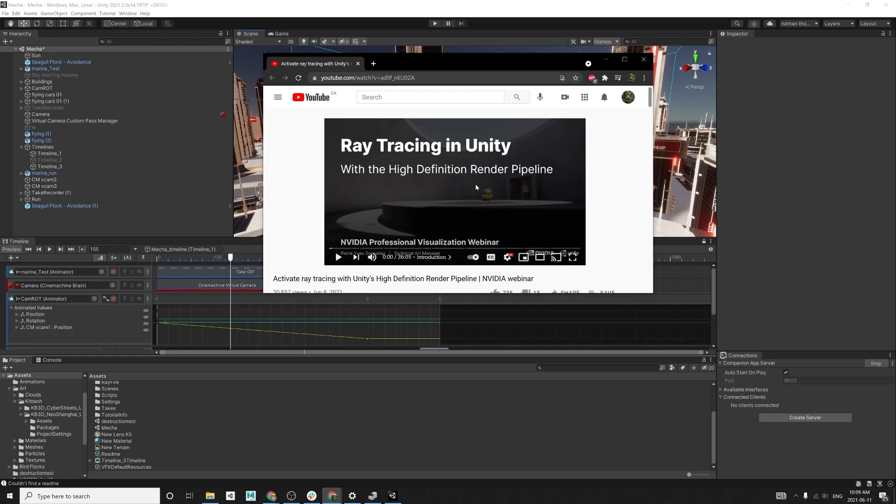
{"action": "mouse_move", "coordinate": [627, 182]}
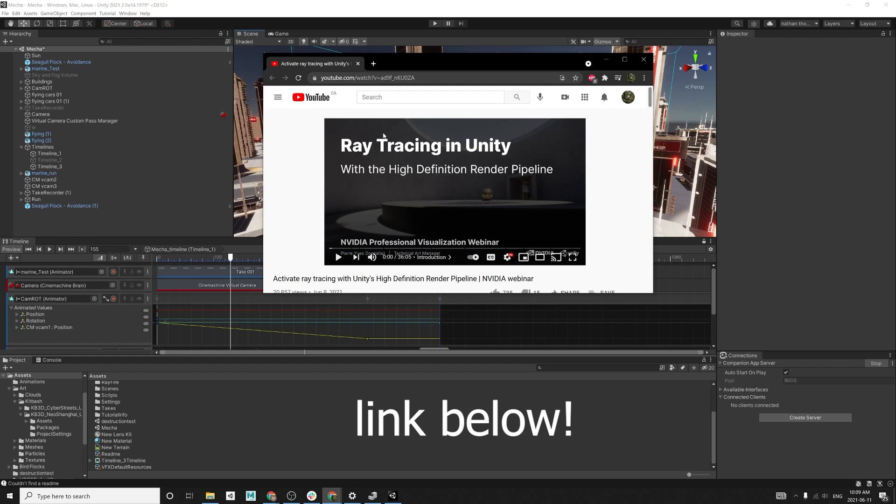
{"action": "mouse_move", "coordinate": [384, 137]}
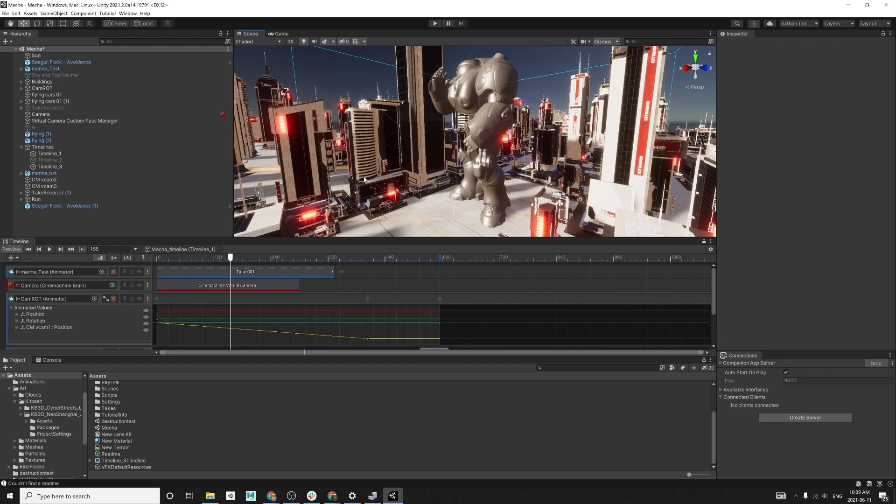
{"action": "mouse_move", "coordinate": [401, 202]}
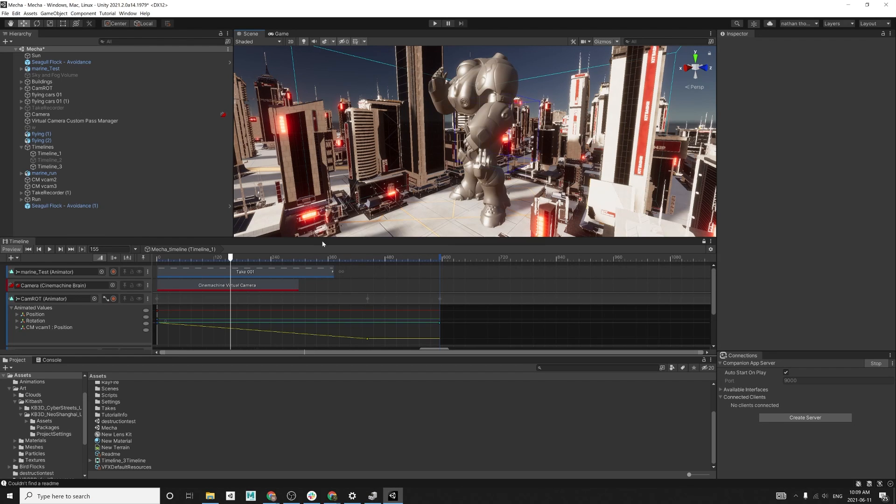
{"action": "mouse_move", "coordinate": [162, 266]}
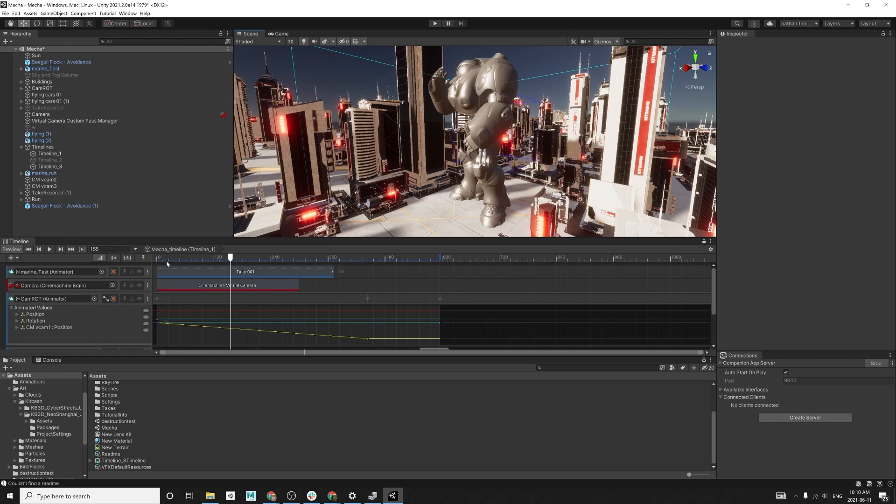
{"action": "mouse_move", "coordinate": [166, 275]}
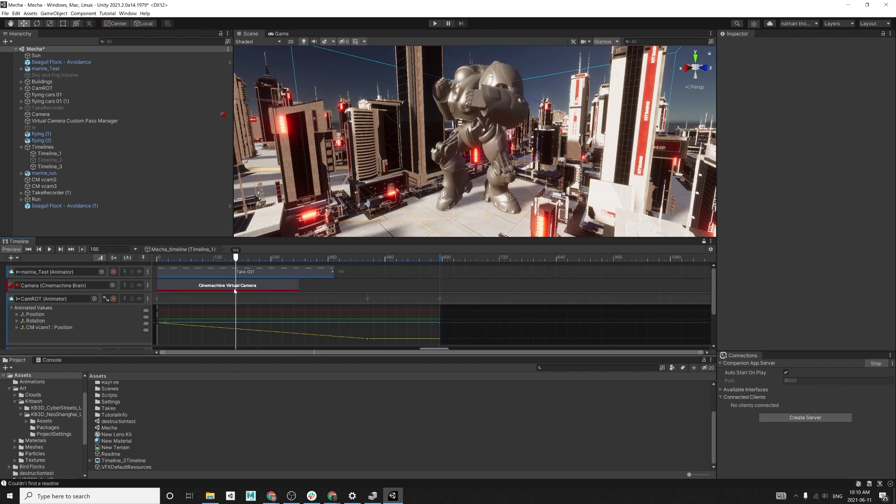
- Move the Mecha timeline playhead to about frame 183
{"action": "left_click_drag", "start_coordinate": [235, 257], "coordinate": [225, 258]}
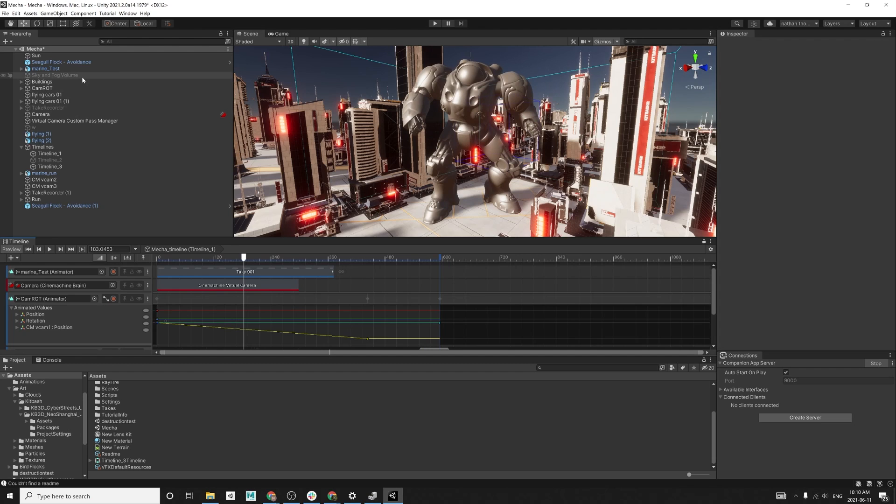
- Select Sky and Fog Volume to show its Volume overrides, then reach for the Edit menu
{"action": "left_click", "coordinate": [54, 74]}
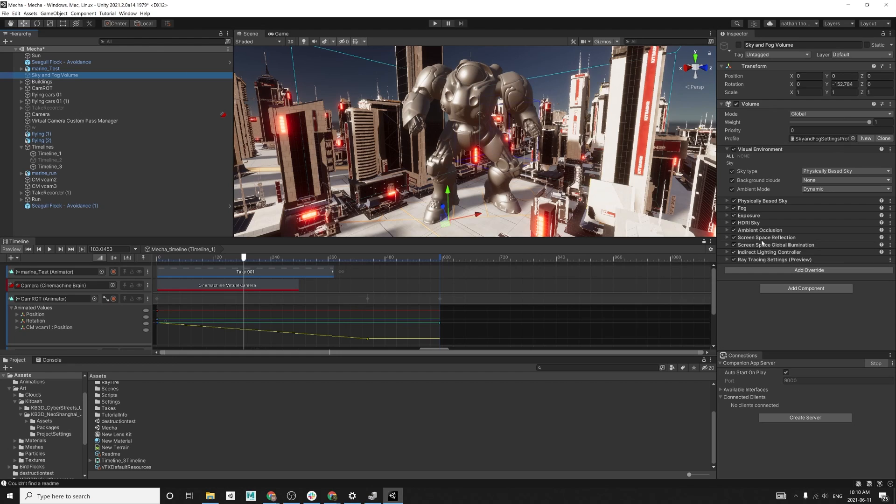
{"action": "mouse_move", "coordinate": [758, 248]}
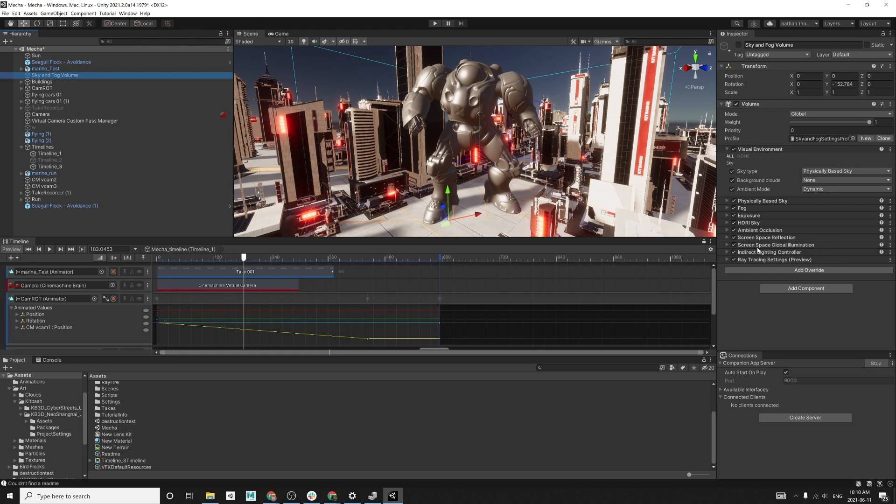
{"action": "mouse_move", "coordinate": [655, 245]}
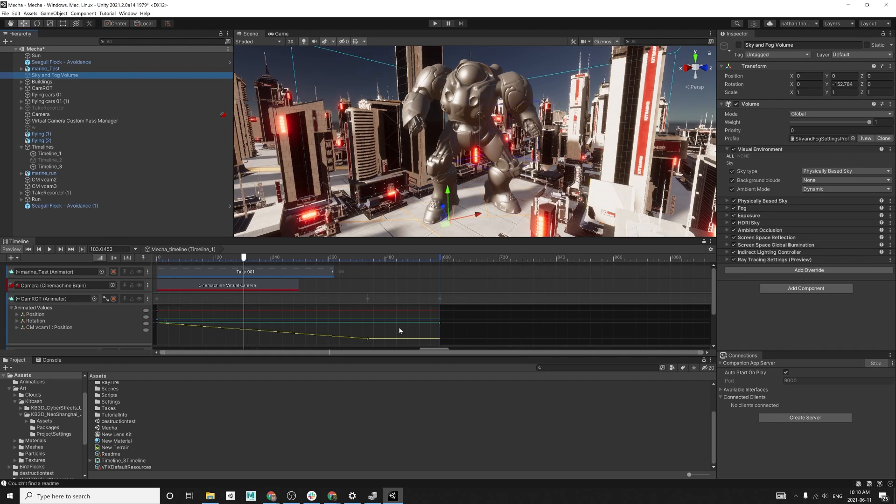
{"action": "mouse_move", "coordinate": [464, 304]}
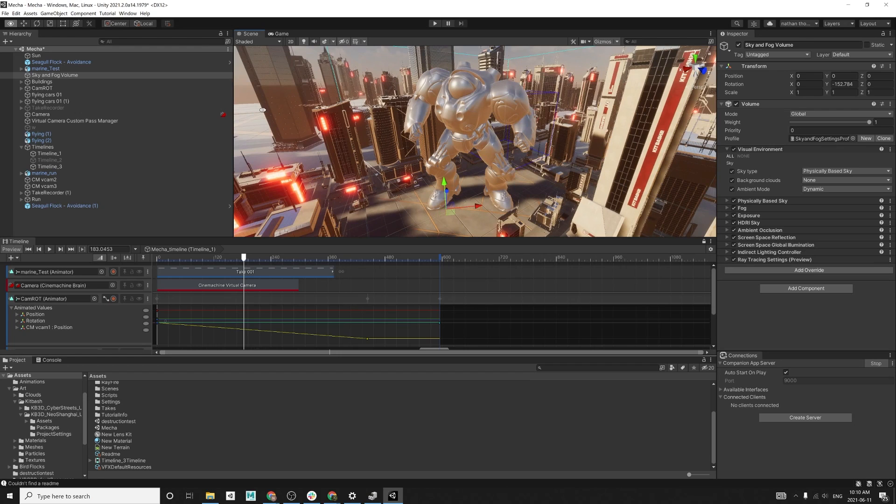
{"action": "left_click", "coordinate": [127, 13]}
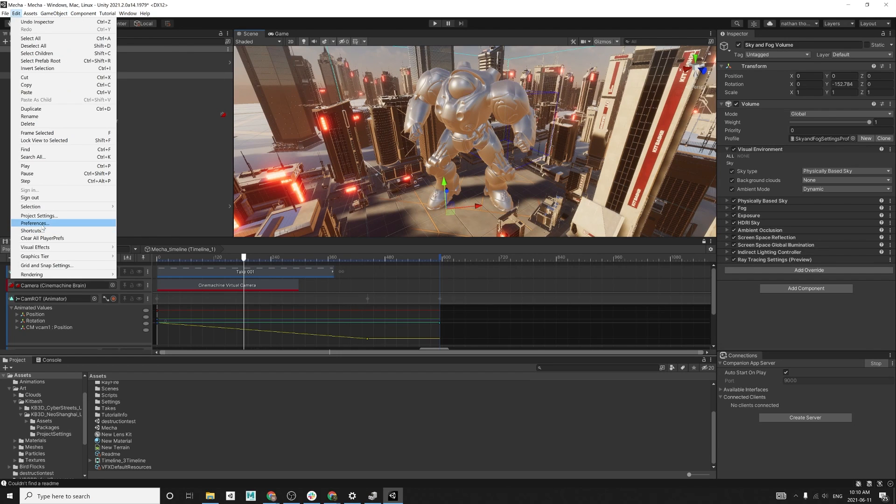
- Set the Quality level to Raytracing in Project Settings and close the window
{"action": "left_click", "coordinate": [39, 216]}
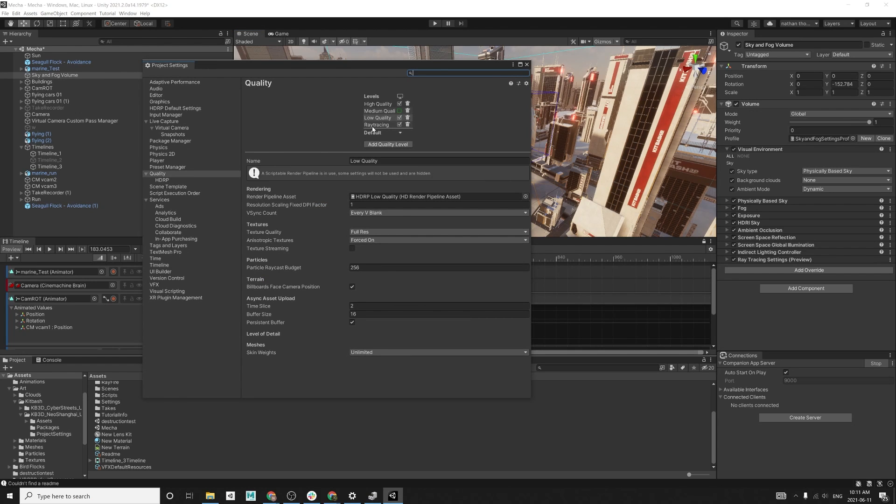
{"action": "mouse_move", "coordinate": [380, 129]}
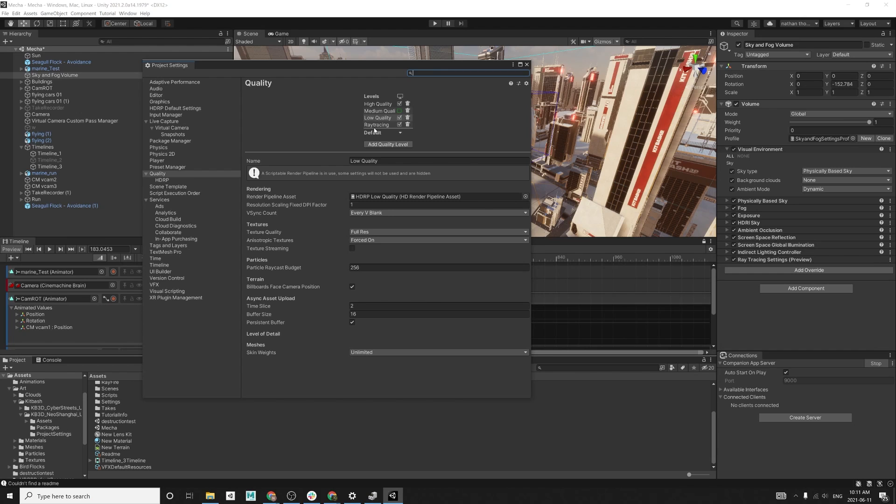
{"action": "mouse_move", "coordinate": [422, 167]}
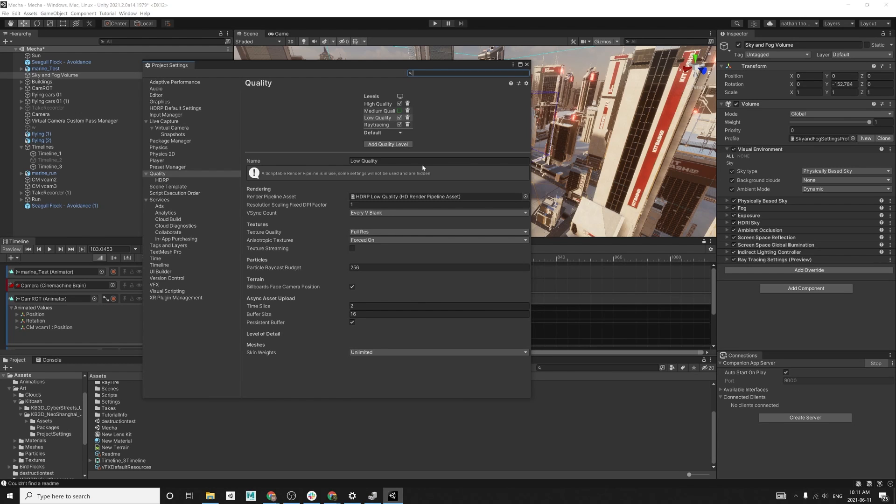
{"action": "mouse_move", "coordinate": [436, 171]}
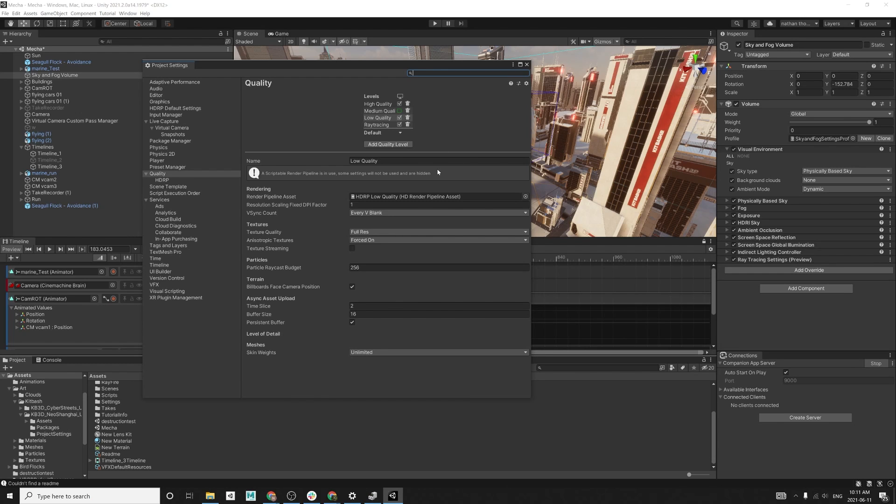
{"action": "left_click", "coordinate": [376, 124]}
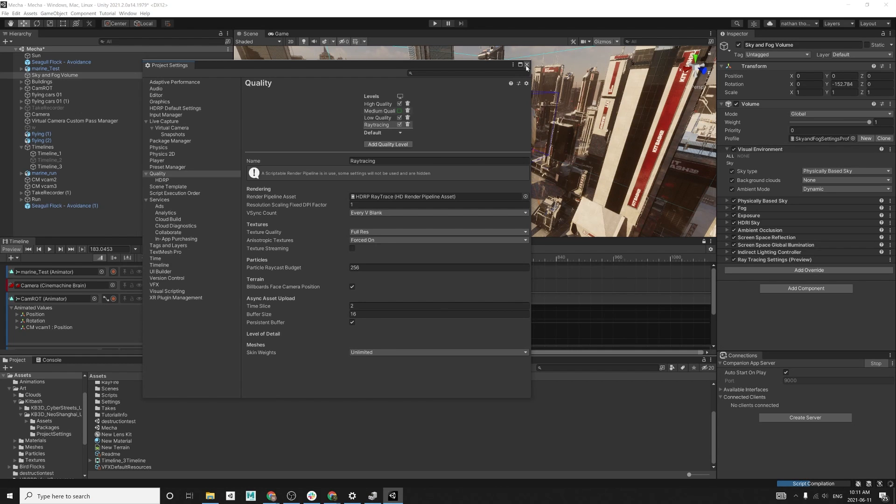
{"action": "left_click", "coordinate": [527, 64]}
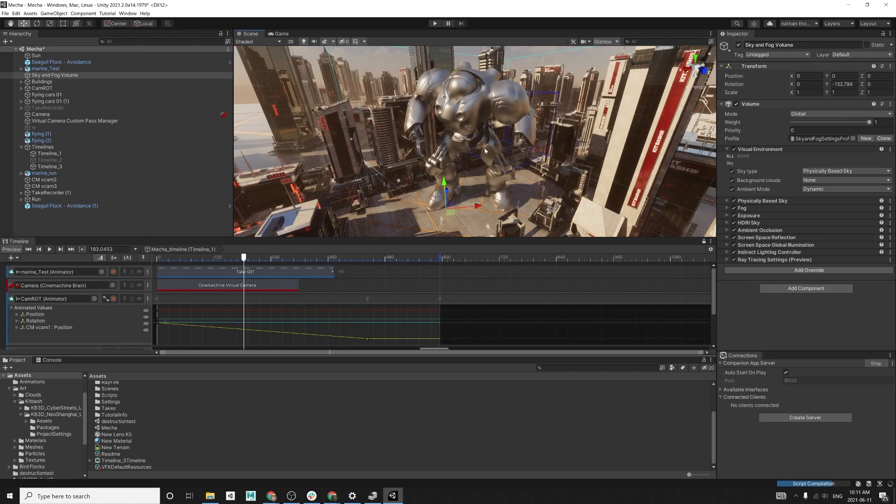
{"action": "mouse_move", "coordinate": [554, 115]}
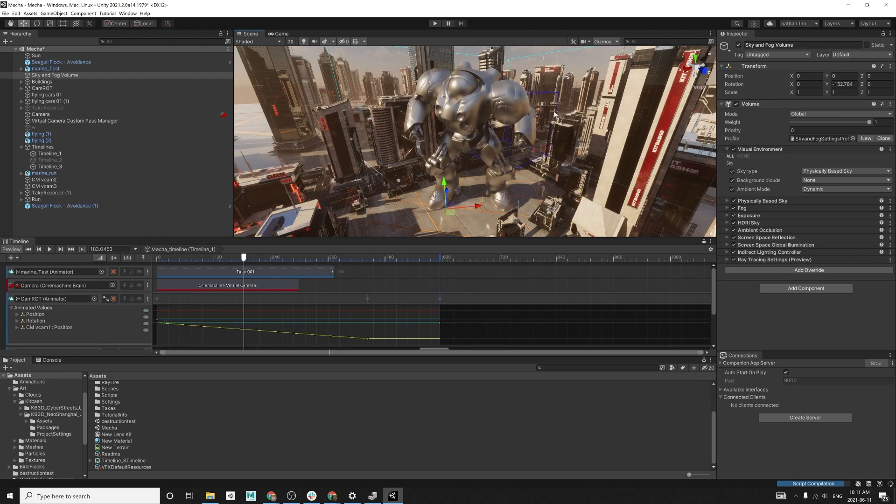
{"action": "mouse_move", "coordinate": [418, 153]}
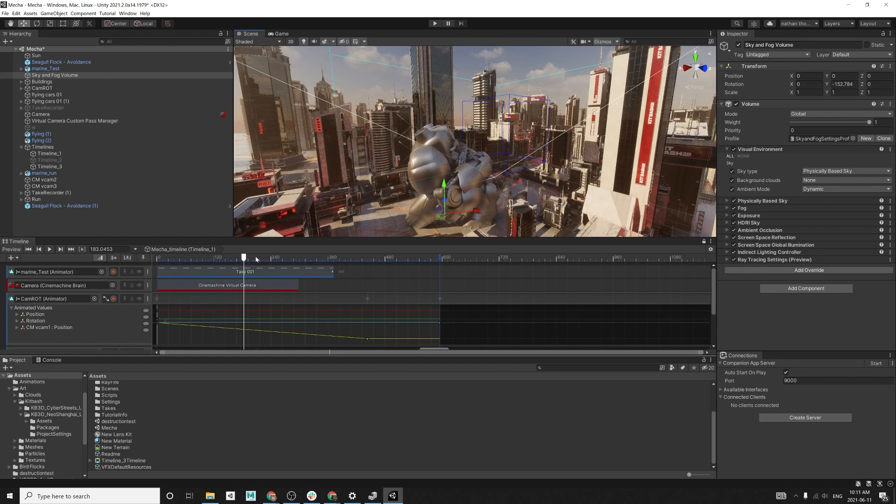
{"action": "left_click_drag", "start_coordinate": [242, 257], "coordinate": [261, 257]}
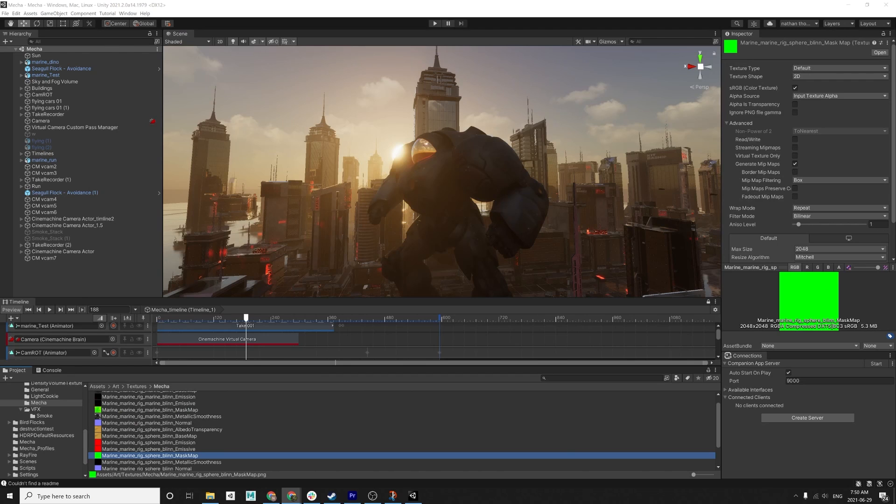
{"action": "mouse_move", "coordinate": [219, 349]}
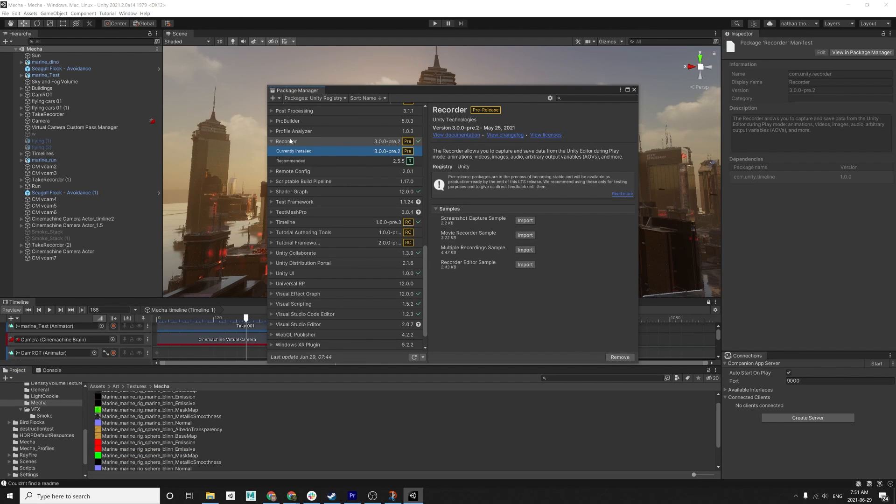
{"action": "mouse_move", "coordinate": [364, 189]}
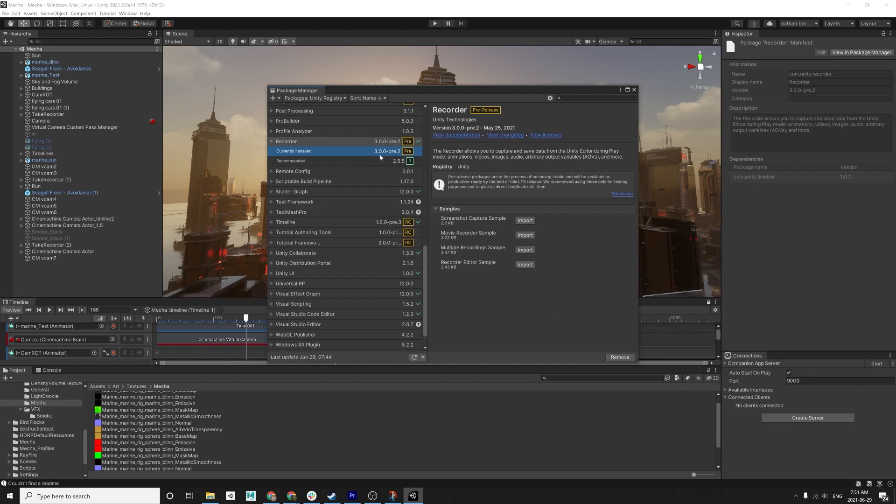
{"action": "mouse_move", "coordinate": [431, 163]}
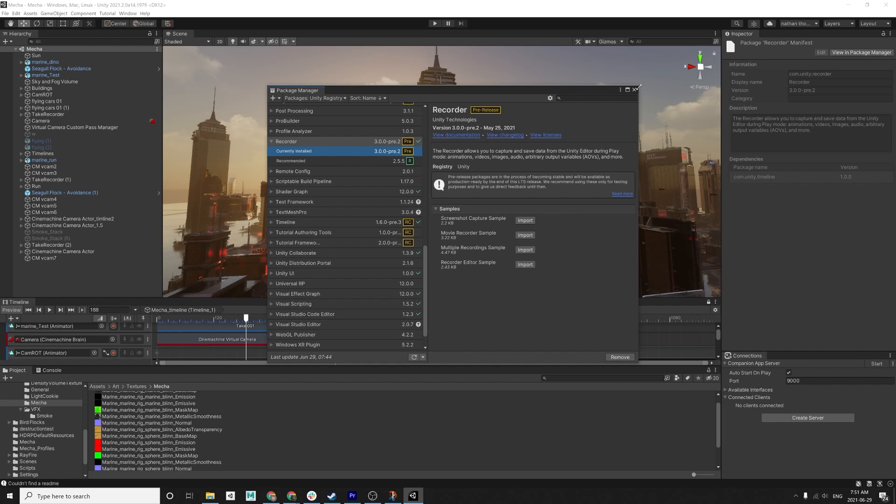
- Close the Package Manager after confirming Recorder 3.0.0-pre.2 is installed
{"action": "left_click", "coordinate": [636, 90]}
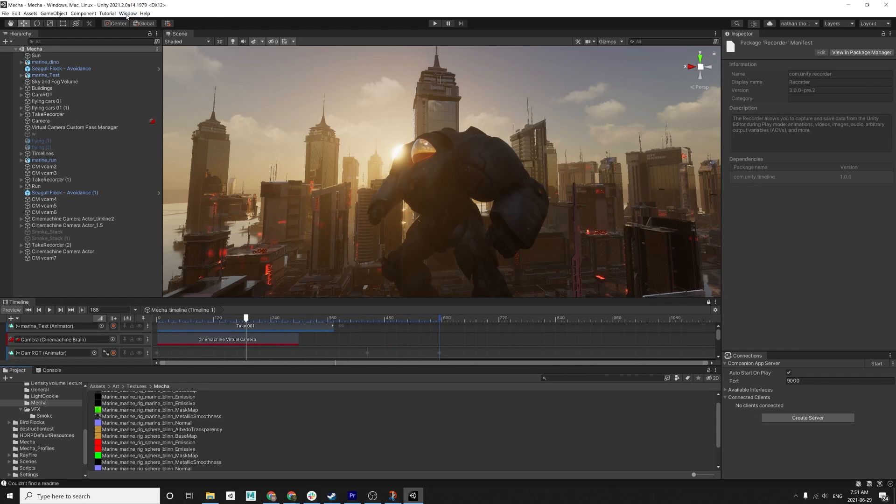
- Bring up the Recorder window and check the Movie recorder's Accumulation motion blur option
{"action": "left_click", "coordinate": [128, 13]}
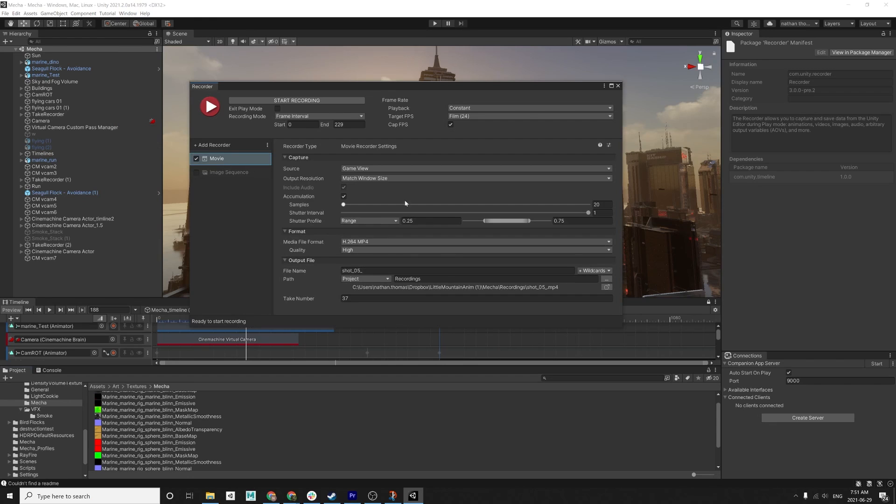
{"action": "left_click", "coordinate": [344, 197]}
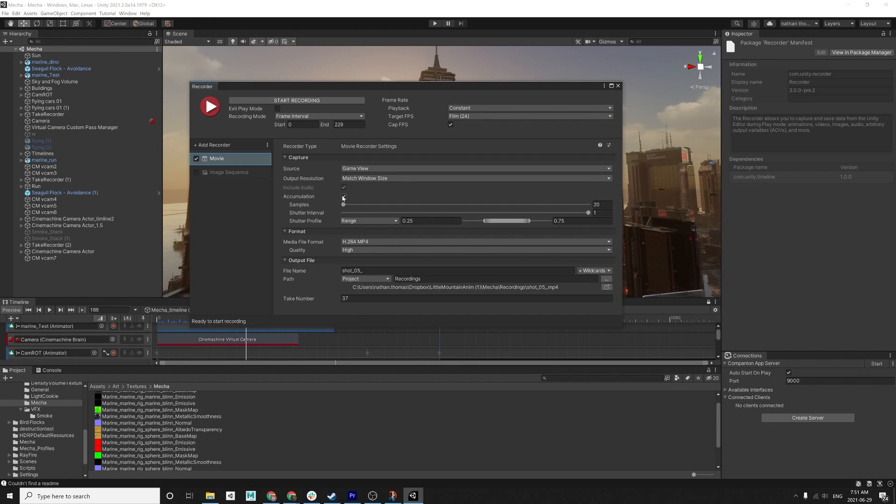
{"action": "left_click", "coordinate": [343, 197]}
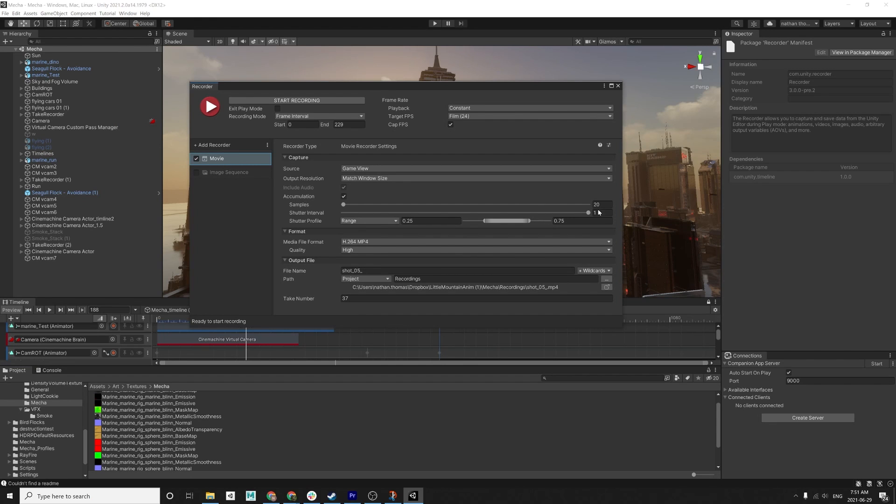
{"action": "mouse_move", "coordinate": [502, 188]}
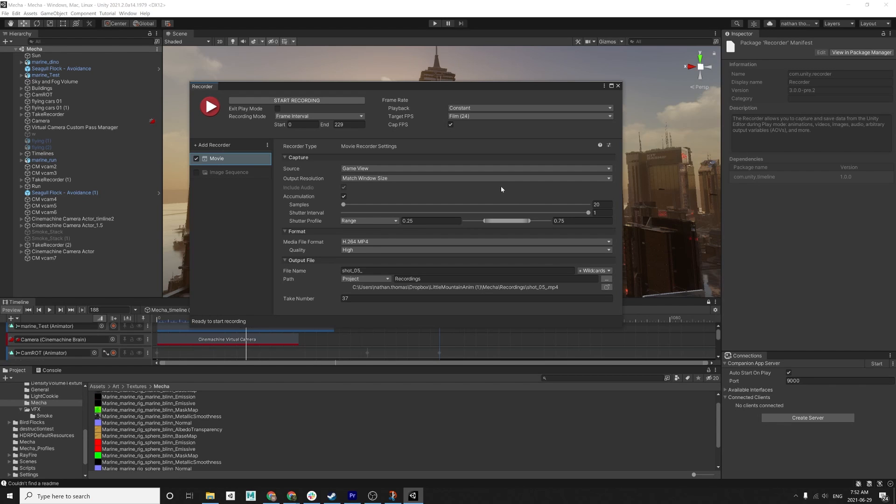
{"action": "mouse_move", "coordinate": [541, 207]}
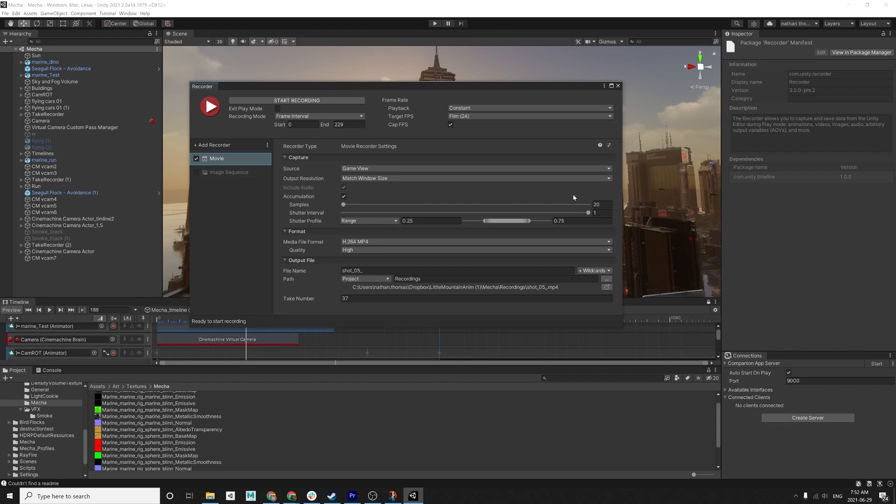
{"action": "mouse_move", "coordinate": [494, 122]}
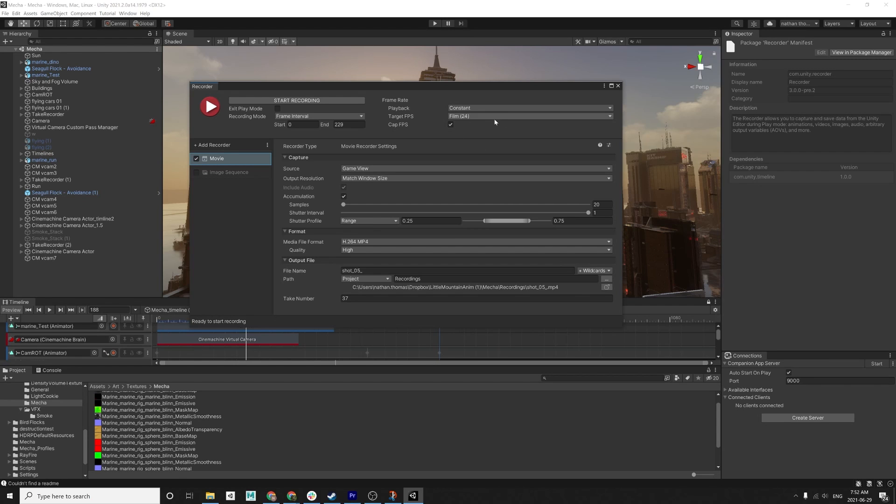
- Switch the recording mode to Manual, keeping the Film (24) target frame rate
{"action": "left_click", "coordinate": [319, 115]}
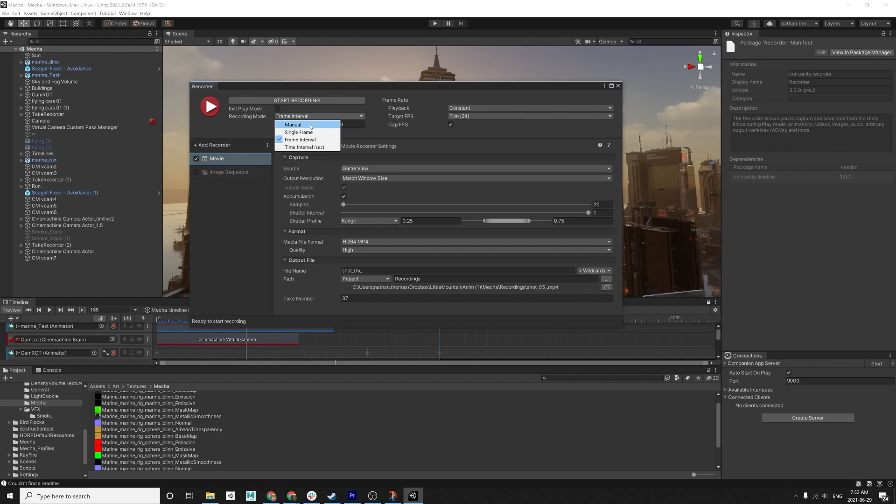
{"action": "left_click", "coordinate": [292, 124]}
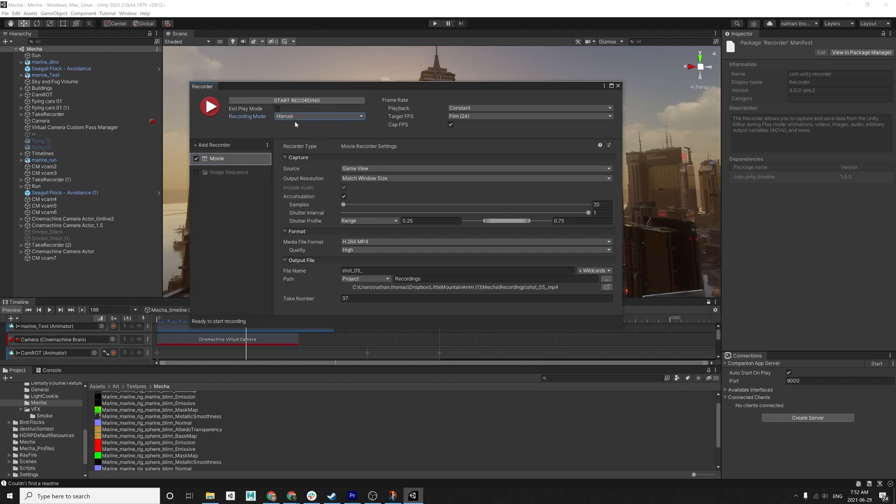
{"action": "left_click", "coordinate": [319, 116]}
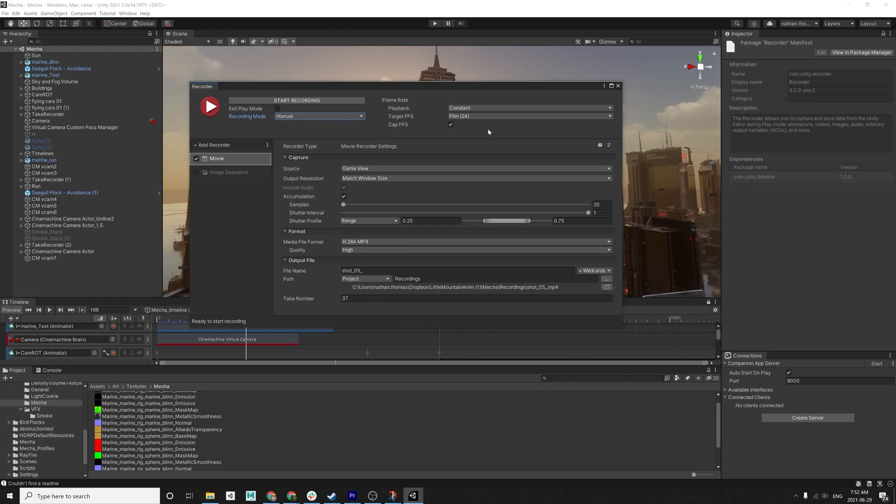
{"action": "left_click", "coordinate": [528, 115]}
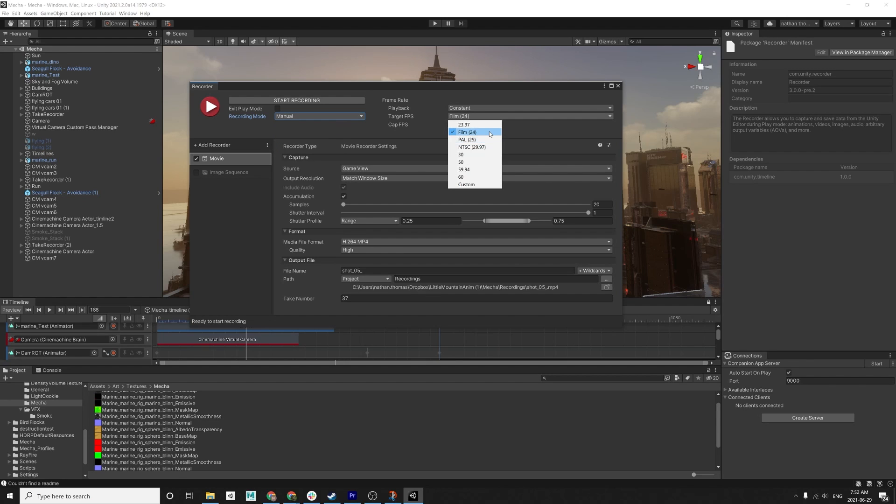
{"action": "mouse_move", "coordinate": [468, 125]}
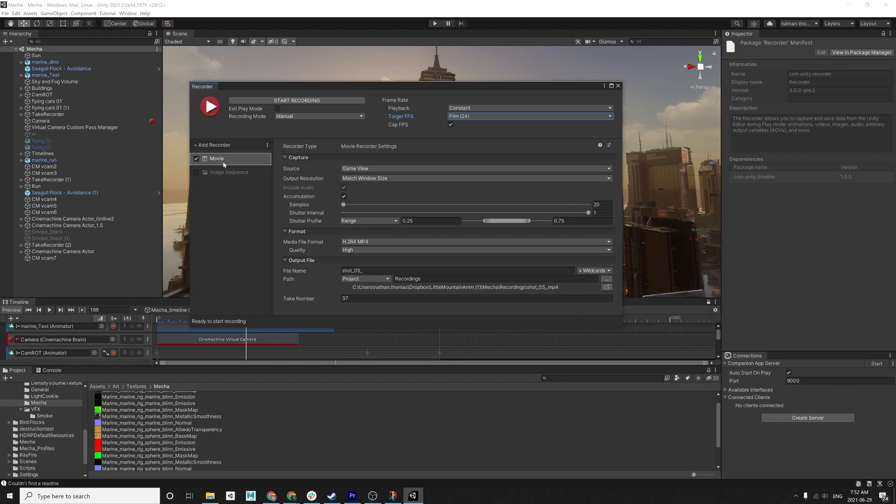
- Add an Image Sequence recorder alongside the Movie recorder
{"action": "left_click", "coordinate": [213, 145]}
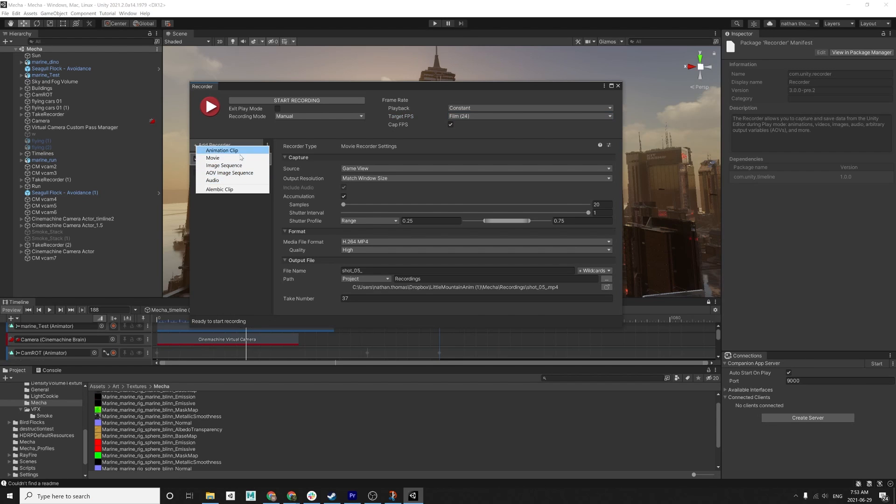
{"action": "mouse_move", "coordinate": [233, 151]}
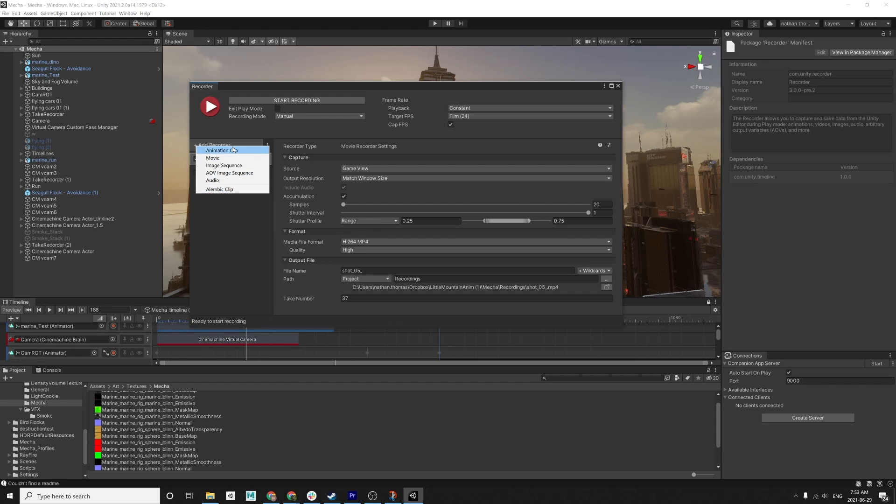
{"action": "mouse_move", "coordinate": [224, 166]}
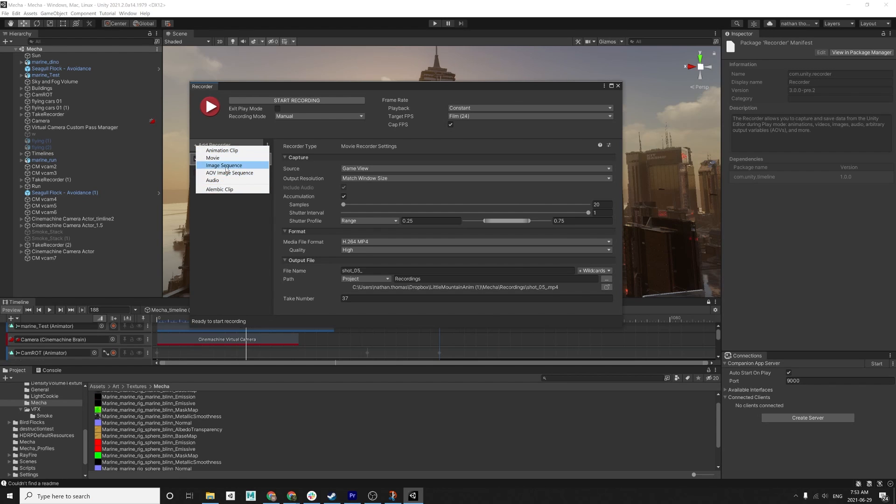
{"action": "left_click", "coordinate": [224, 166]}
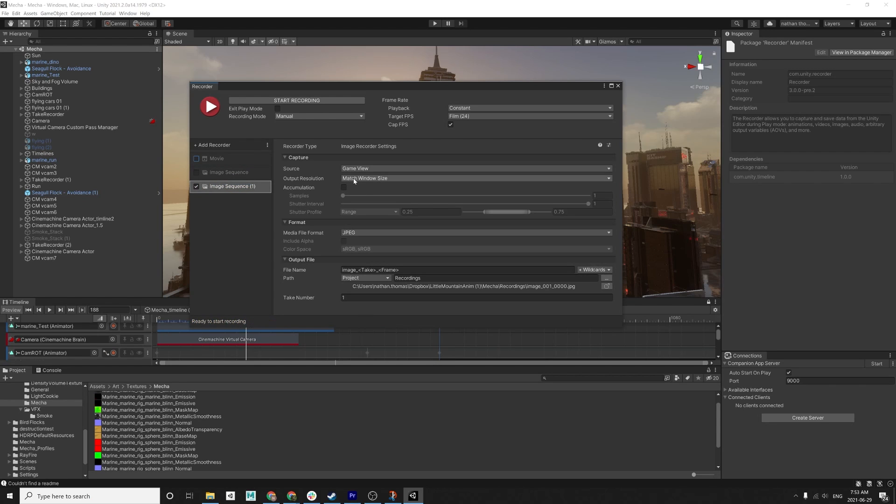
- Set the image sequence's media file format to PNG and review its output resolution options
{"action": "left_click", "coordinate": [475, 232]}
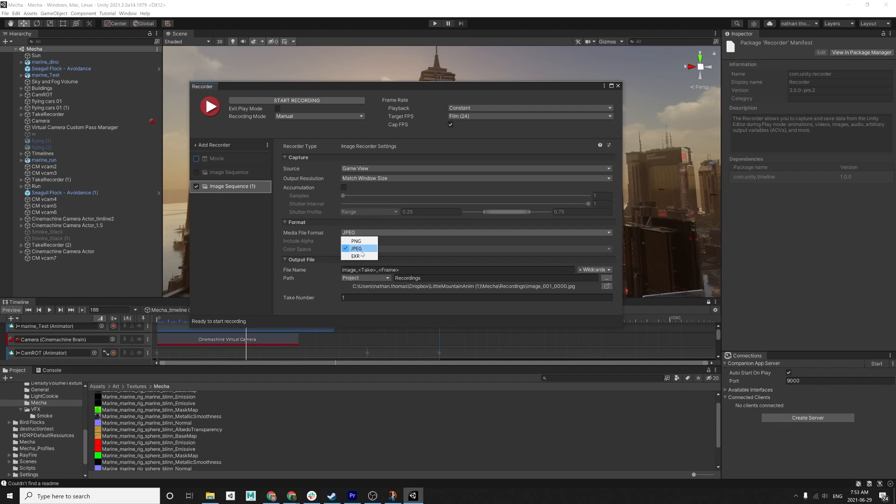
{"action": "left_click", "coordinate": [355, 241]}
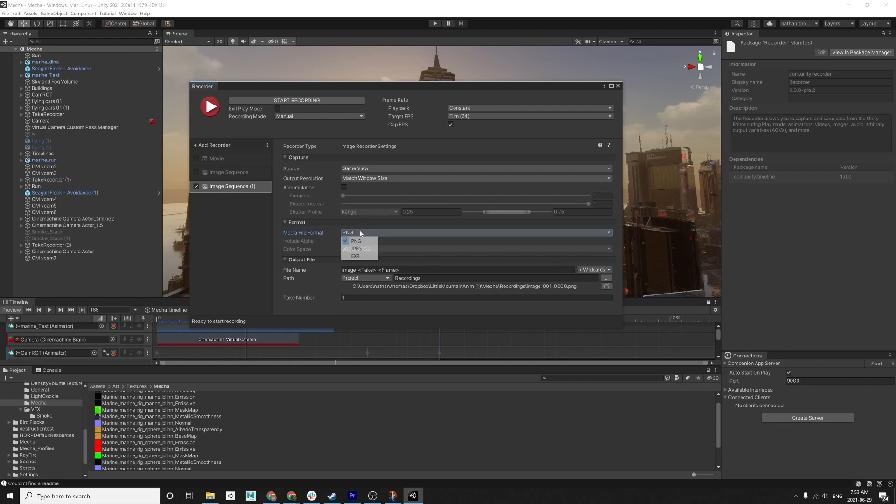
{"action": "left_click", "coordinate": [355, 249]}
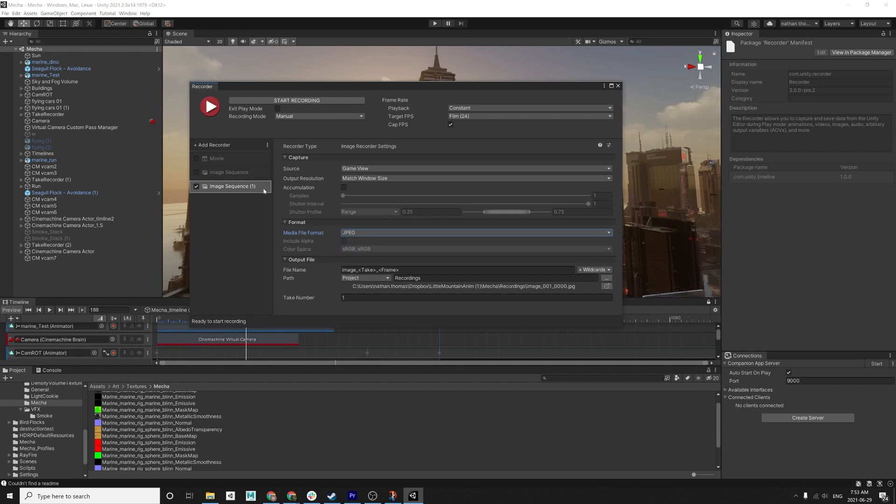
{"action": "left_click", "coordinate": [475, 232]}
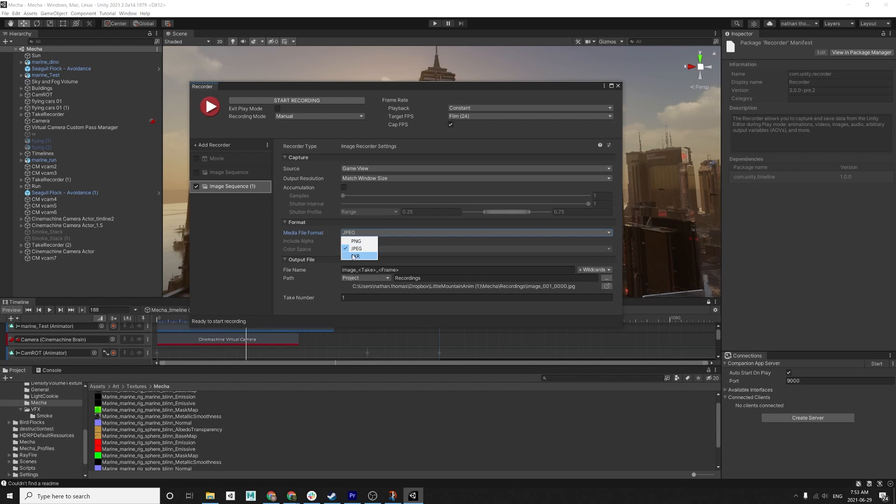
{"action": "left_click", "coordinate": [354, 256]}
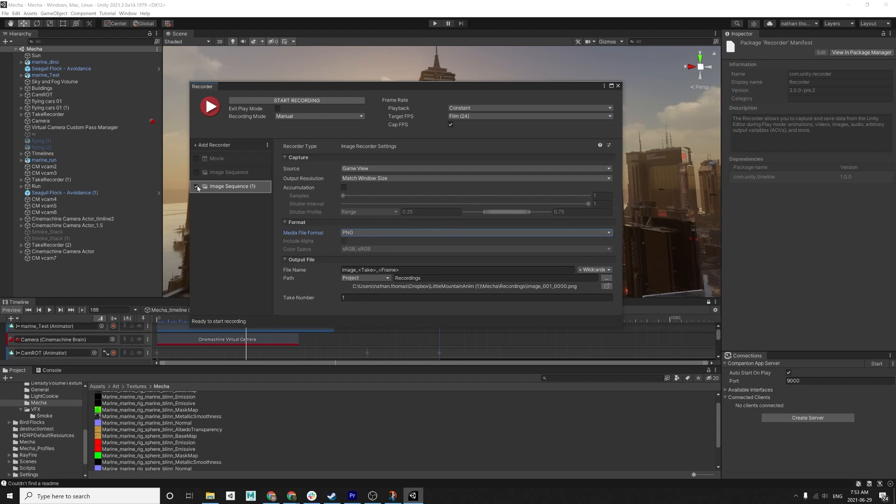
{"action": "left_click", "coordinate": [474, 178]}
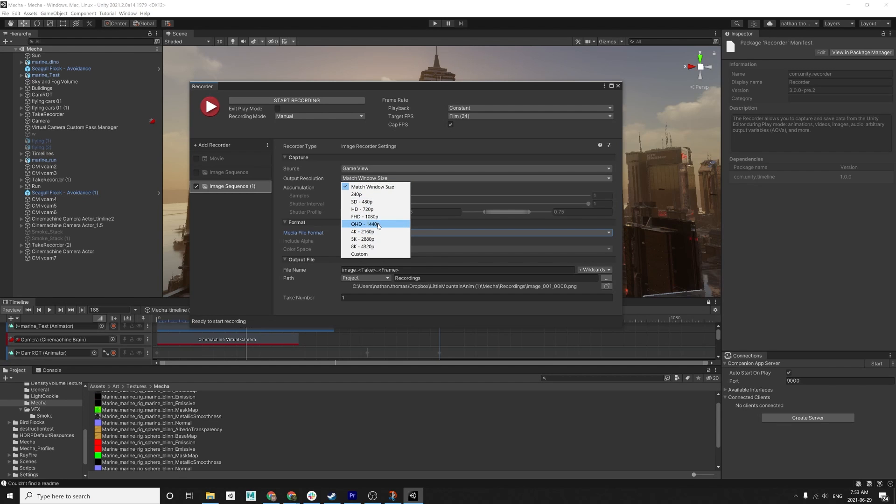
{"action": "mouse_move", "coordinate": [375, 239]}
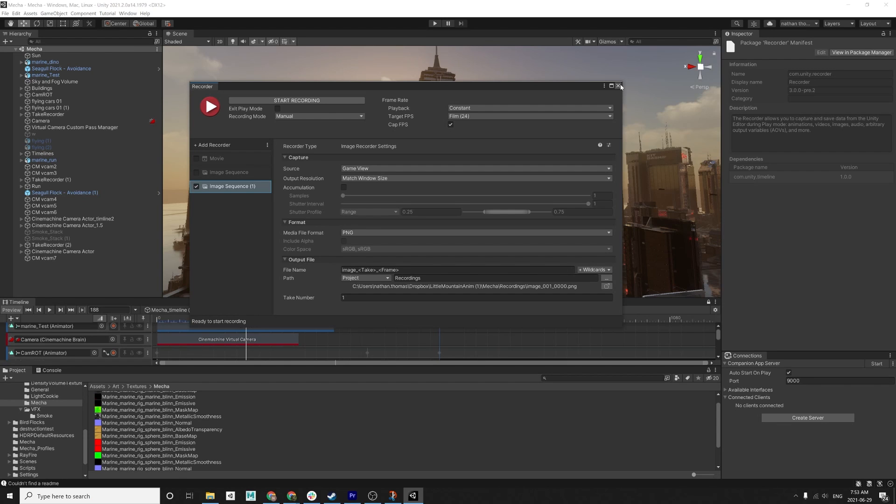
{"action": "mouse_move", "coordinate": [612, 85]}
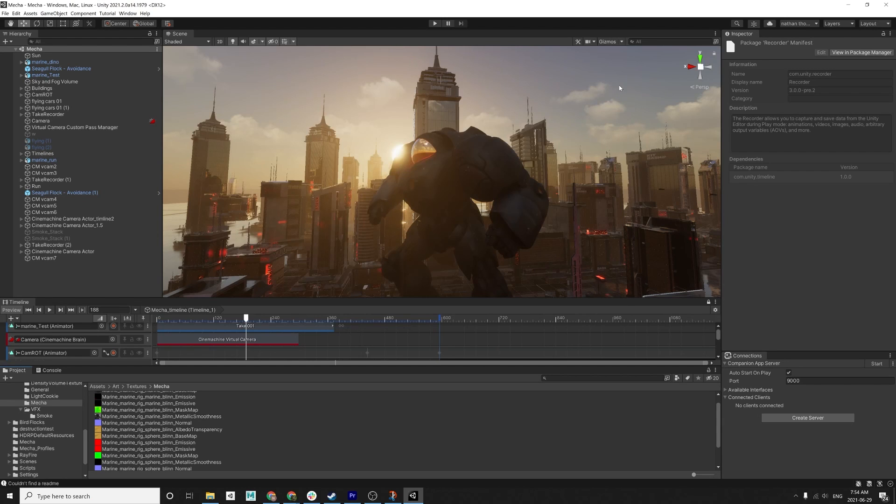
{"action": "mouse_move", "coordinate": [494, 190]}
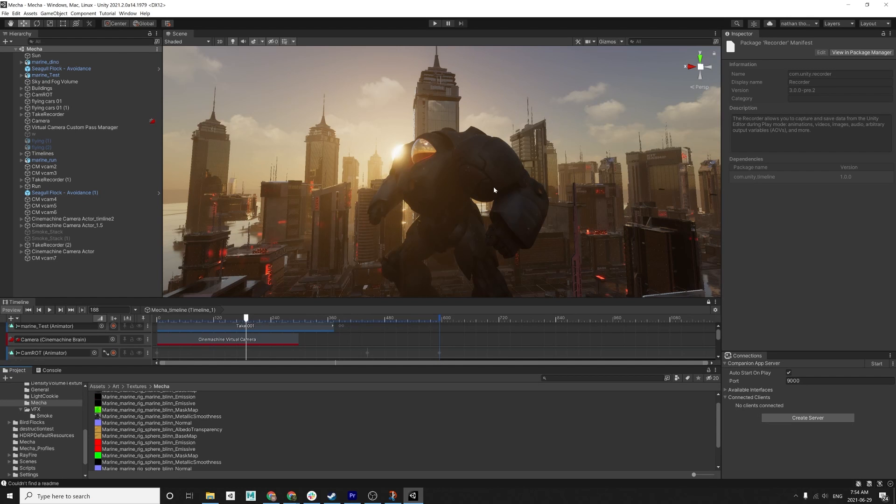